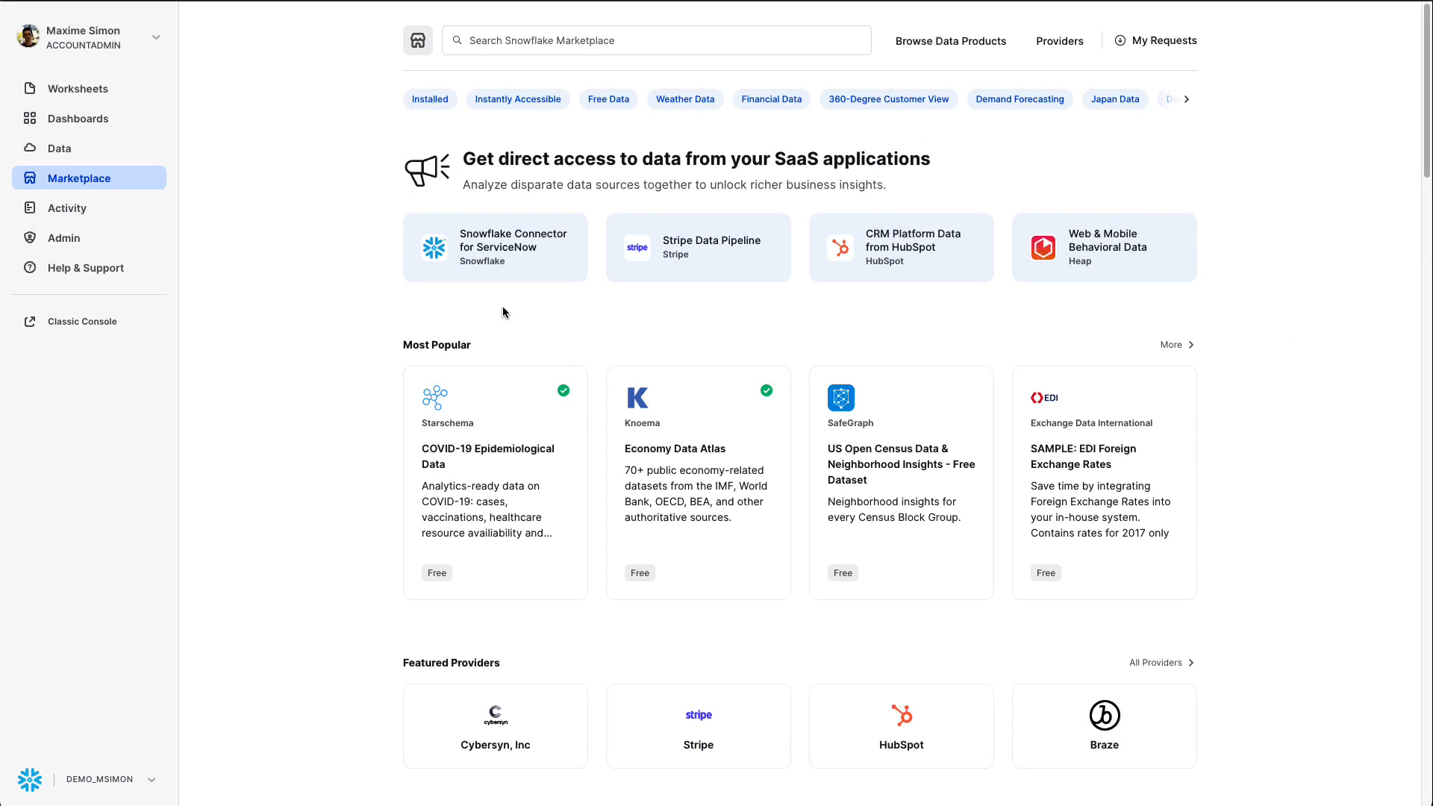
{"action": "mouse_move", "coordinate": [498, 262]}
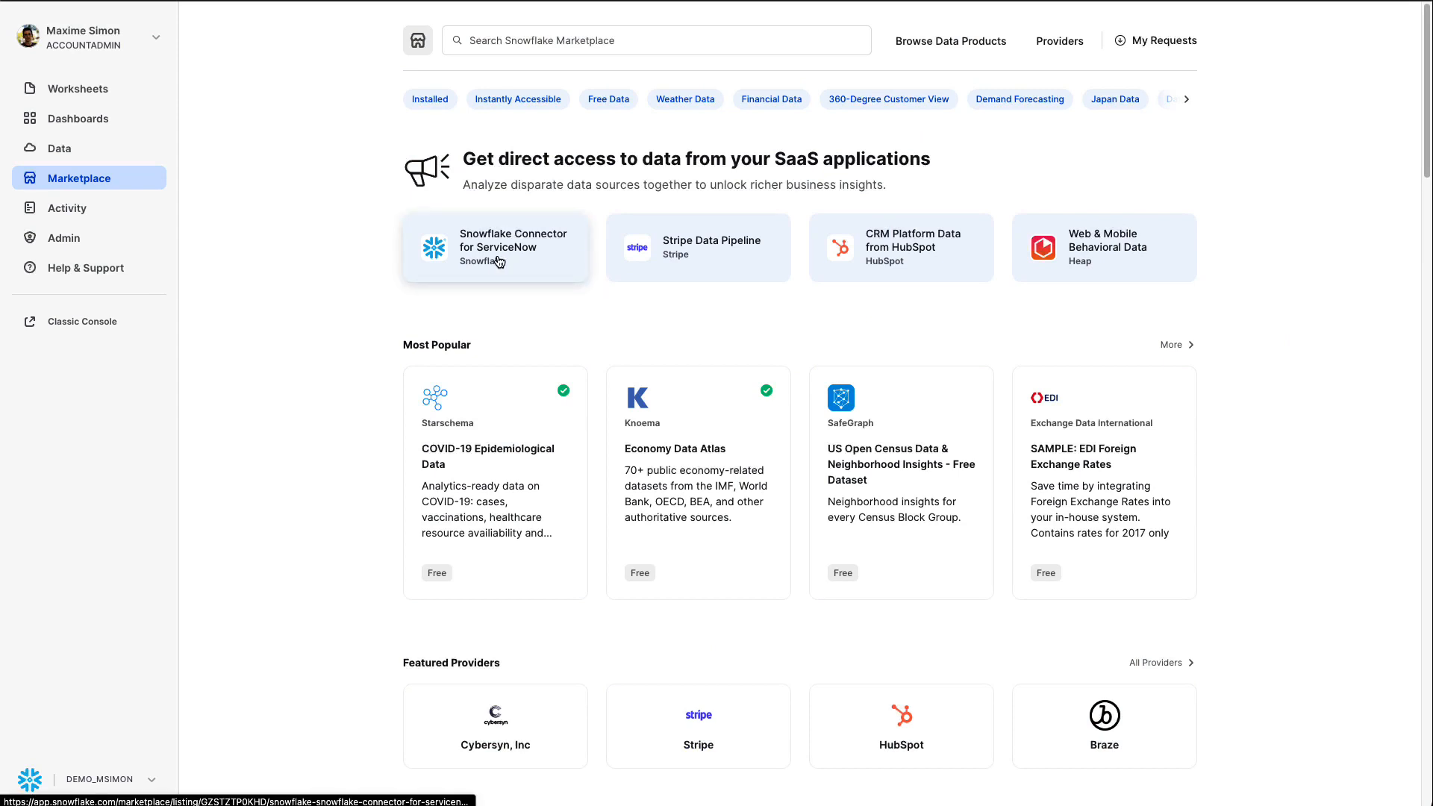
Start getting the Snowflake Connector for ServiceNow and list the installation warehouse options.
{"action": "left_click", "coordinate": [496, 247]}
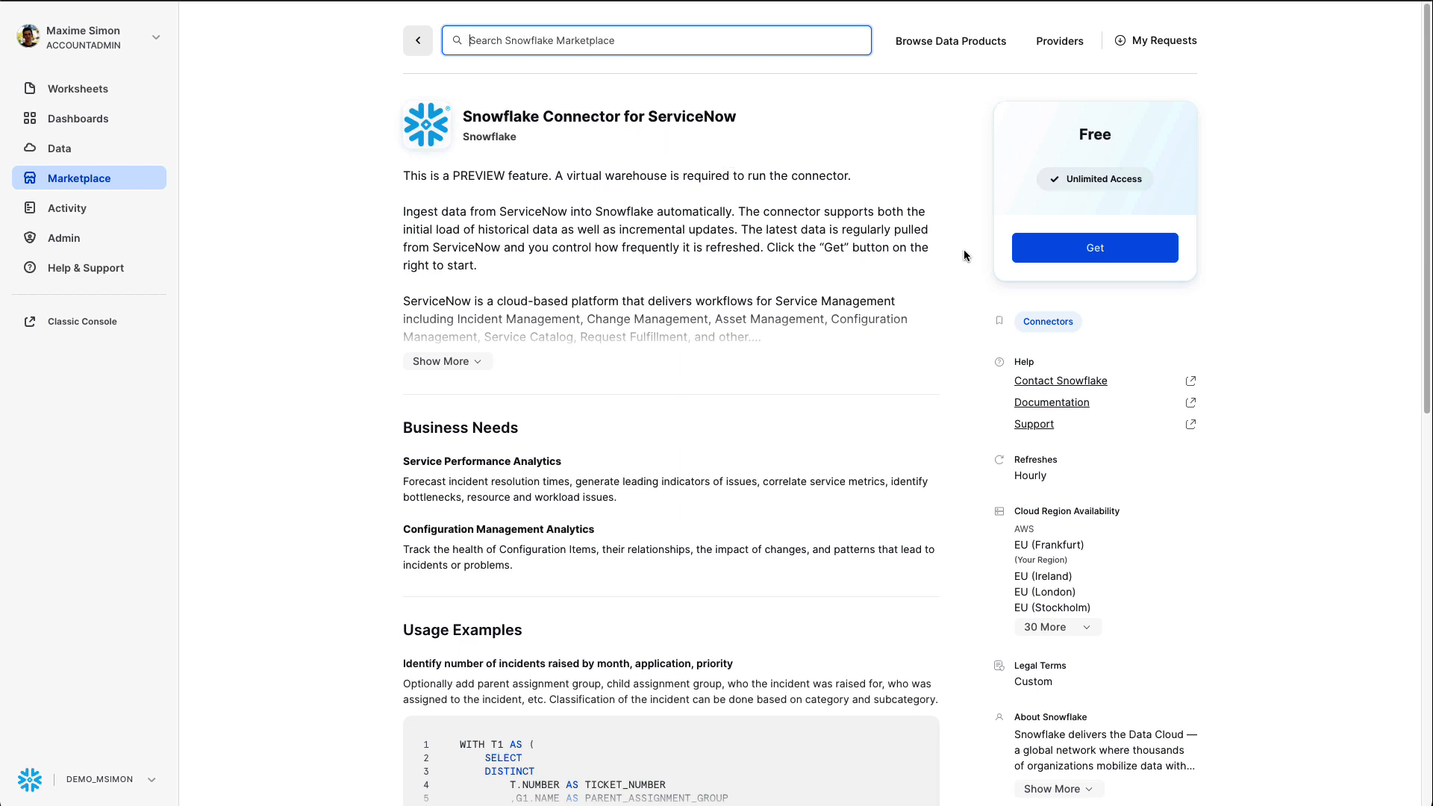
{"action": "left_click", "coordinate": [1092, 247]}
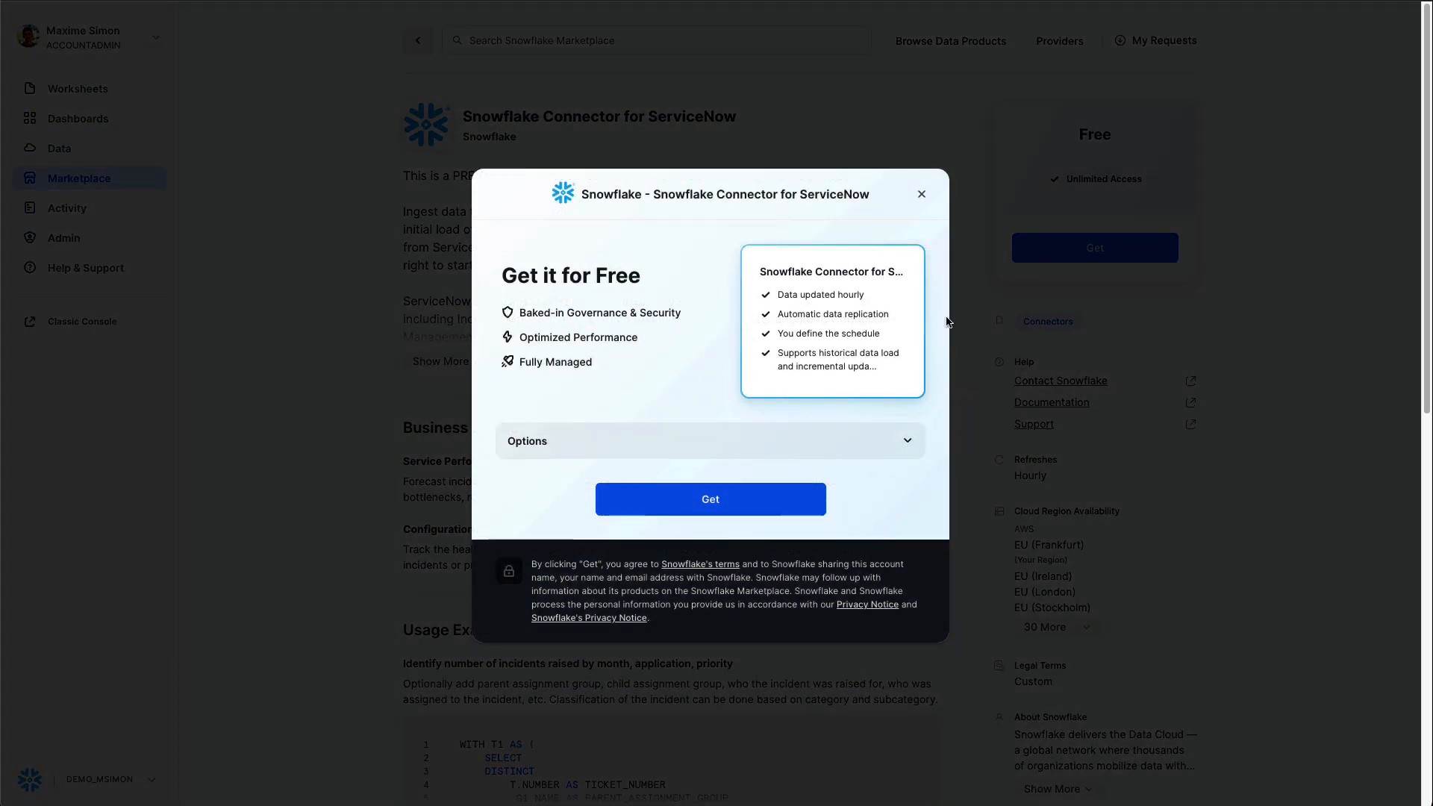
{"action": "left_click", "coordinate": [710, 441]}
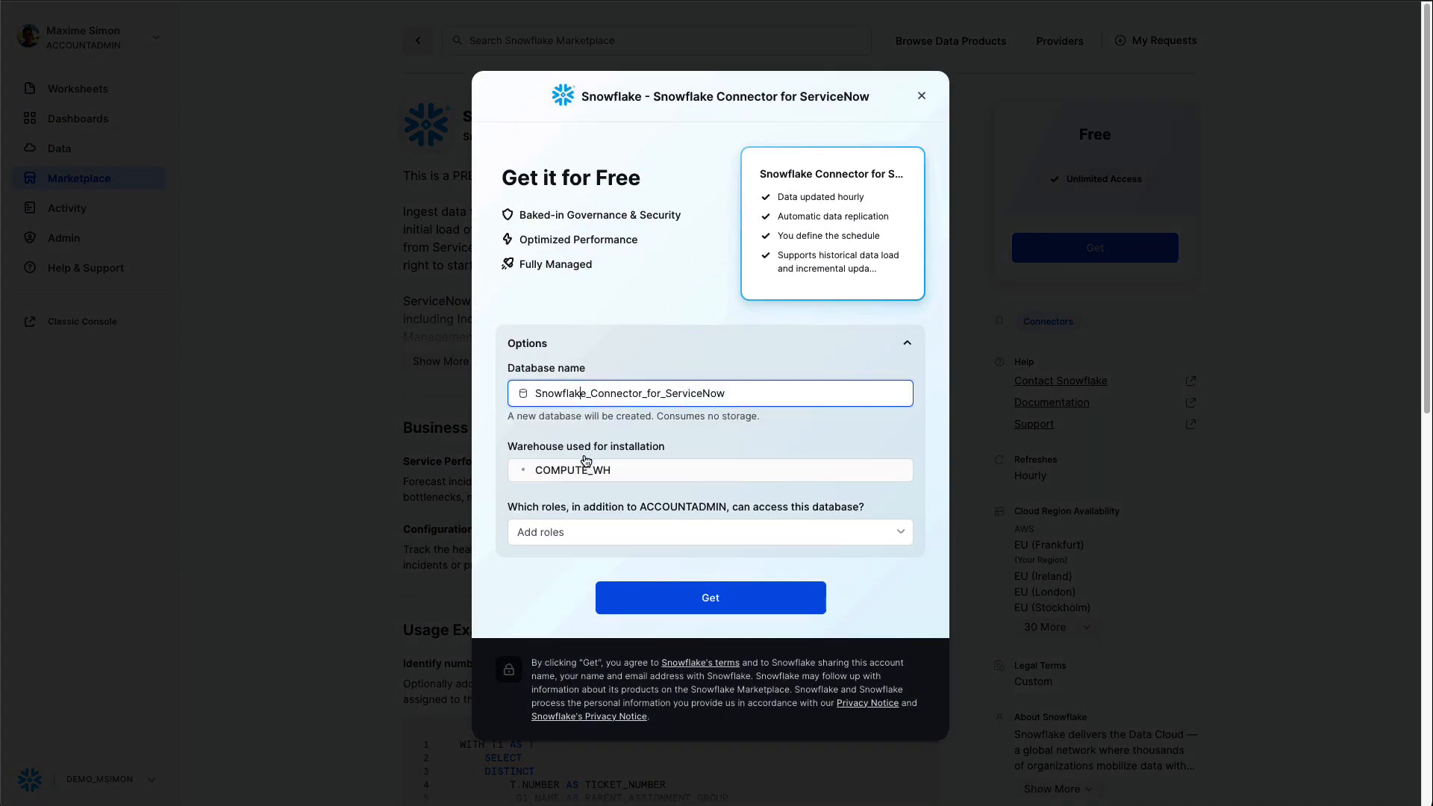
{"action": "left_click", "coordinate": [708, 470]}
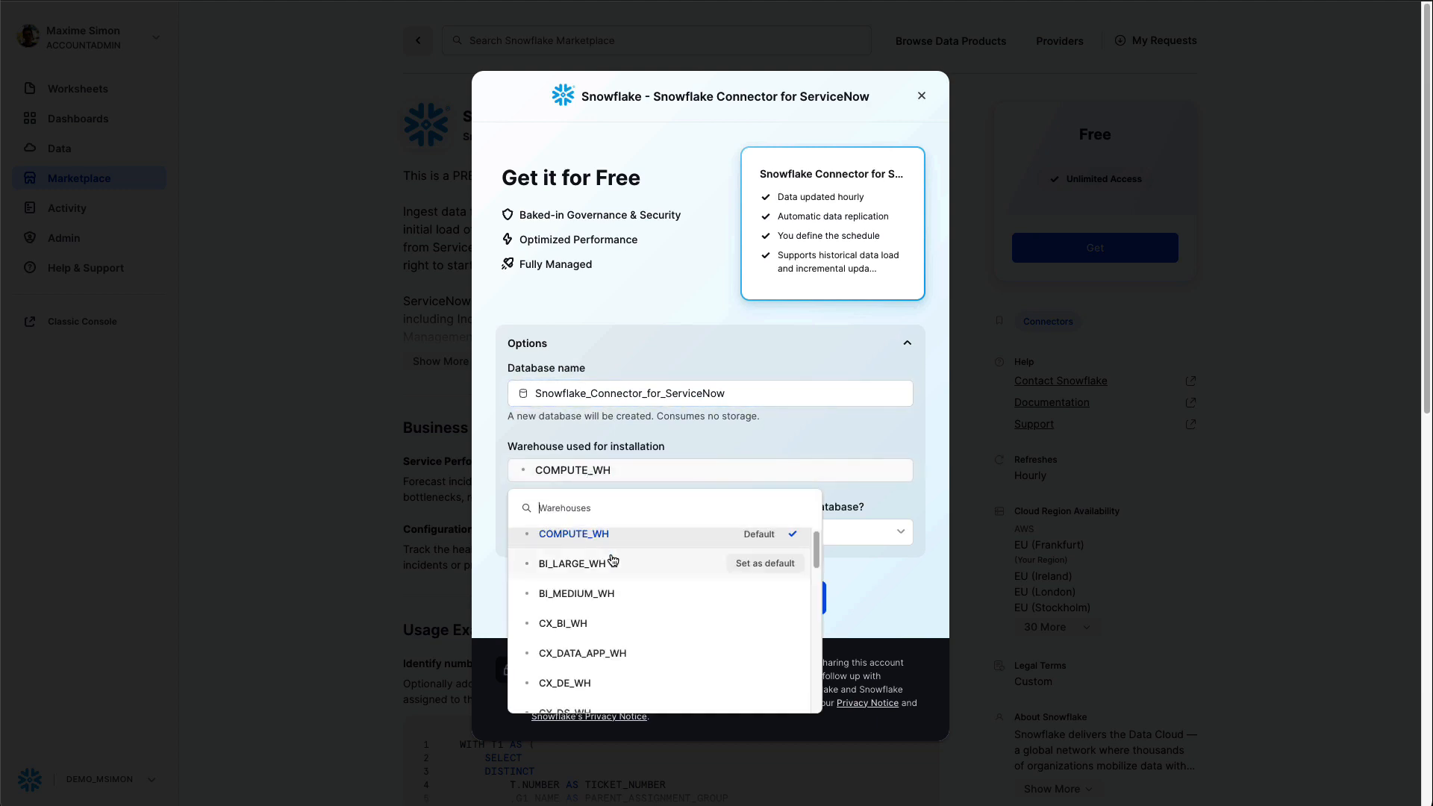
{"action": "scroll", "scroll_direction": "down", "scroll_amount": 3}
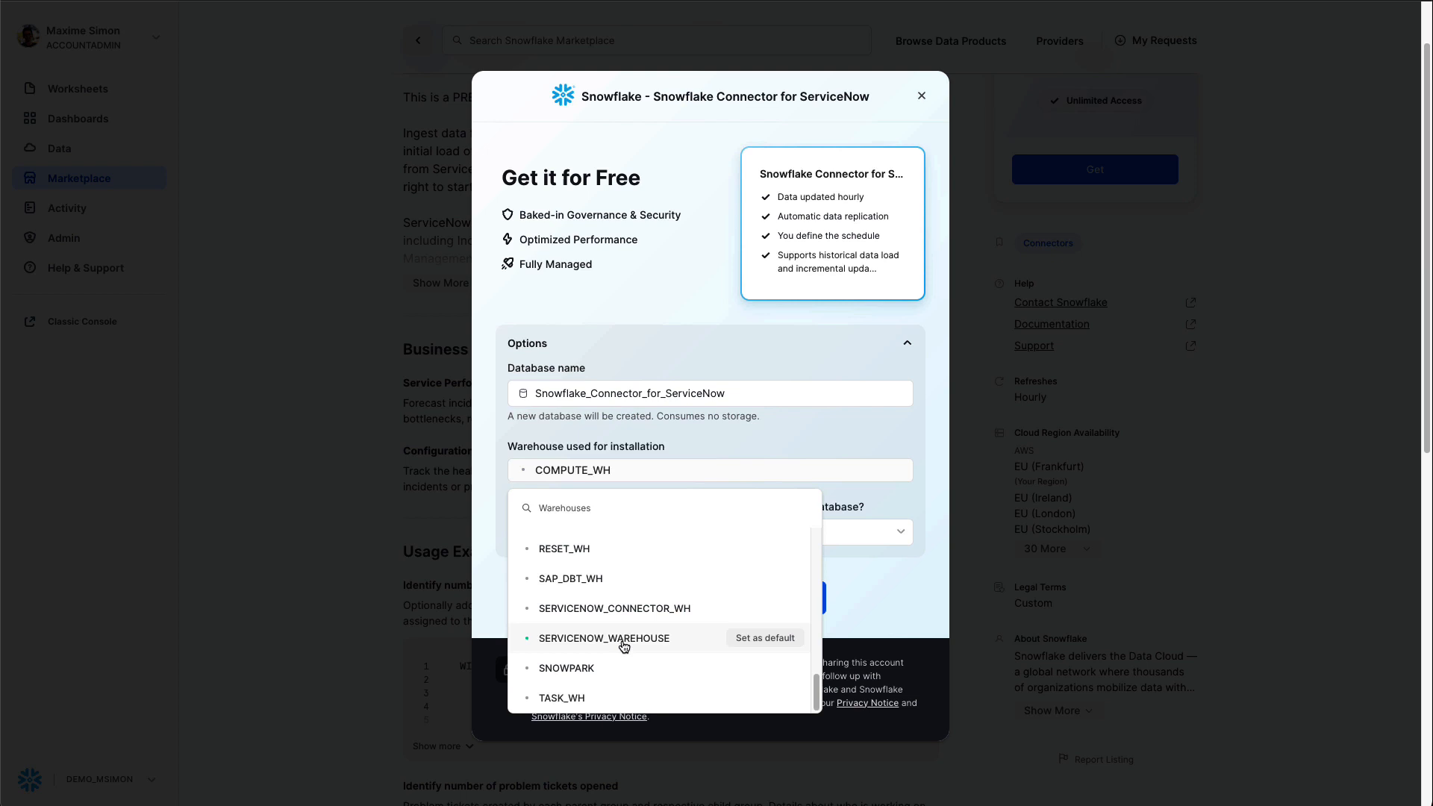
Install the connector using SERVICENOW_WAREHOUSE as the installation warehouse.
{"action": "left_click", "coordinate": [603, 638]}
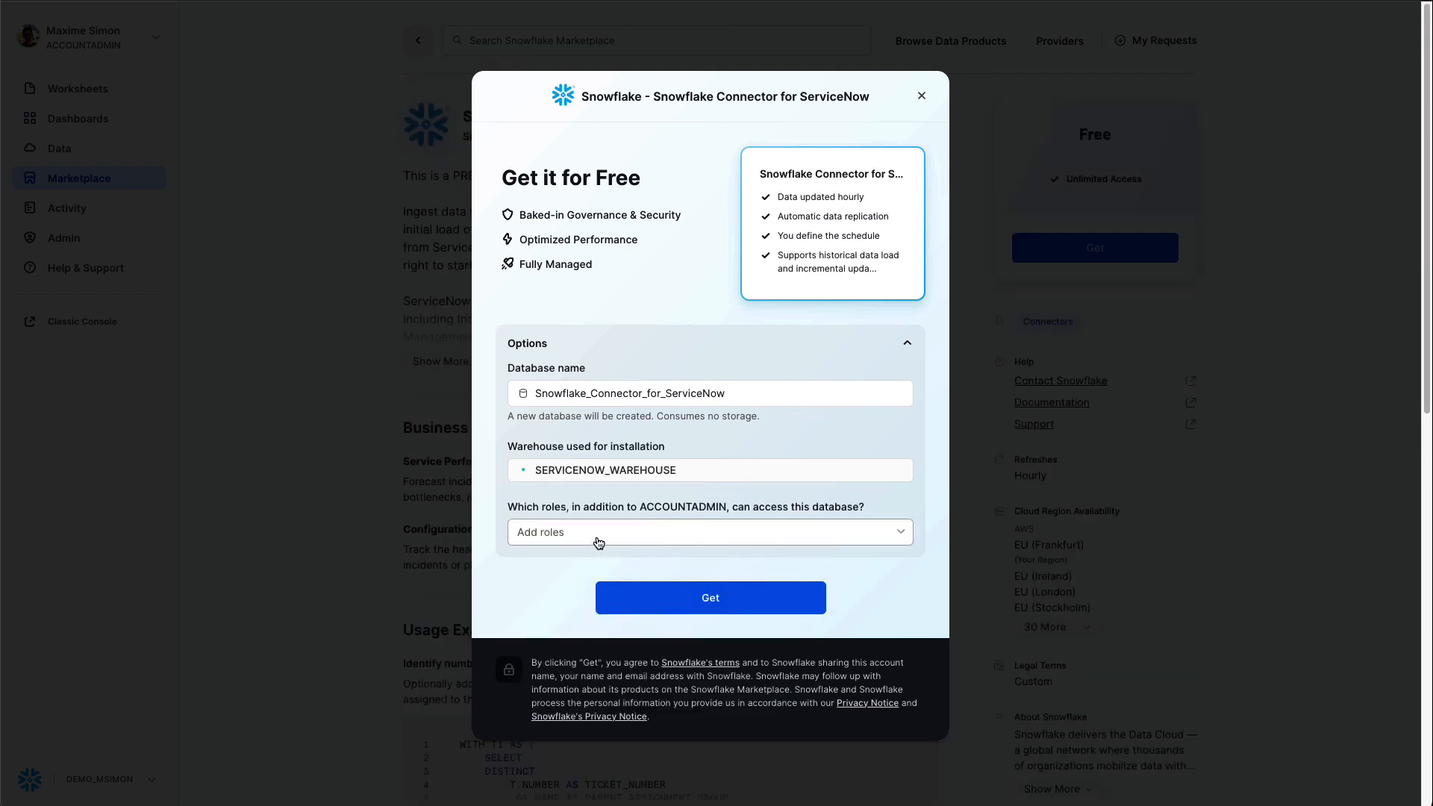
{"action": "left_click", "coordinate": [710, 598]}
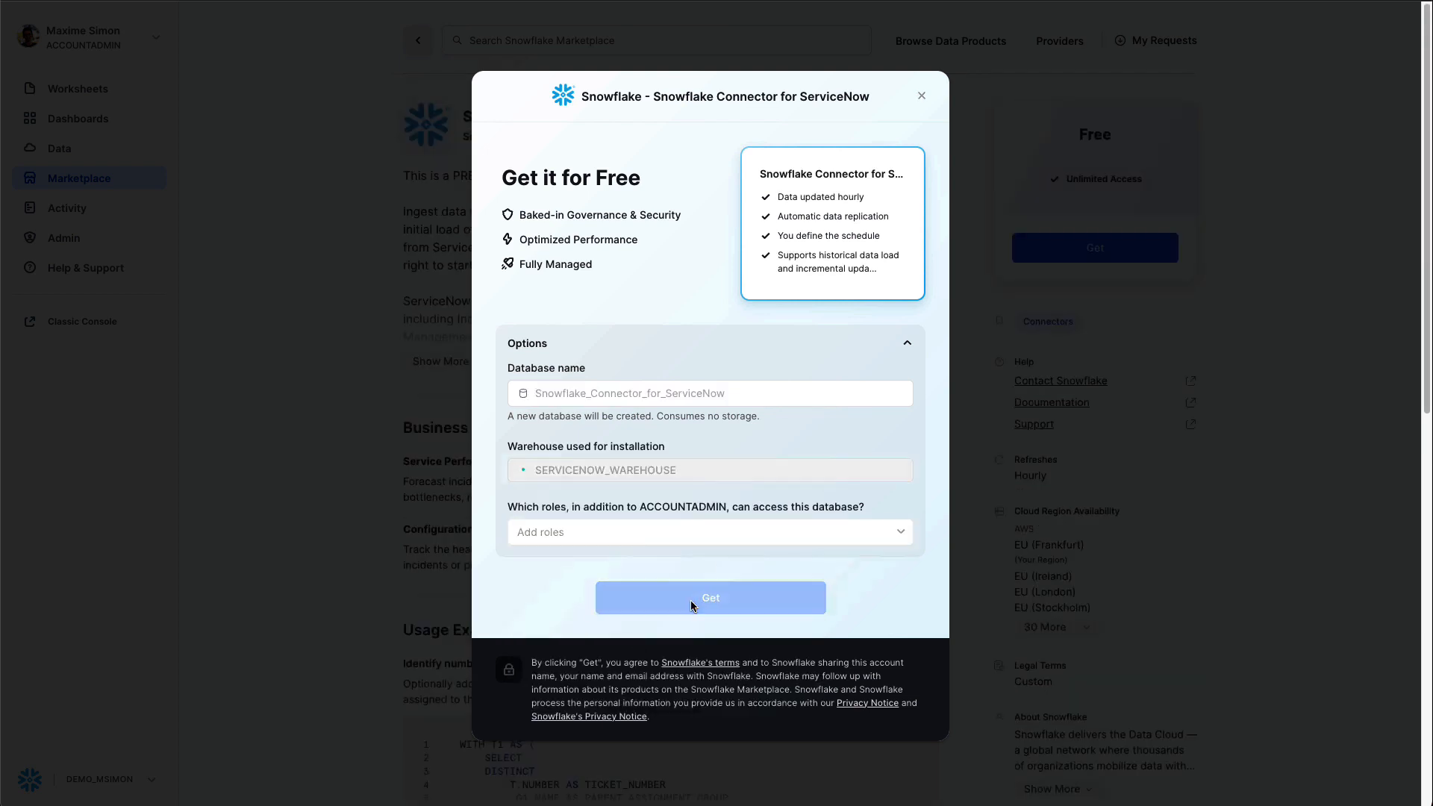
{"action": "left_click", "coordinate": [710, 597]}
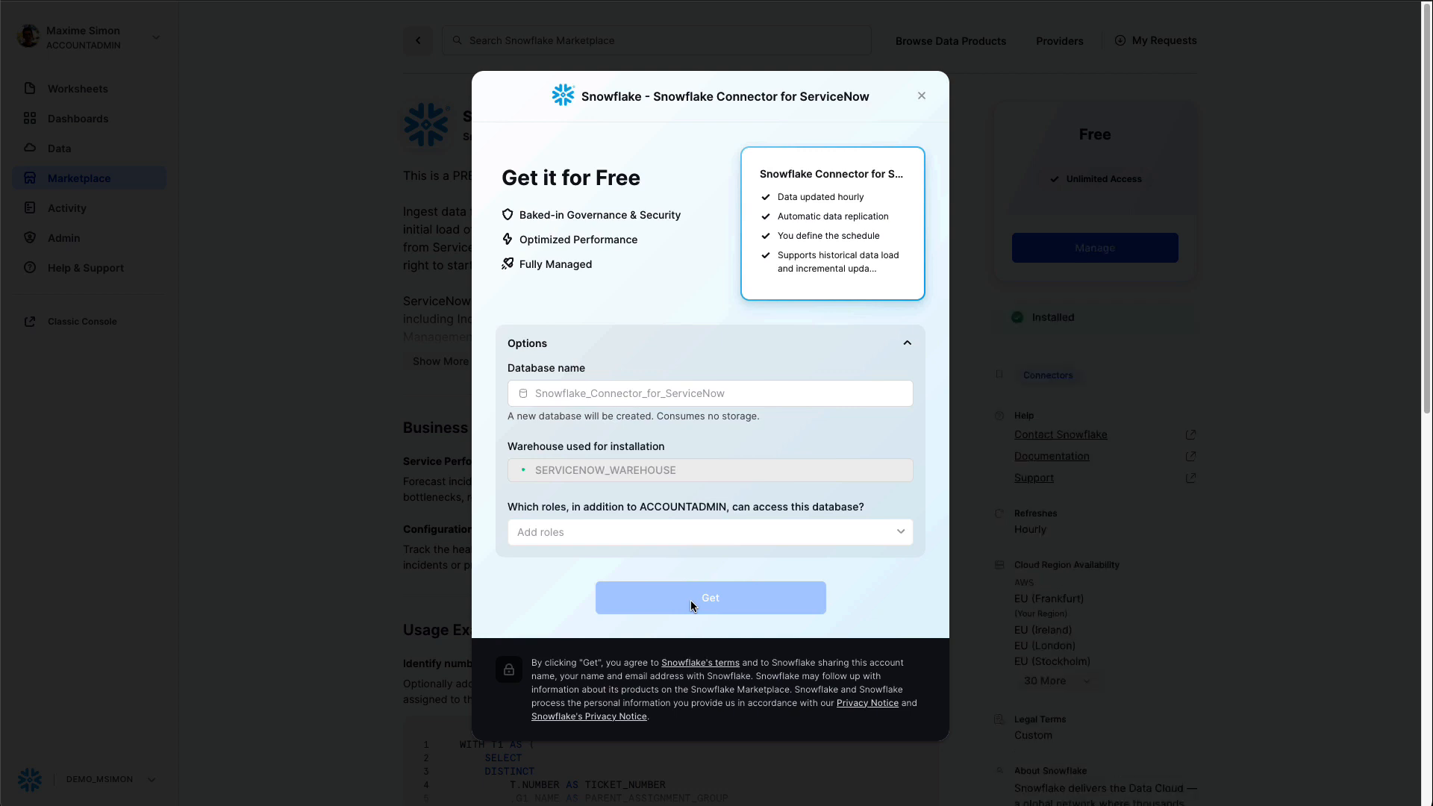
{"action": "left_click", "coordinate": [710, 597]}
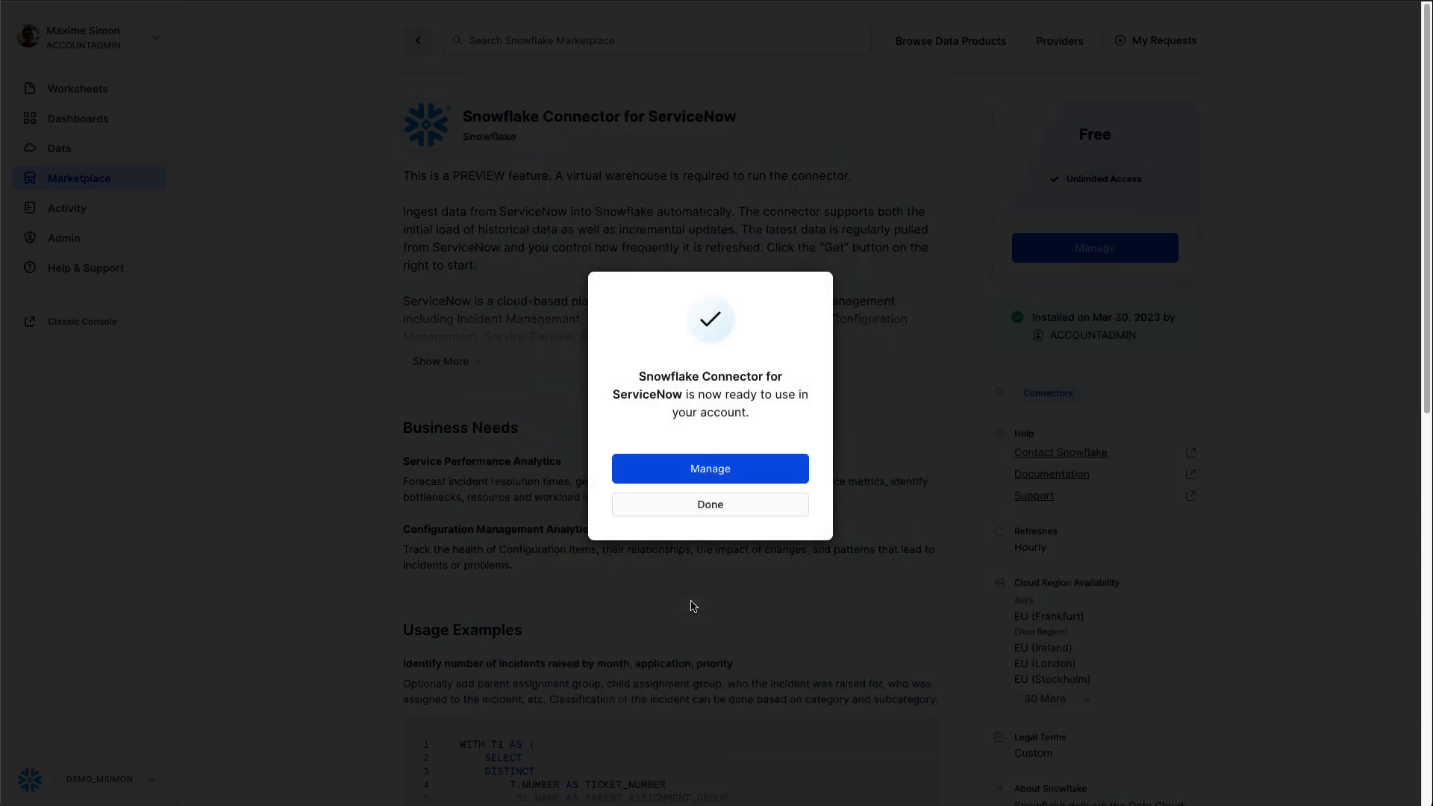
Begin connecting the connector to ServiceNow with OAuth2 as the authentication method.
{"action": "left_click", "coordinate": [709, 468]}
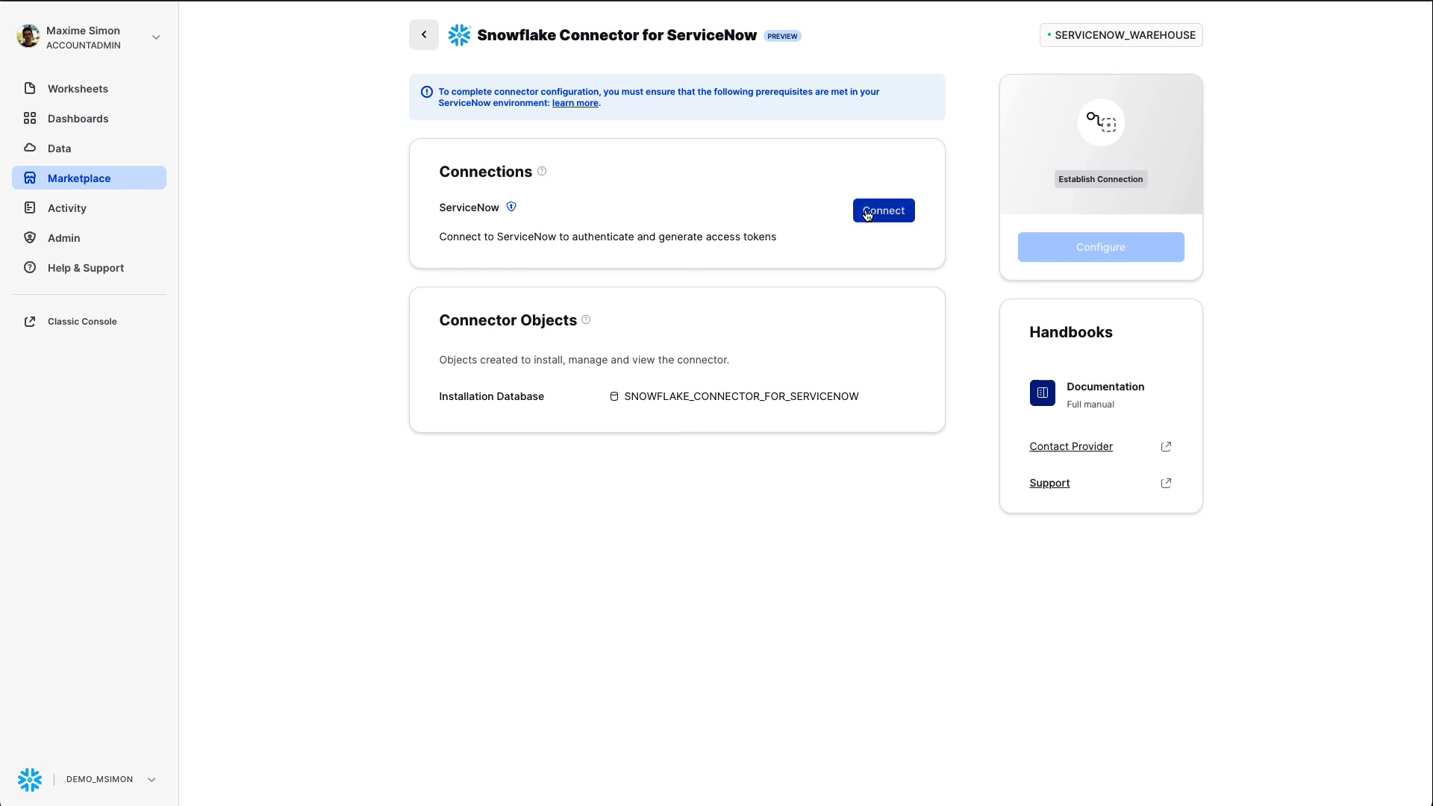
{"action": "left_click", "coordinate": [882, 210]}
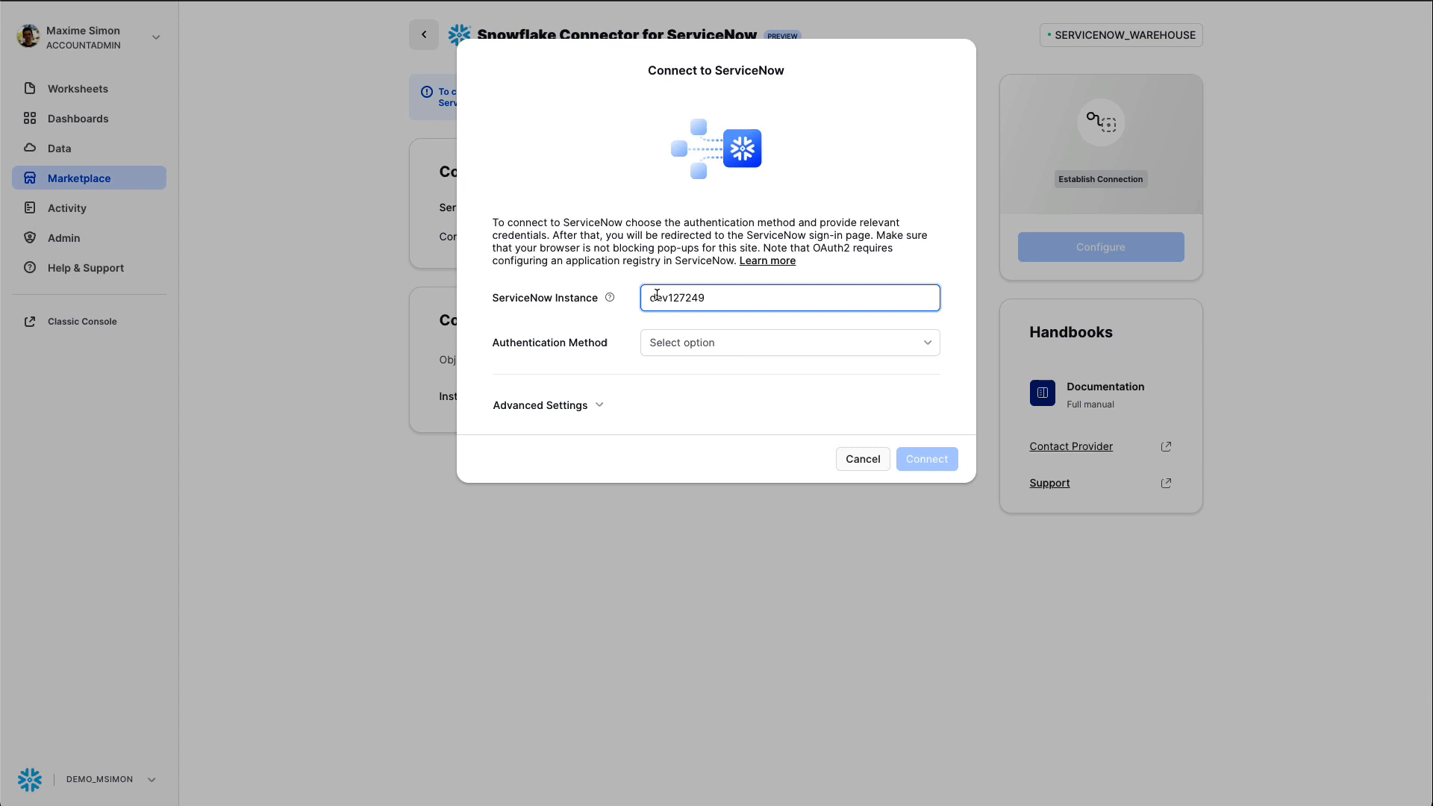
{"action": "left_click", "coordinate": [788, 342]}
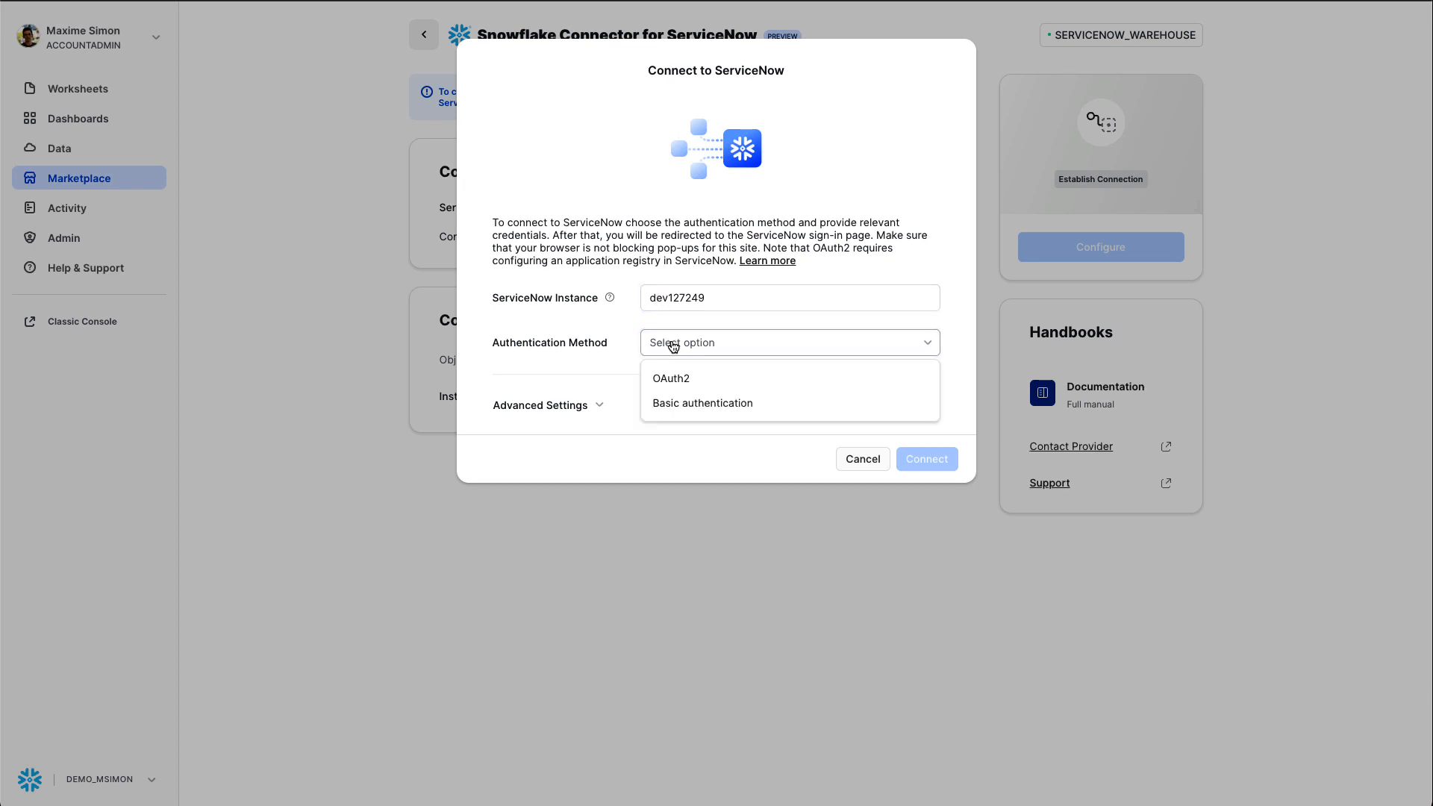
{"action": "left_click", "coordinate": [670, 377]}
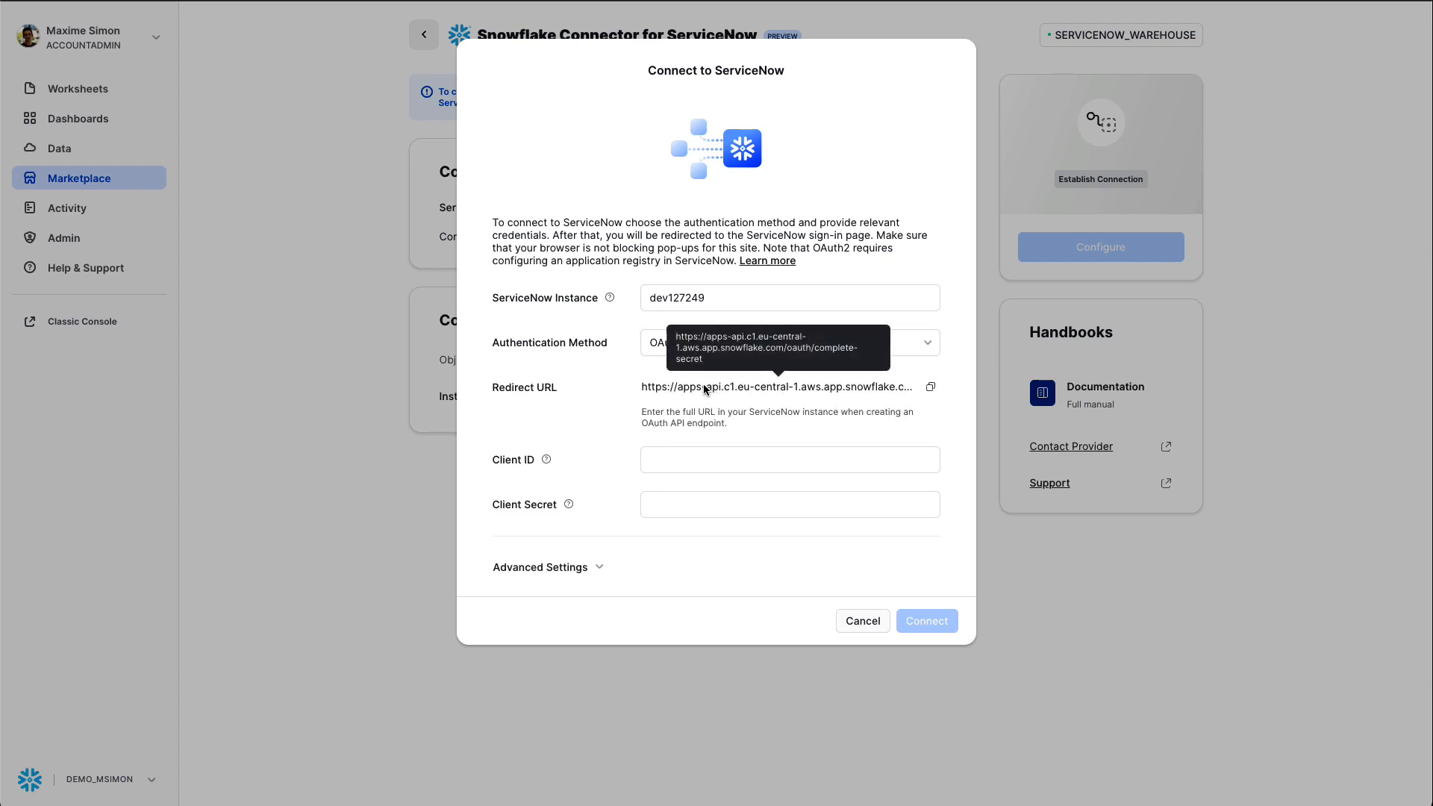
Copy the Redirect URL and move to the Client ID field.
{"action": "left_click", "coordinate": [789, 459]}
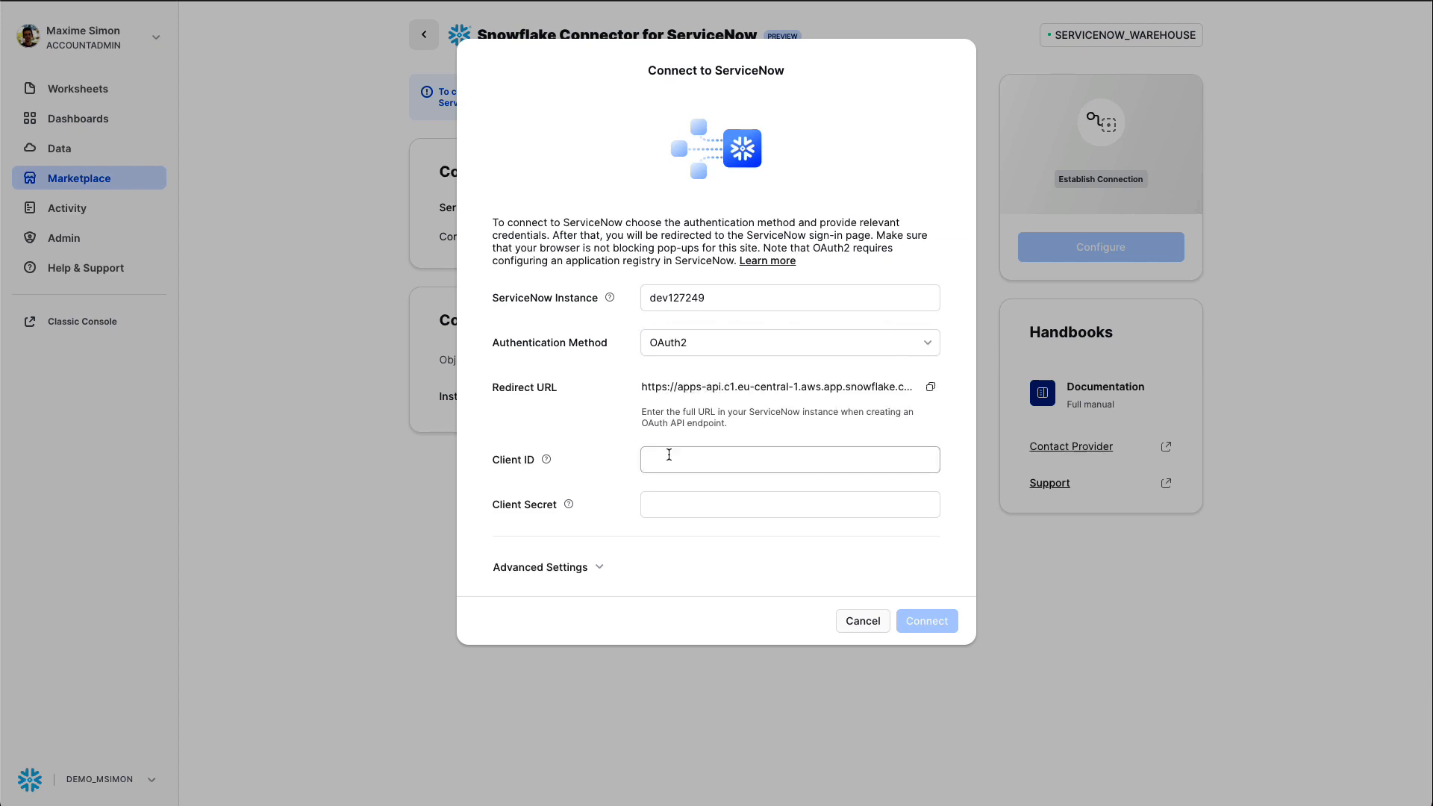
{"action": "left_click", "coordinate": [786, 504]}
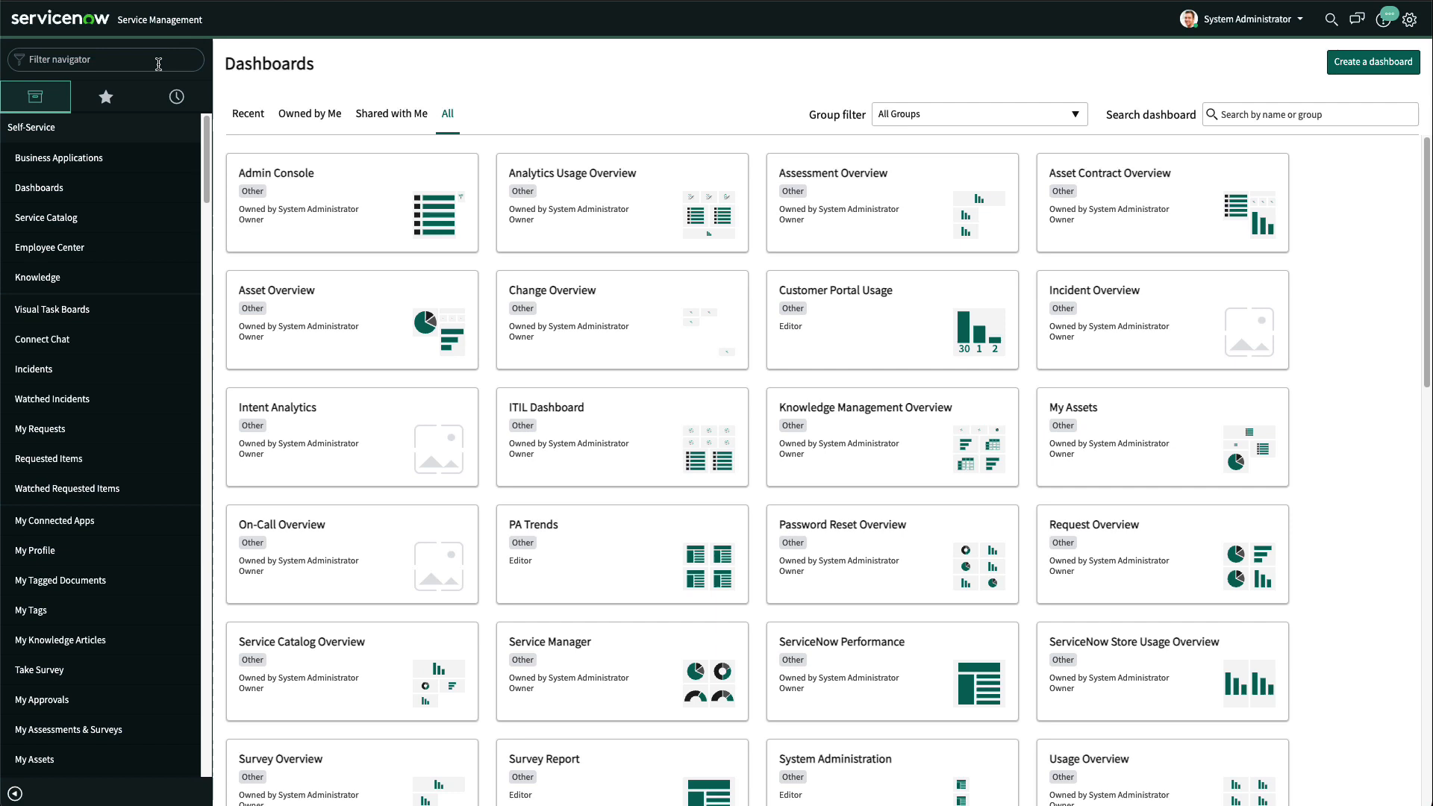
Find the OAuth Application Registry via the navigator and create an OAuth API endpoint for external clients.
{"action": "left_click", "coordinate": [105, 59]}
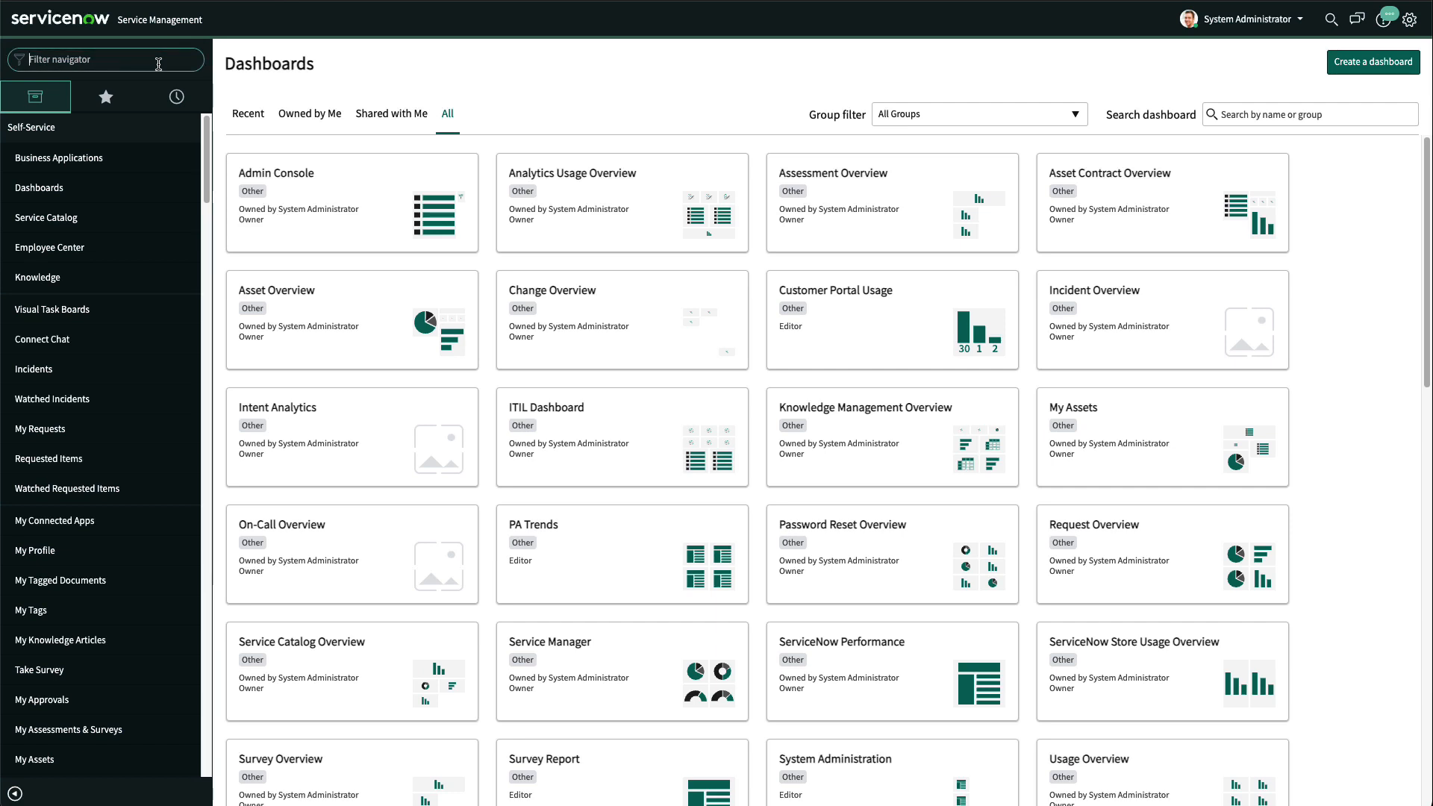
{"action": "type", "text": "oauth"}
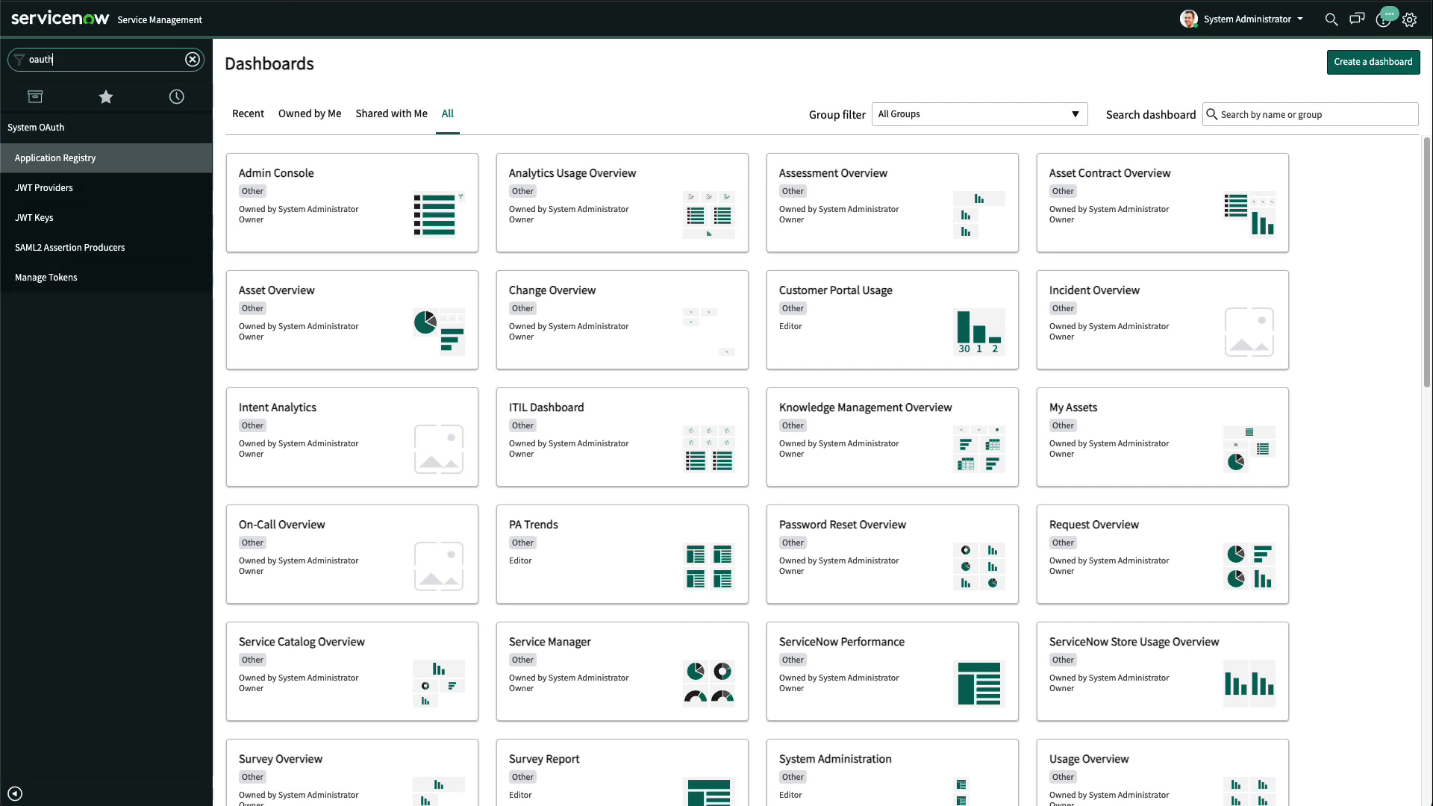
{"action": "left_click", "coordinate": [55, 157]}
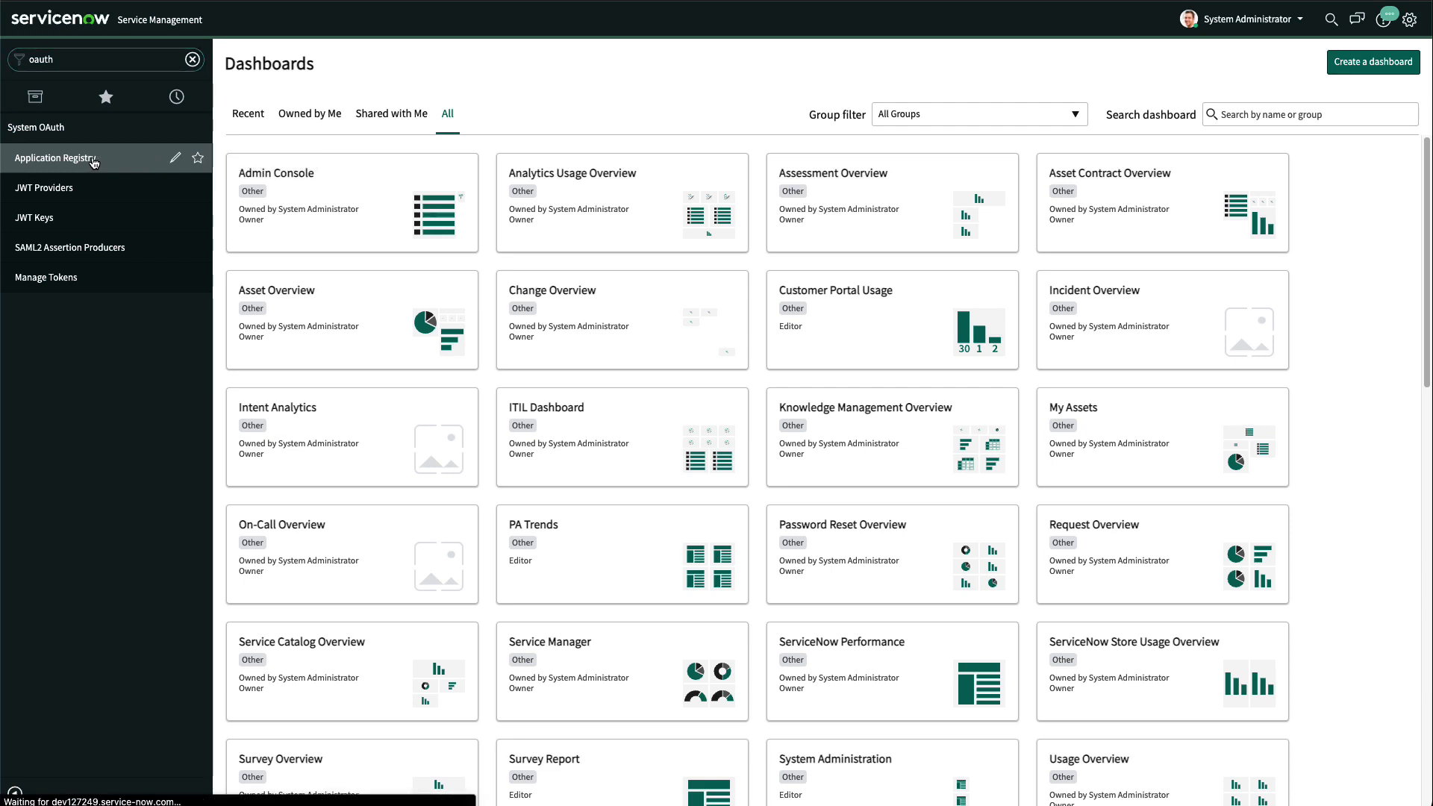
{"action": "left_click", "coordinate": [55, 158]}
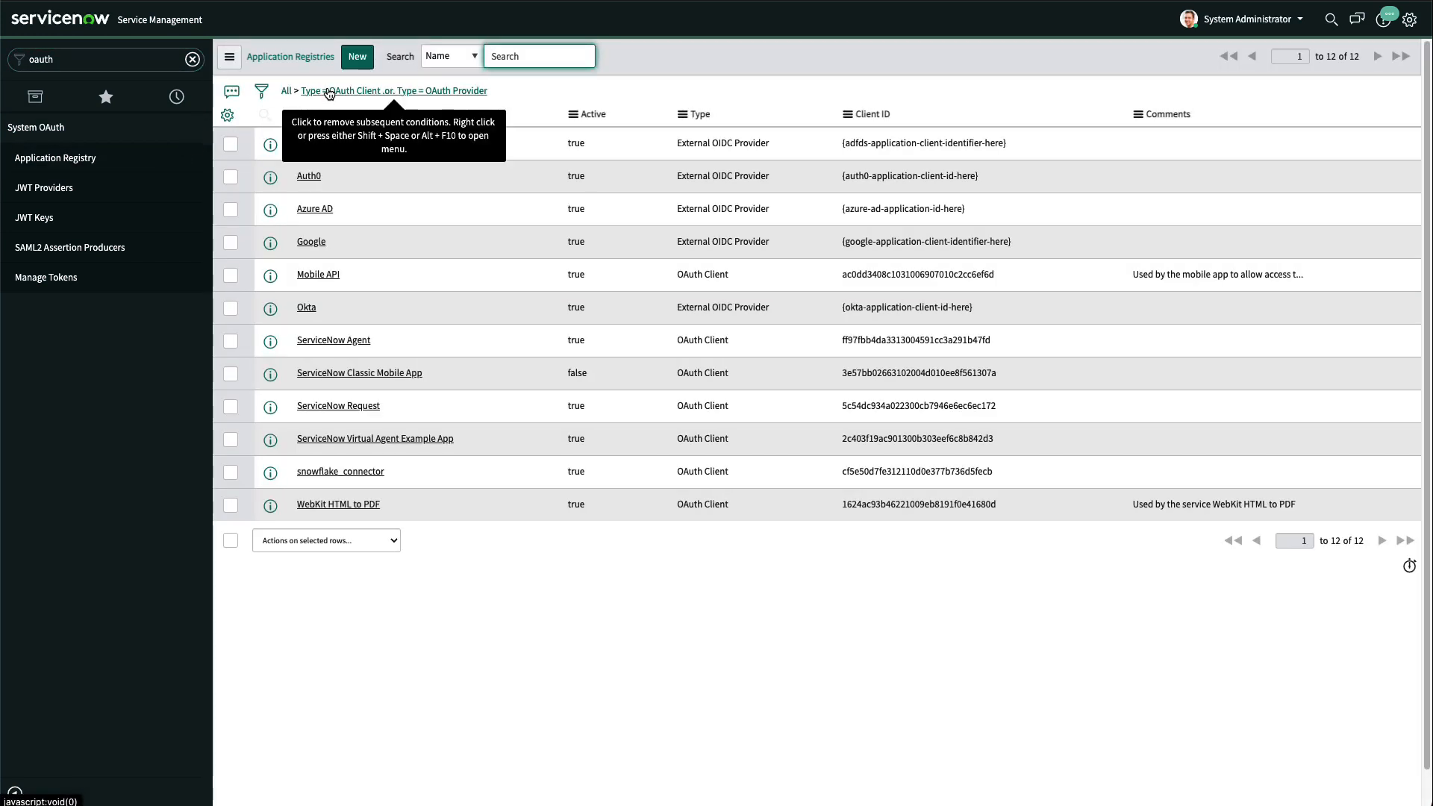
{"action": "left_click", "coordinate": [357, 56]}
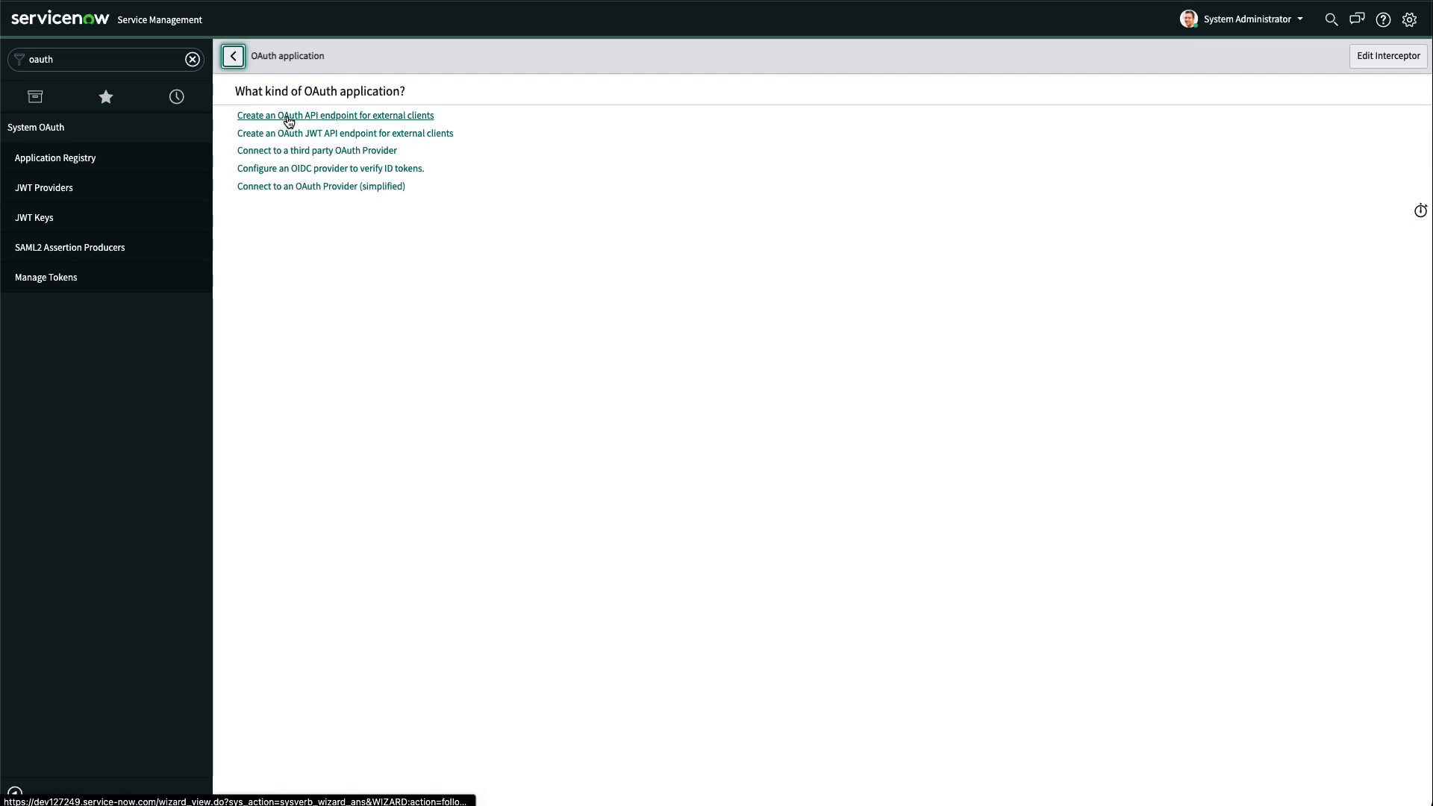
{"action": "left_click", "coordinate": [334, 115]}
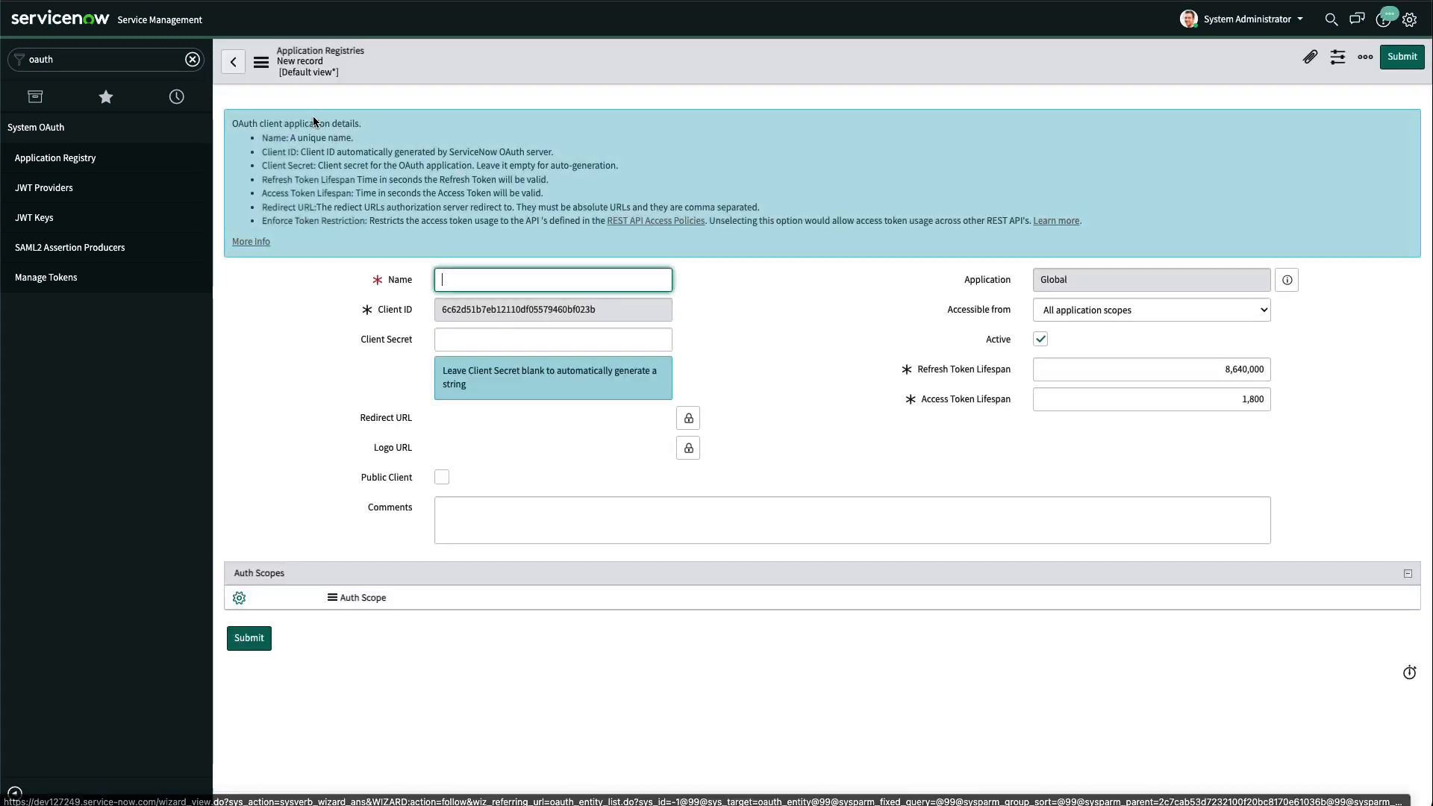
Name the registry snow-connect, submit it and select its Client ID for copying.
{"action": "type", "text": "s"}
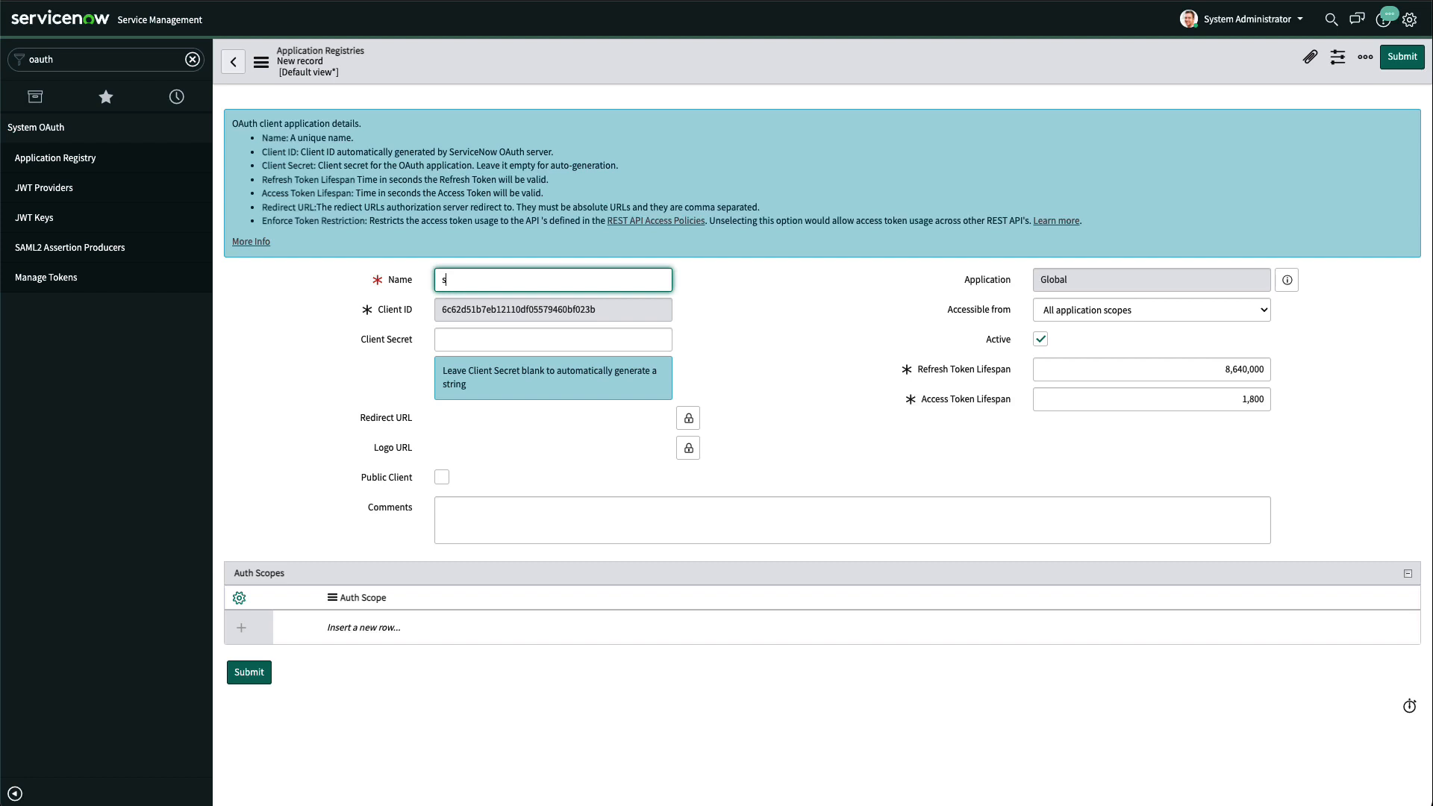
{"action": "type", "text": "snow-connec"}
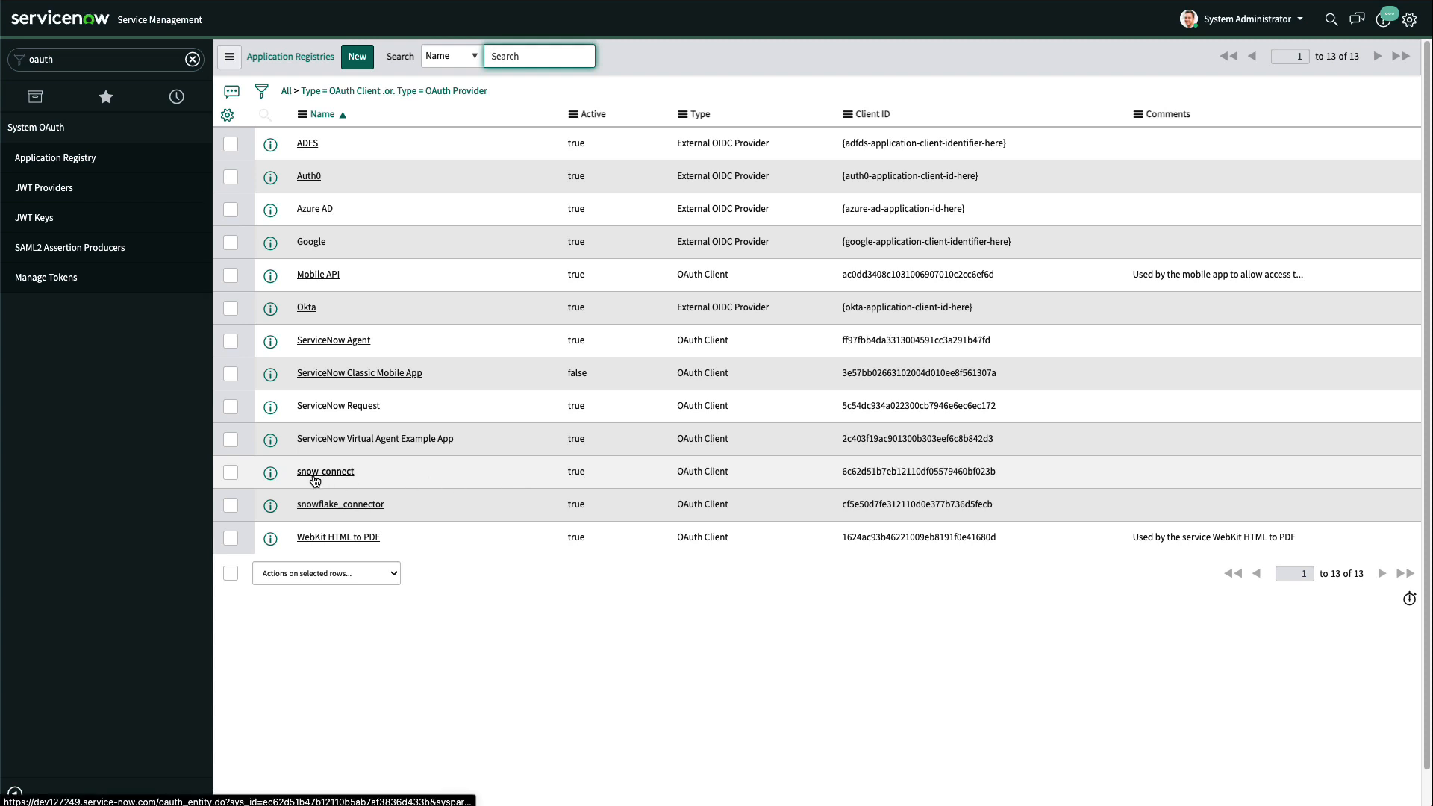
{"action": "left_click", "coordinate": [325, 472]}
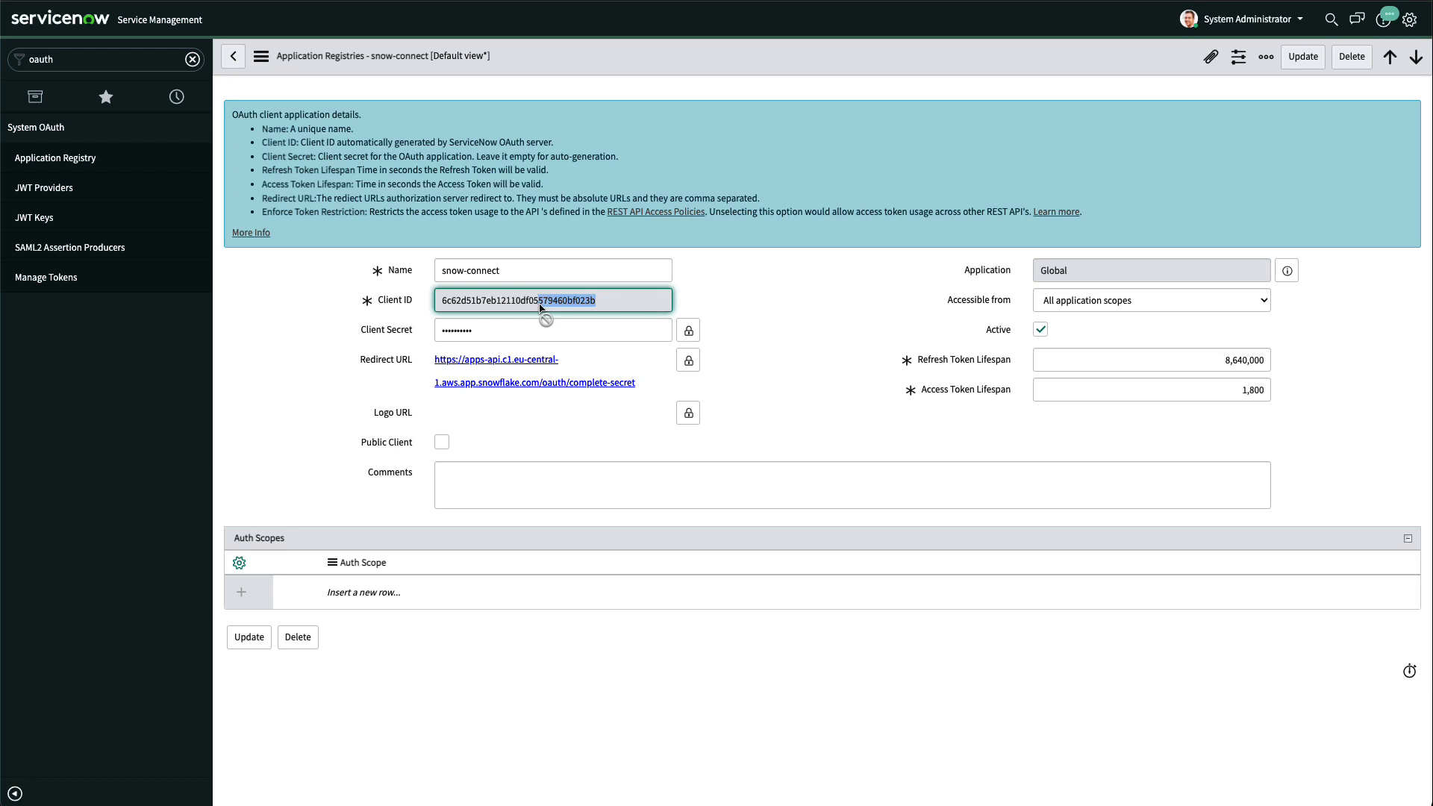
{"action": "triple_click", "coordinate": [552, 300]}
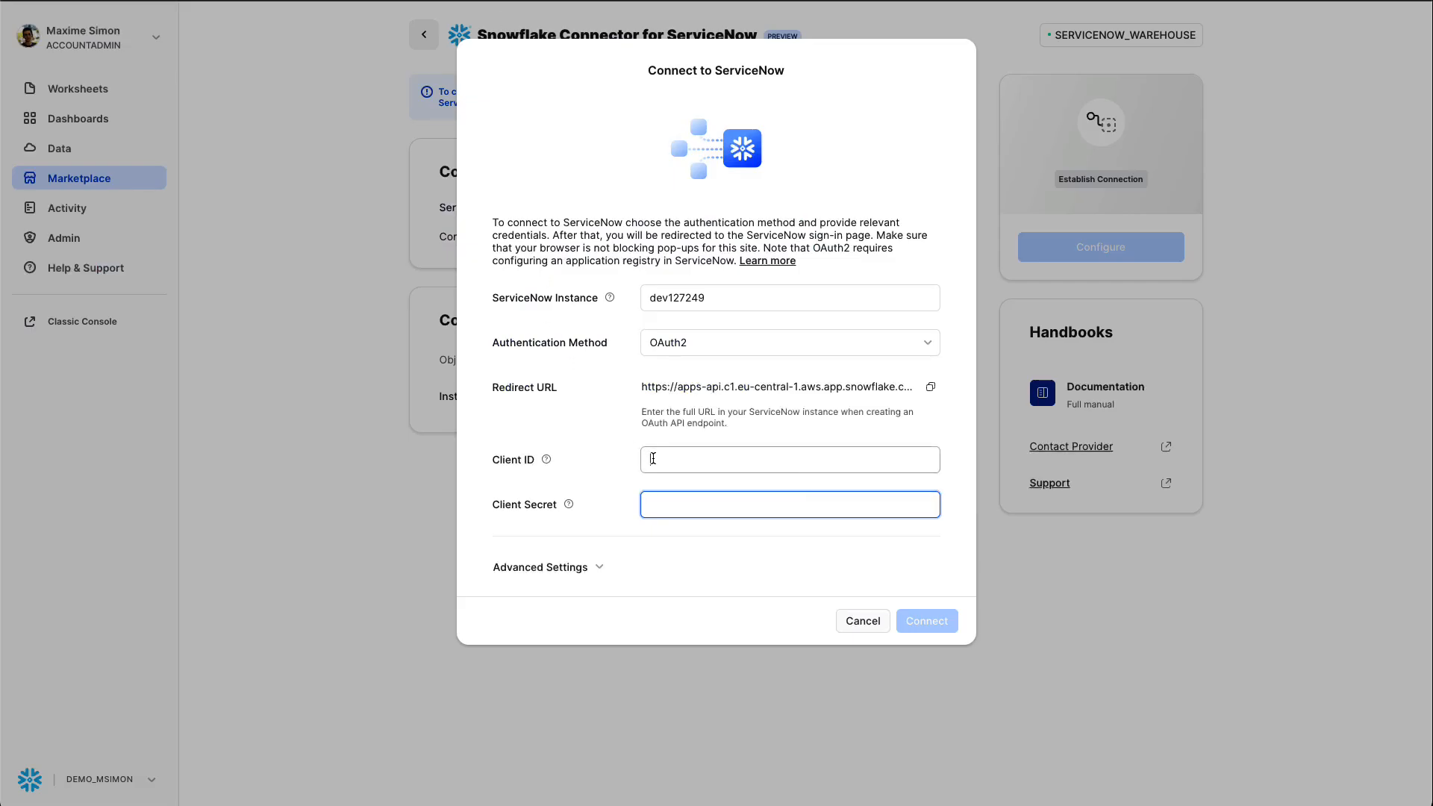
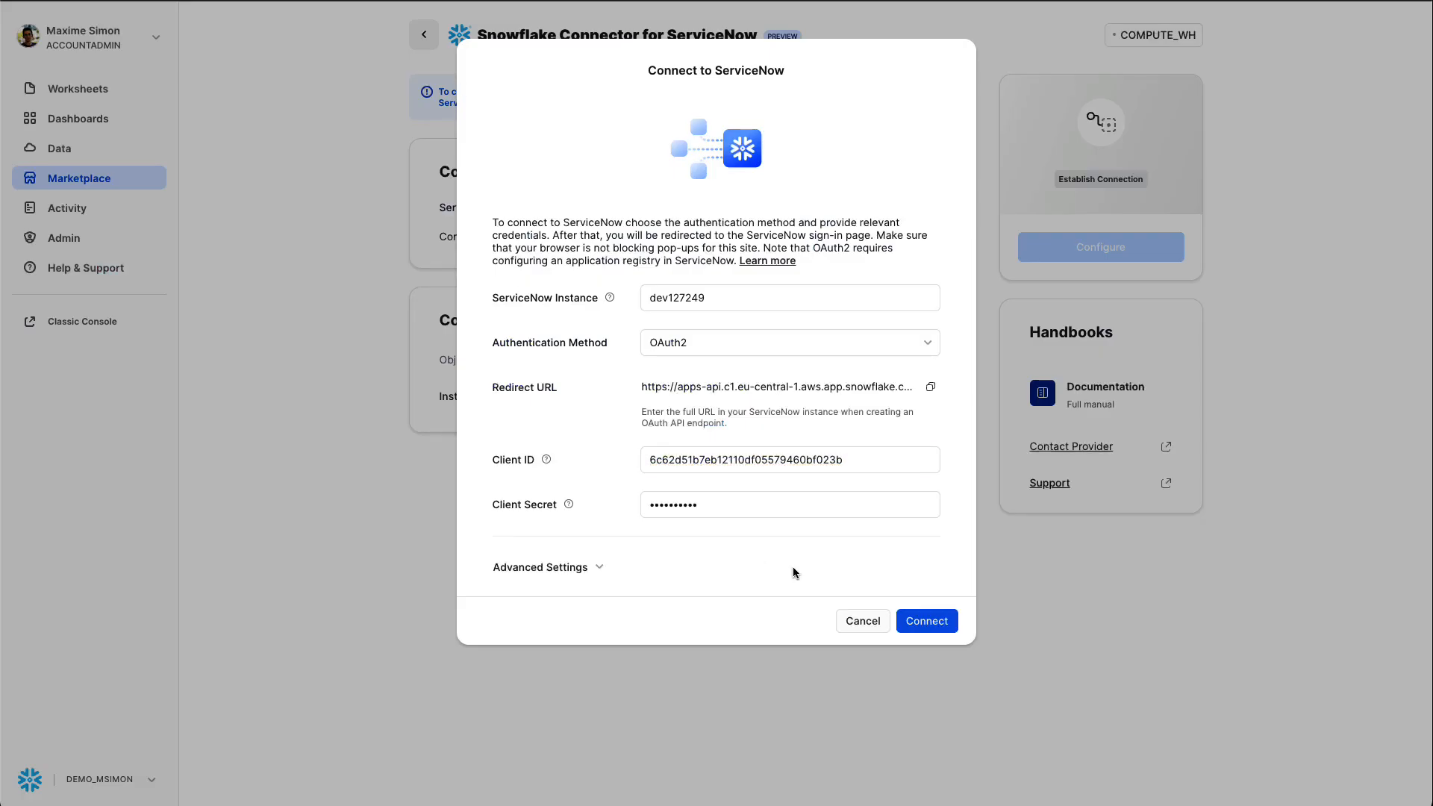
Enter snow-connect's client credentials and authorize so the ServiceNow connection is established.
{"action": "left_click", "coordinate": [926, 620]}
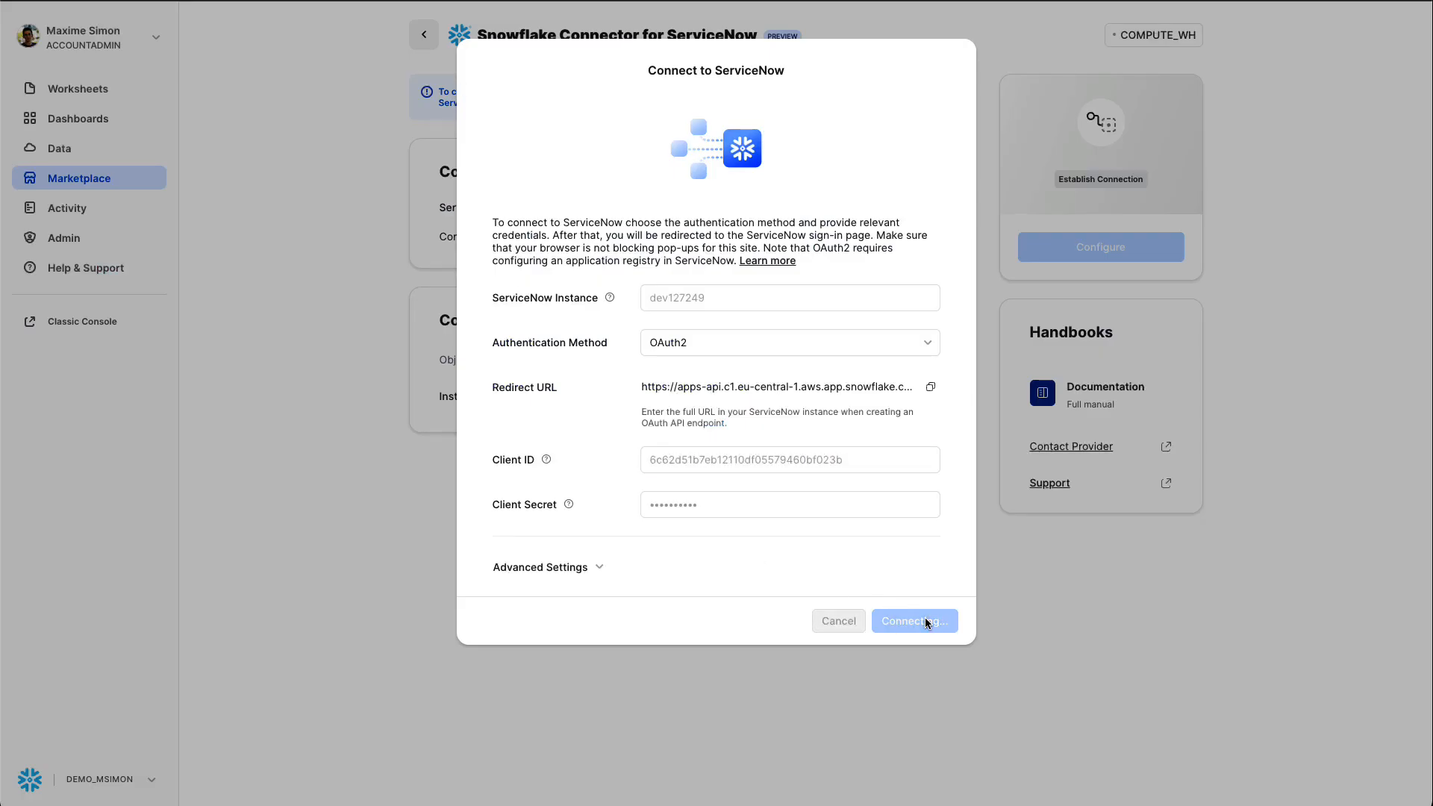
{"action": "left_click", "coordinate": [913, 620]}
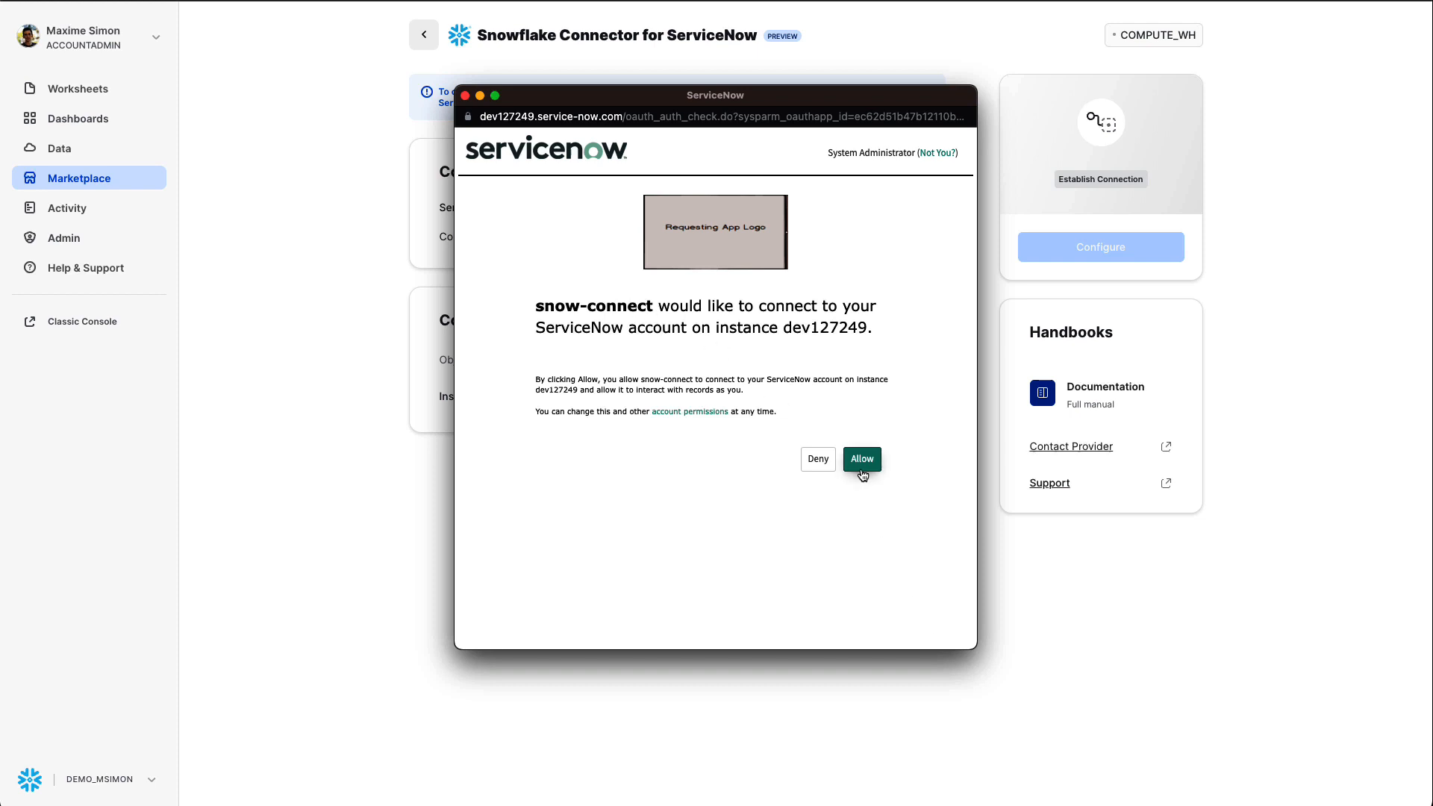
{"action": "left_click", "coordinate": [860, 457]}
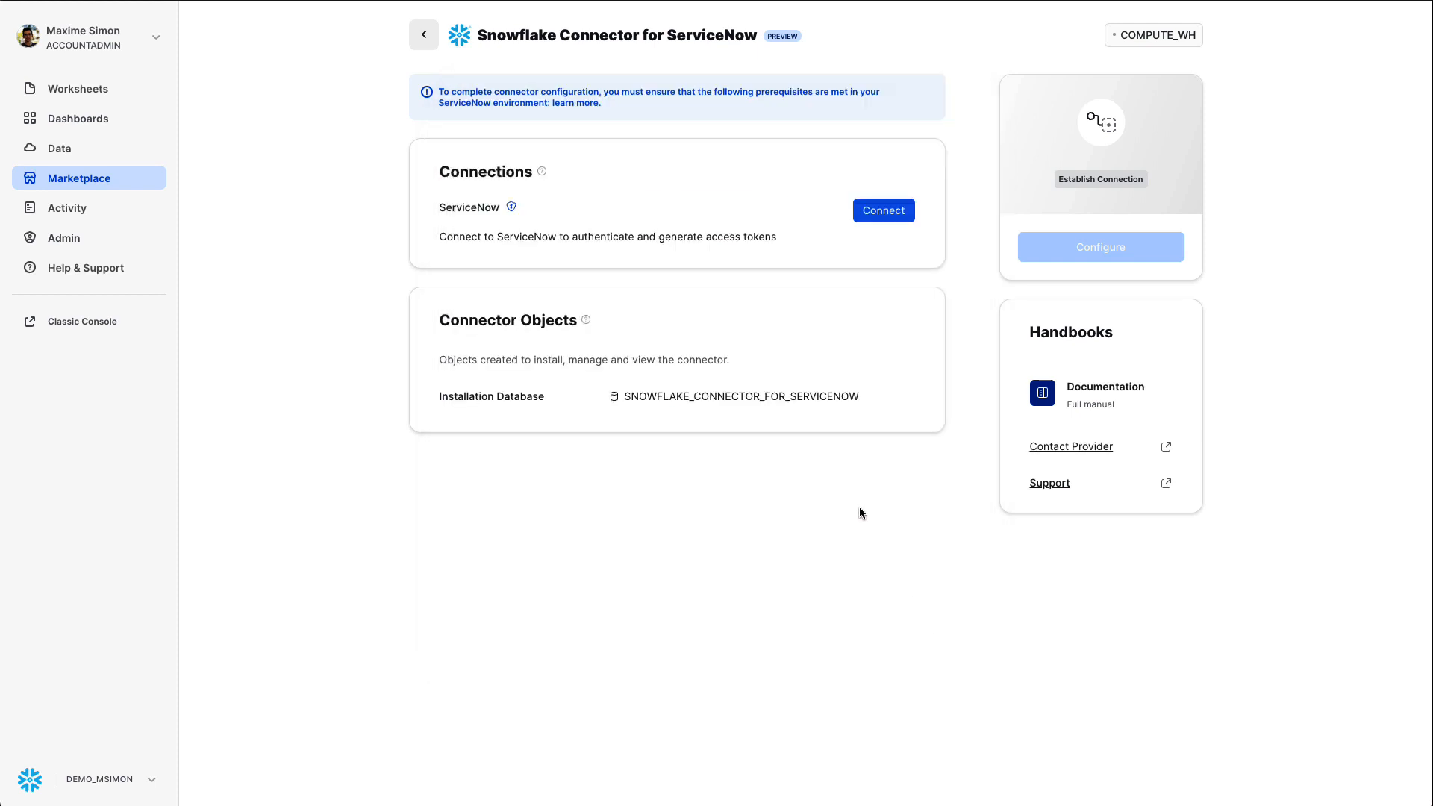
{"action": "left_click", "coordinate": [882, 211]}
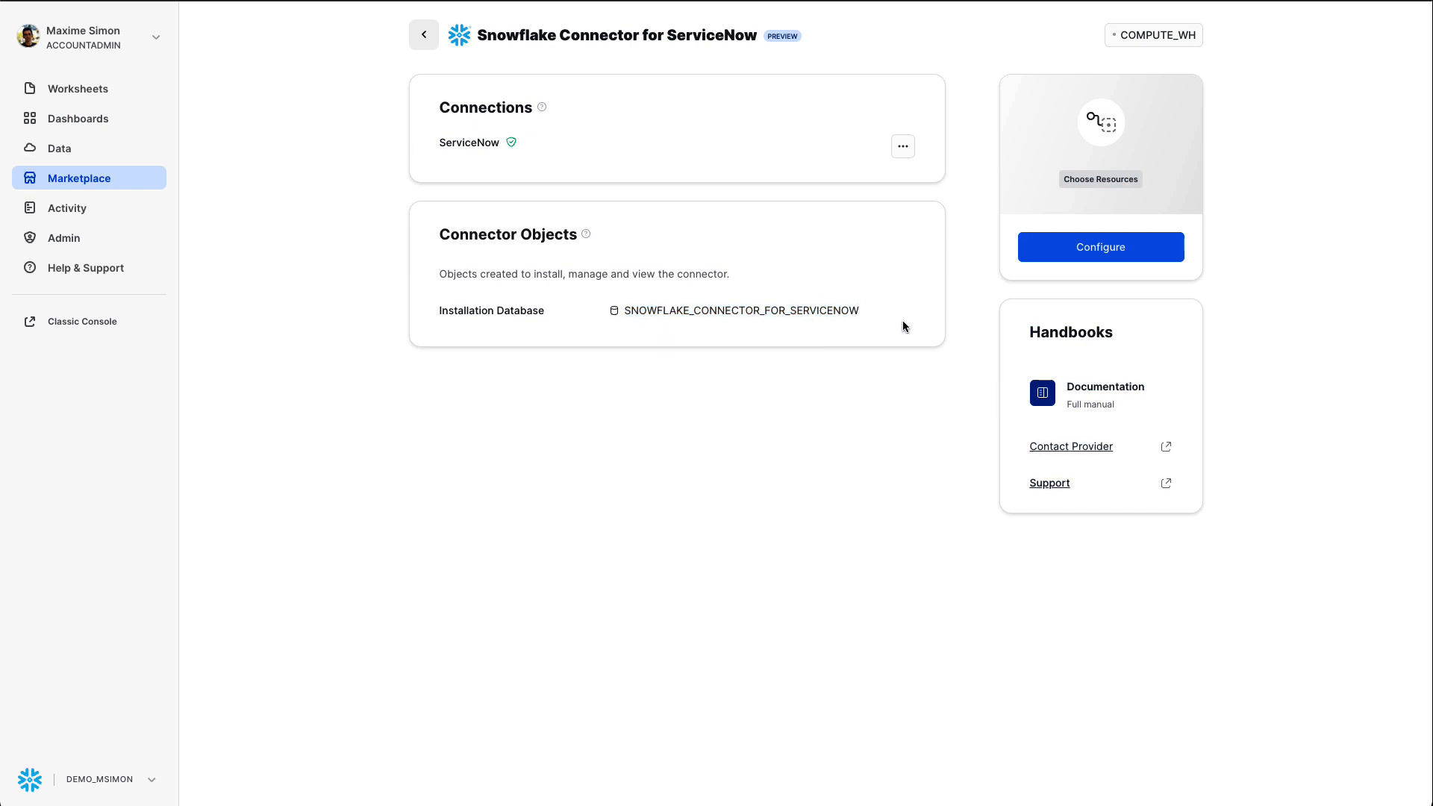
{"action": "mouse_move", "coordinate": [1099, 265]}
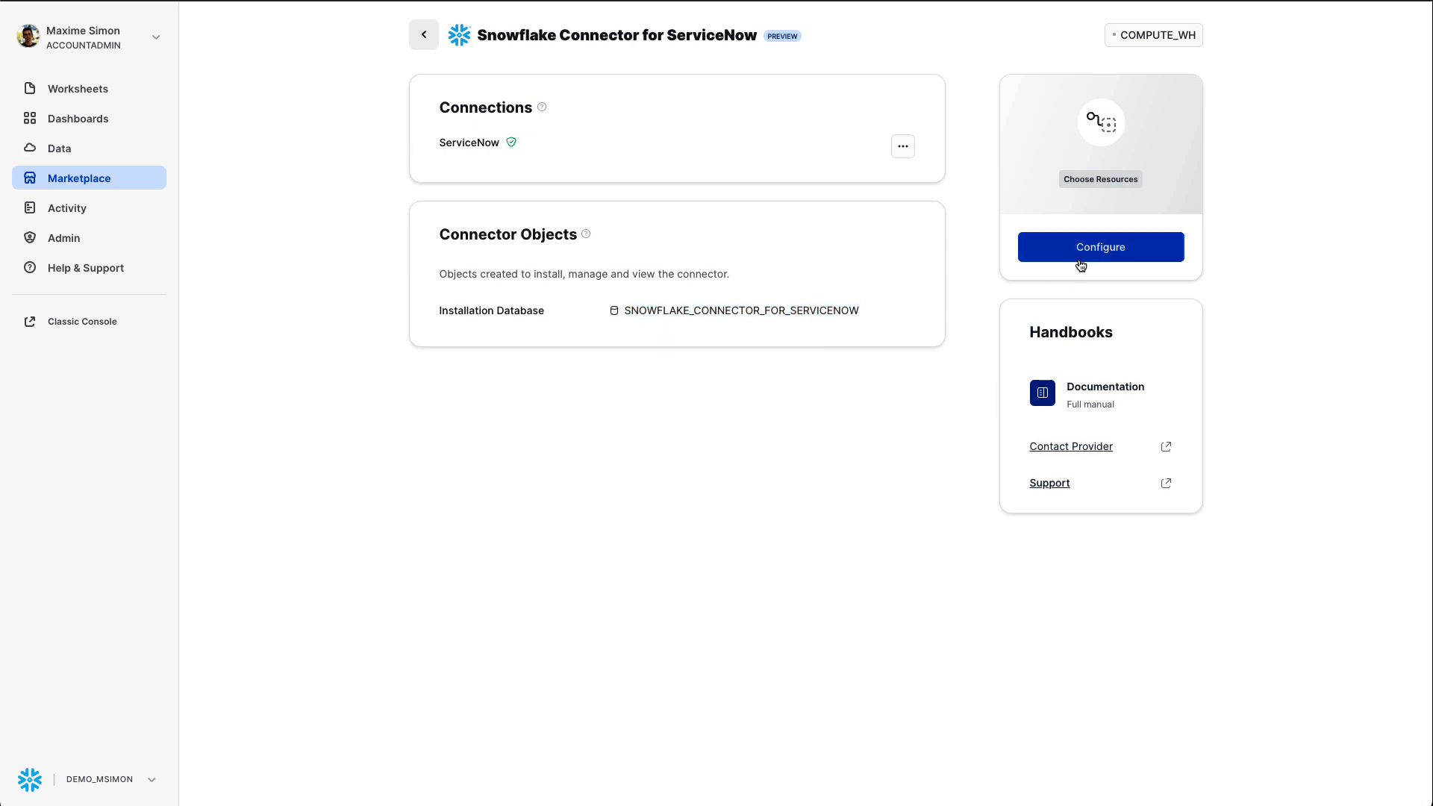
Configure the connector with SERVICENOW_WAREHOUSE, SERVICENOW_DEST_DB, DEST_SCHEMA, its role and SYS_AUDIT_DELETE journal table.
{"action": "left_click", "coordinate": [1100, 247]}
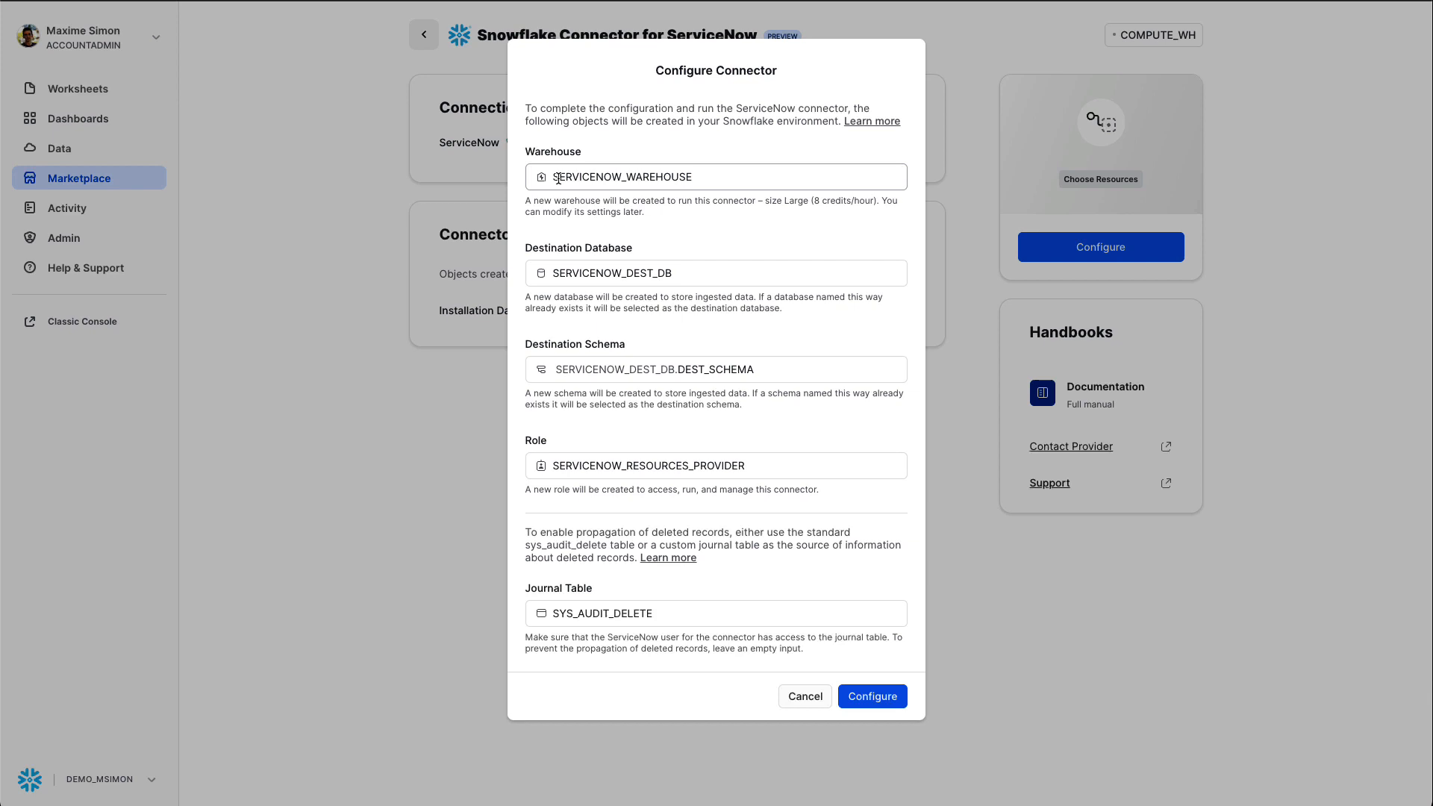
{"action": "left_click", "coordinate": [716, 176]}
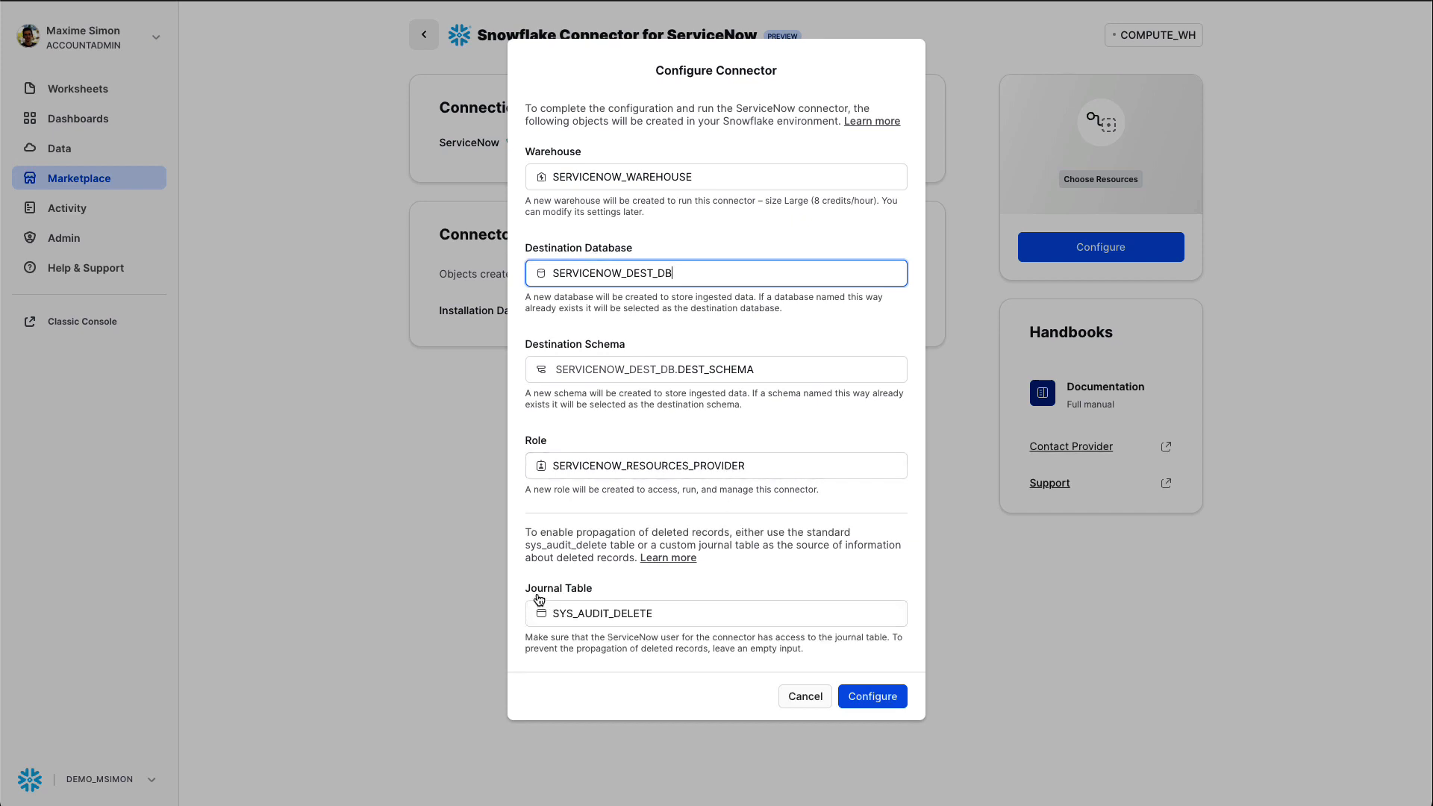
{"action": "left_click", "coordinate": [715, 612]}
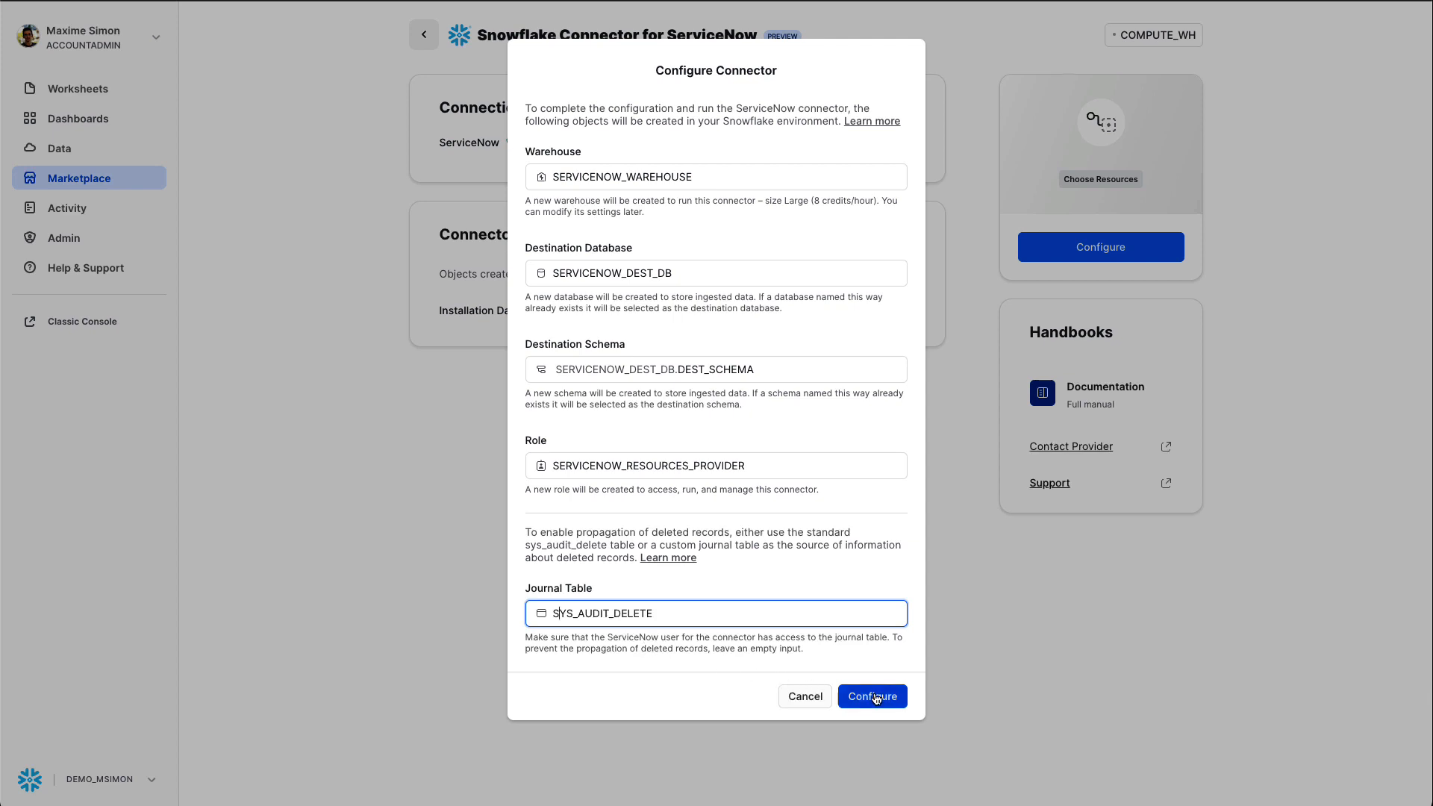
{"action": "left_click", "coordinate": [870, 695]}
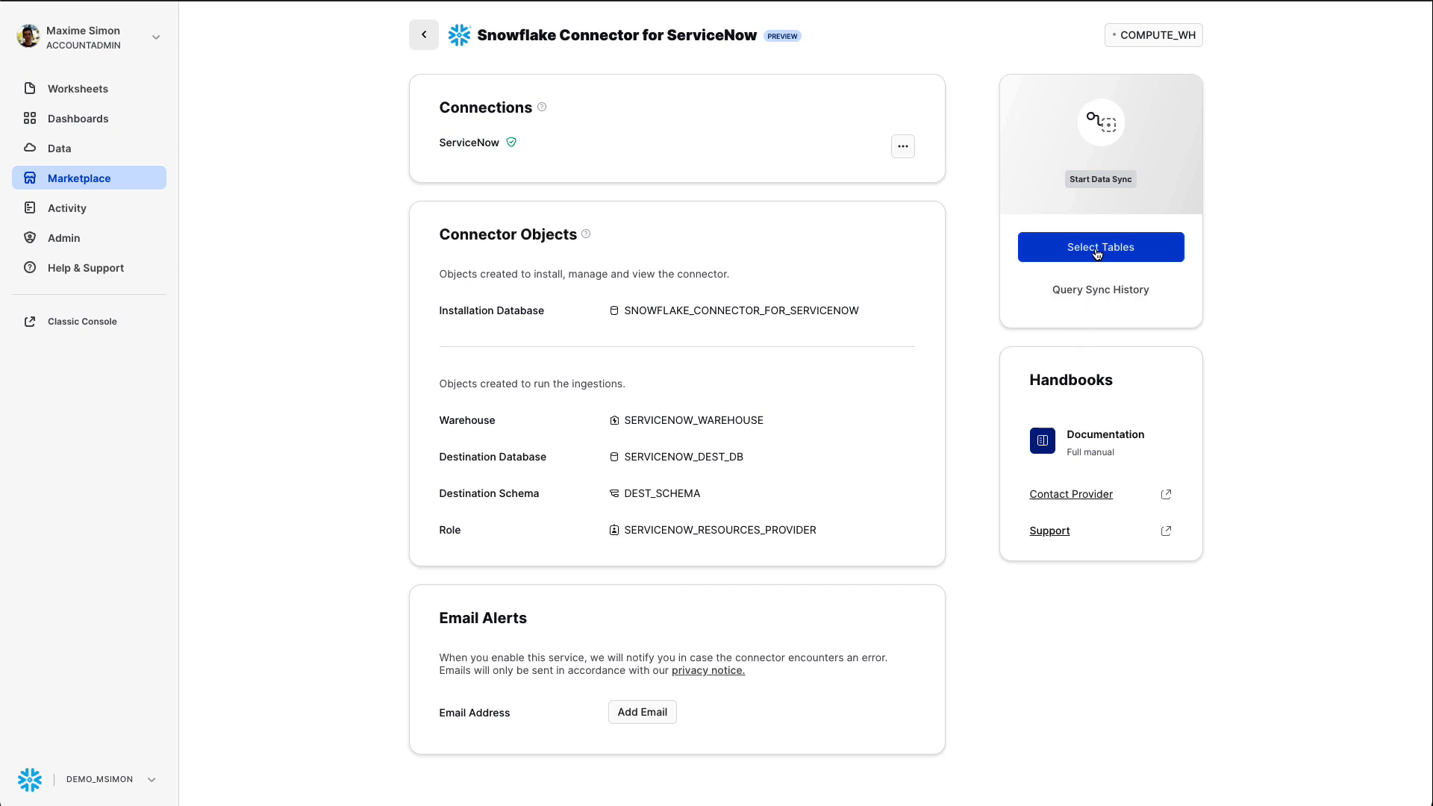
Select the task table syncing every 30 minutes and the incident table syncing every 3 hours.
{"action": "left_click", "coordinate": [1099, 247]}
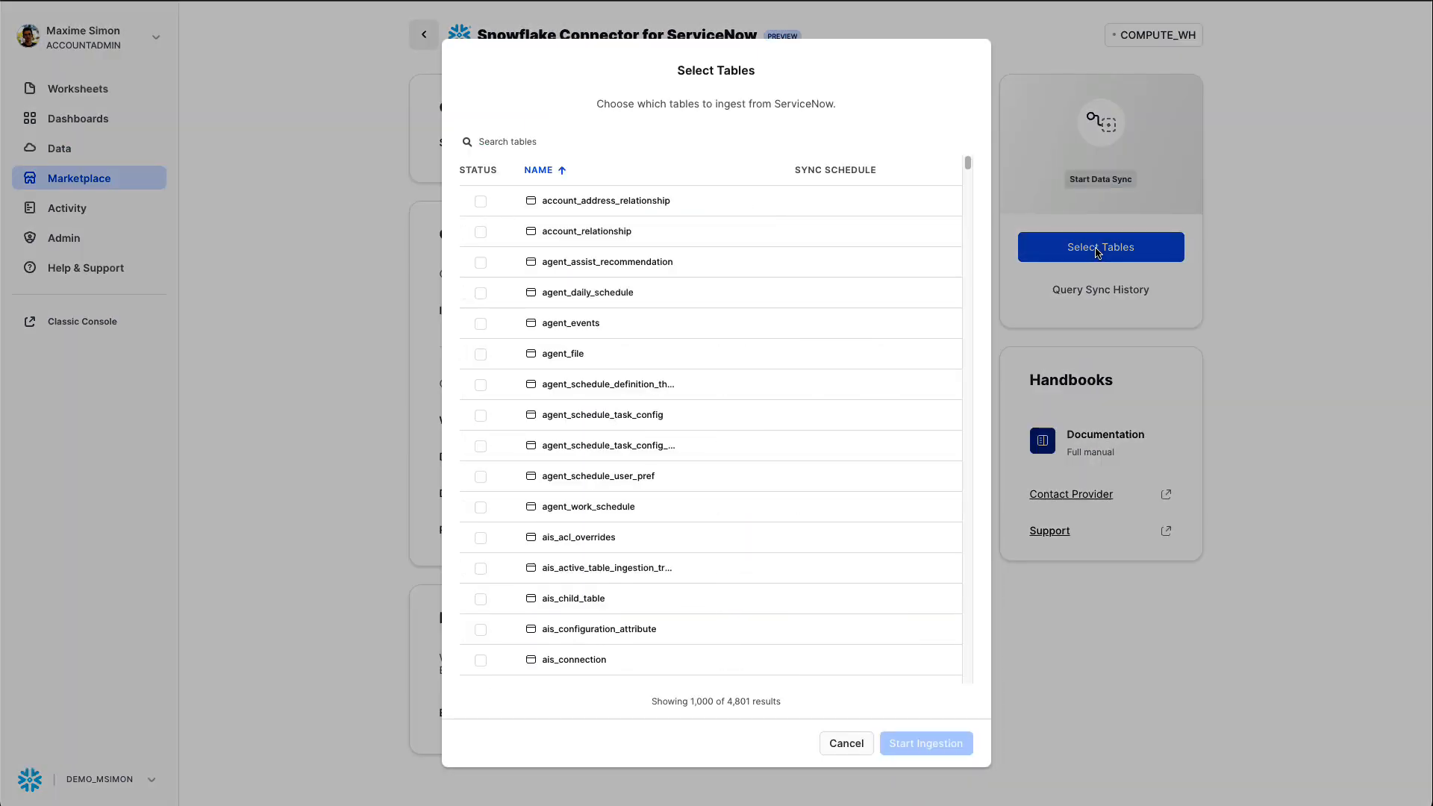
{"action": "type", "text": "task"}
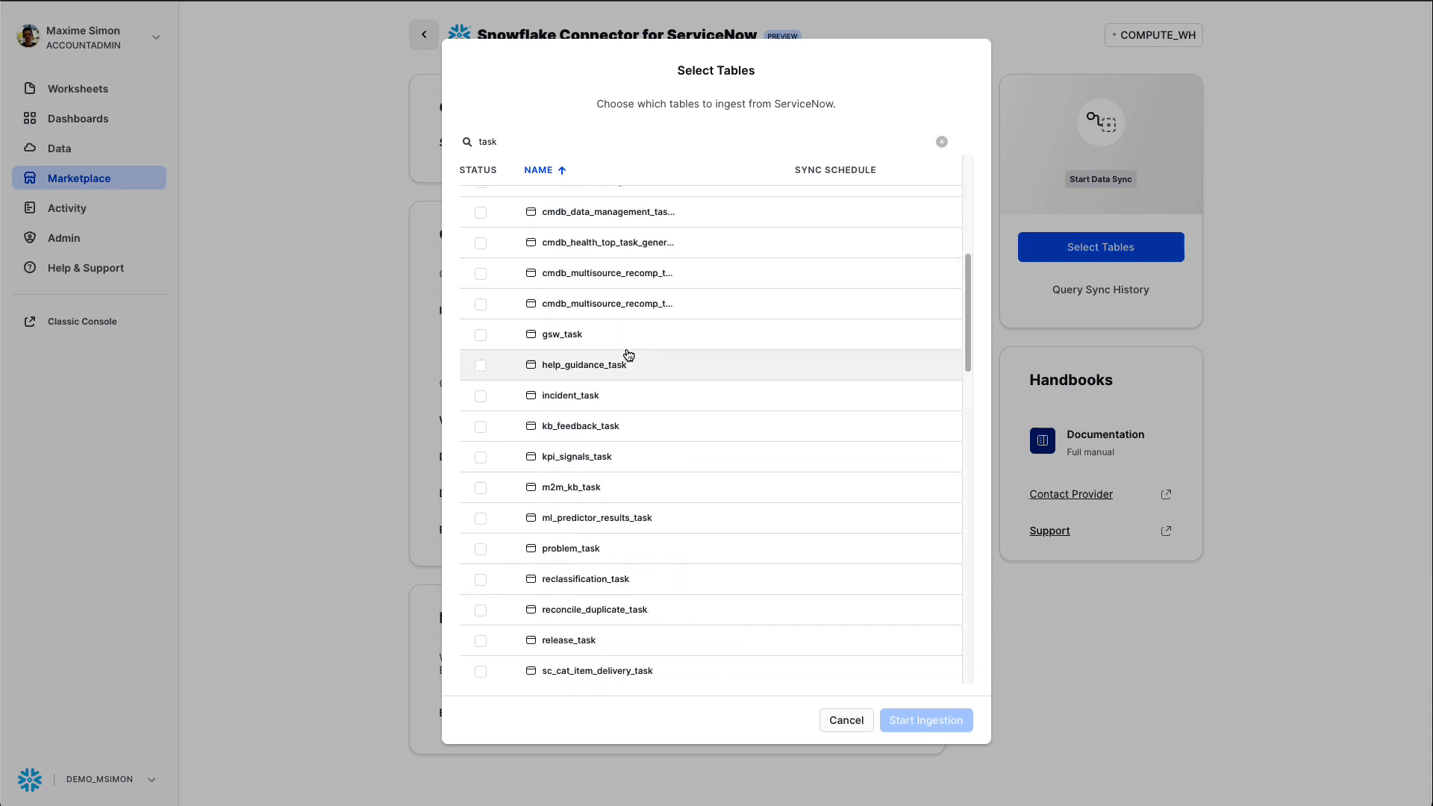
{"action": "scroll", "scroll_direction": "down", "scroll_amount": 3}
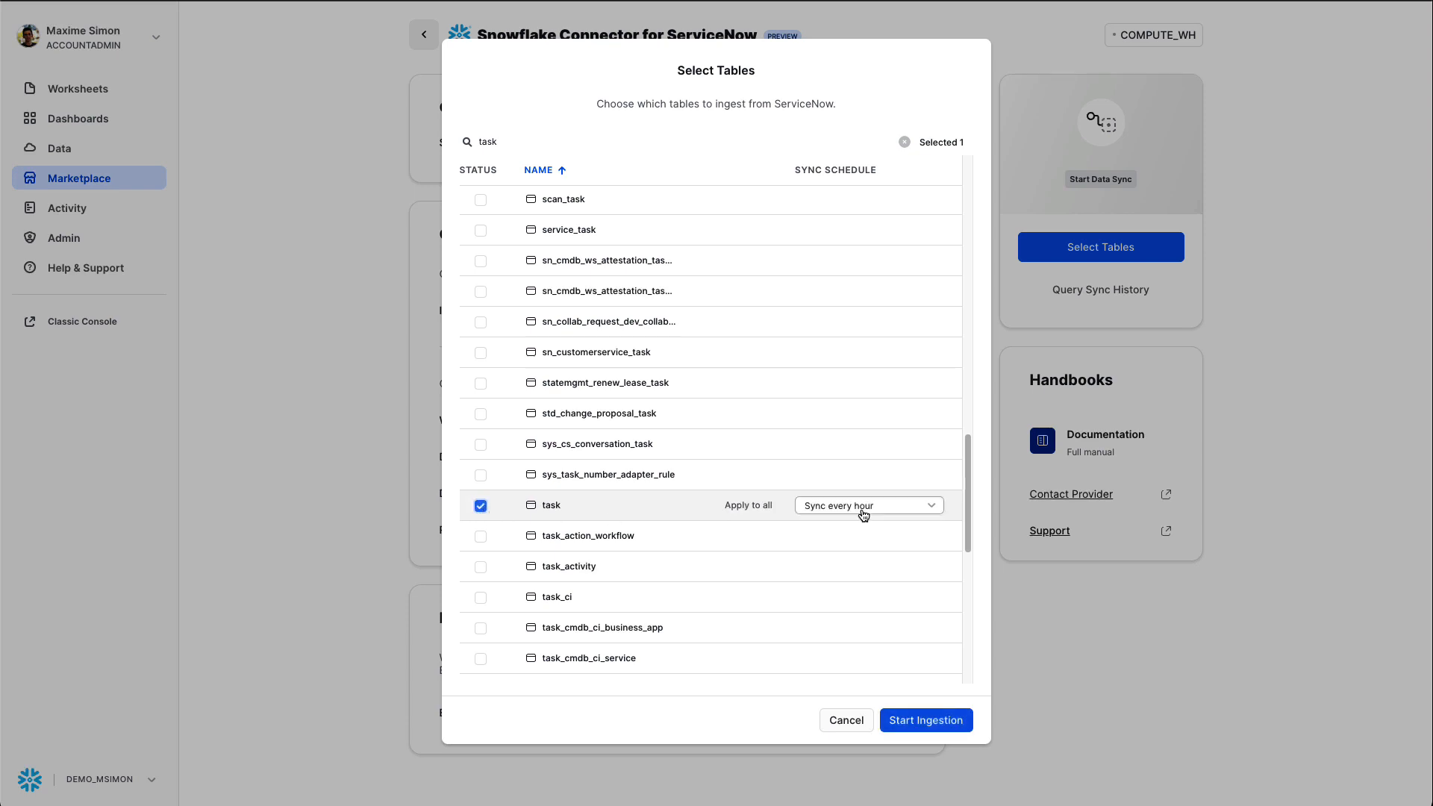
{"action": "left_click", "coordinate": [866, 505]}
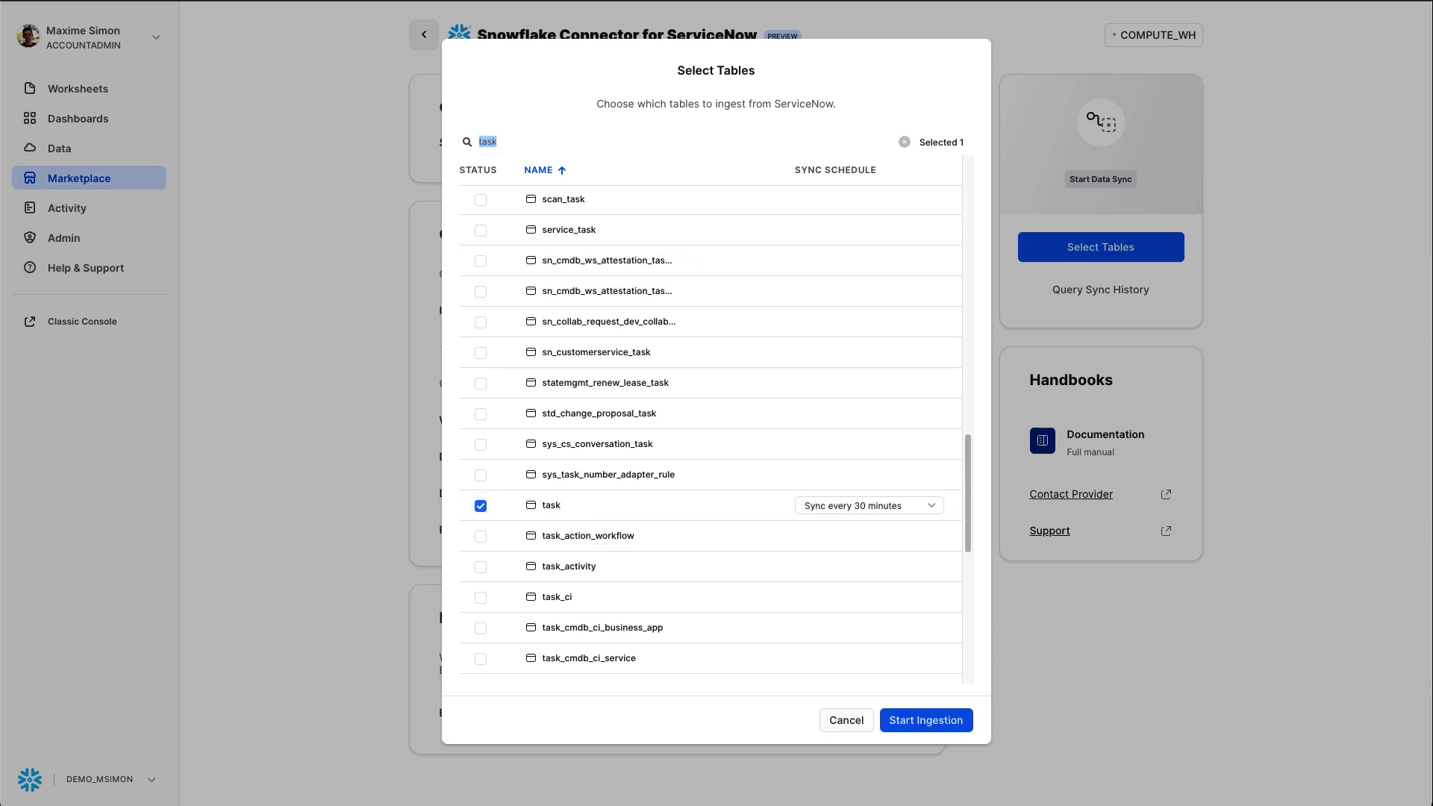
{"action": "type", "text": "incident"}
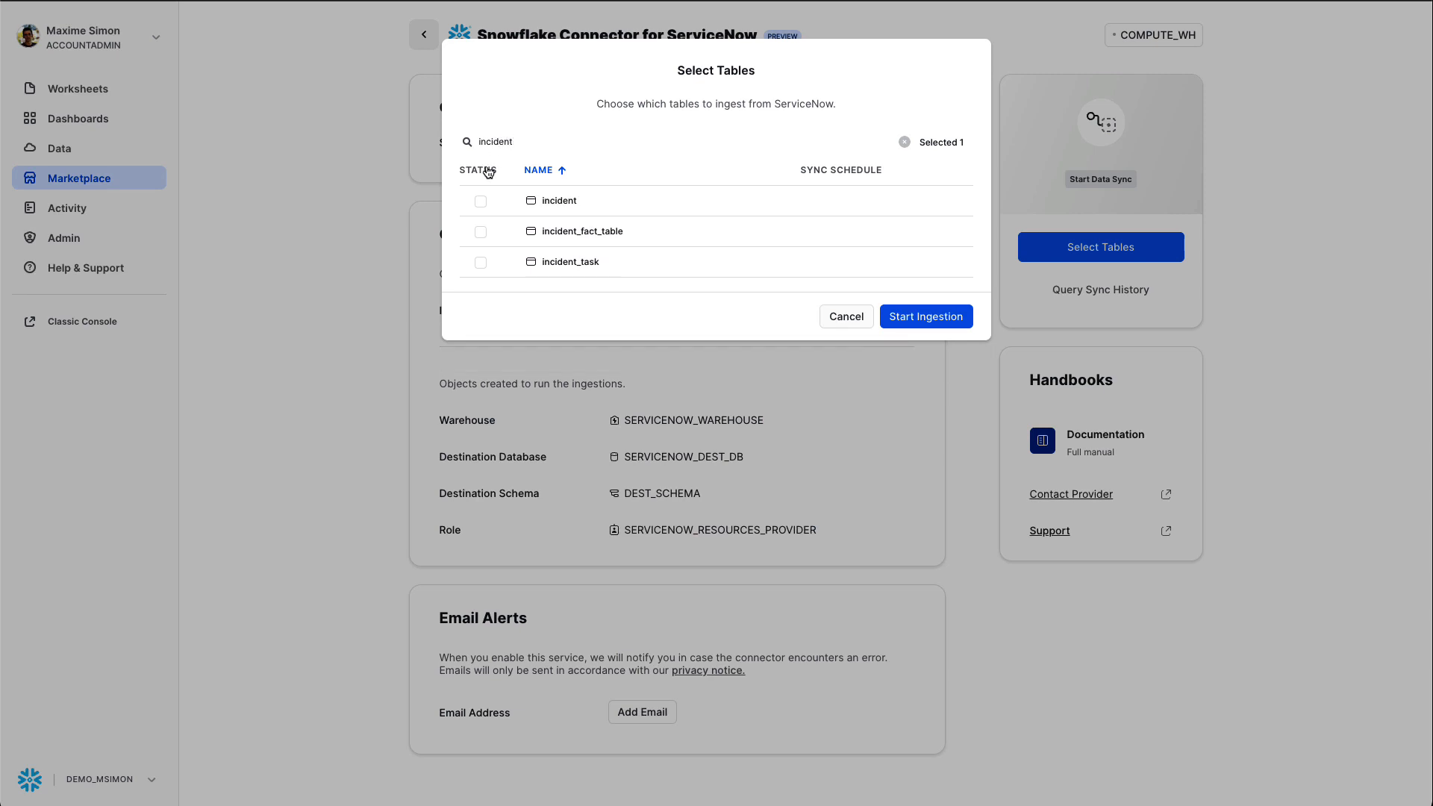
{"action": "left_click", "coordinate": [481, 200]}
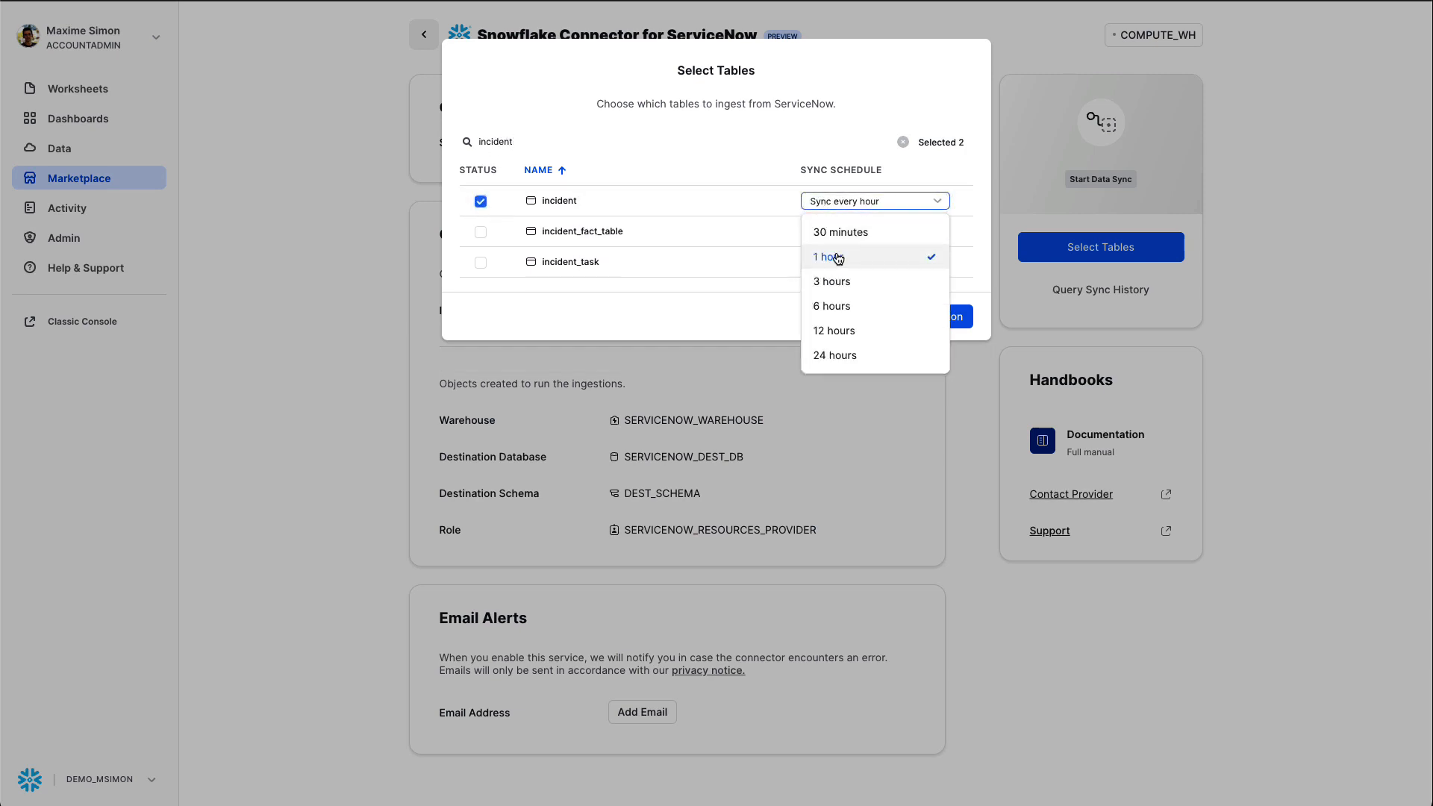
{"action": "left_click", "coordinate": [831, 281]}
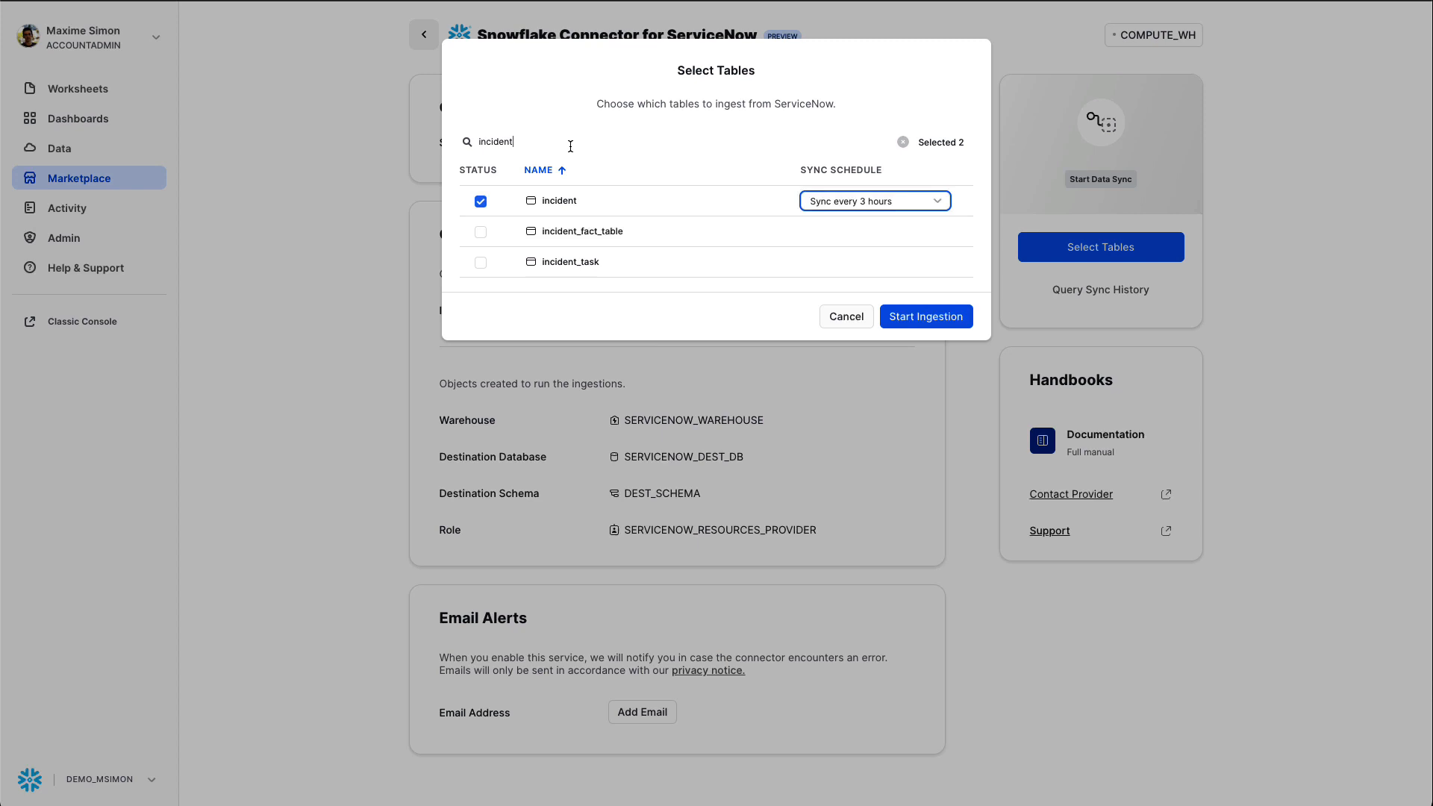
Add the sys_audit_delete table and start ingestion of the three tables.
{"action": "type", "text": "sys_d"}
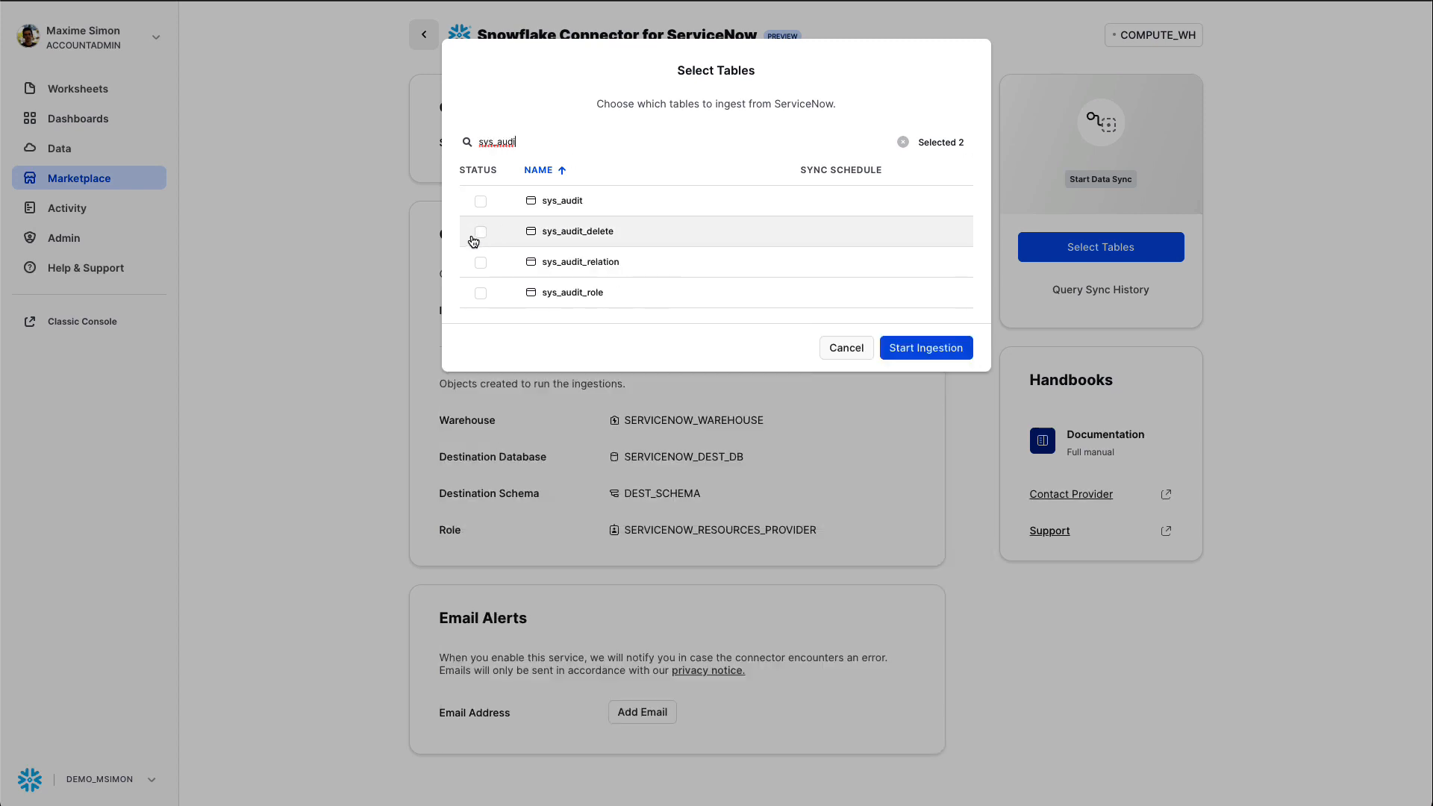
{"action": "left_click", "coordinate": [480, 230]}
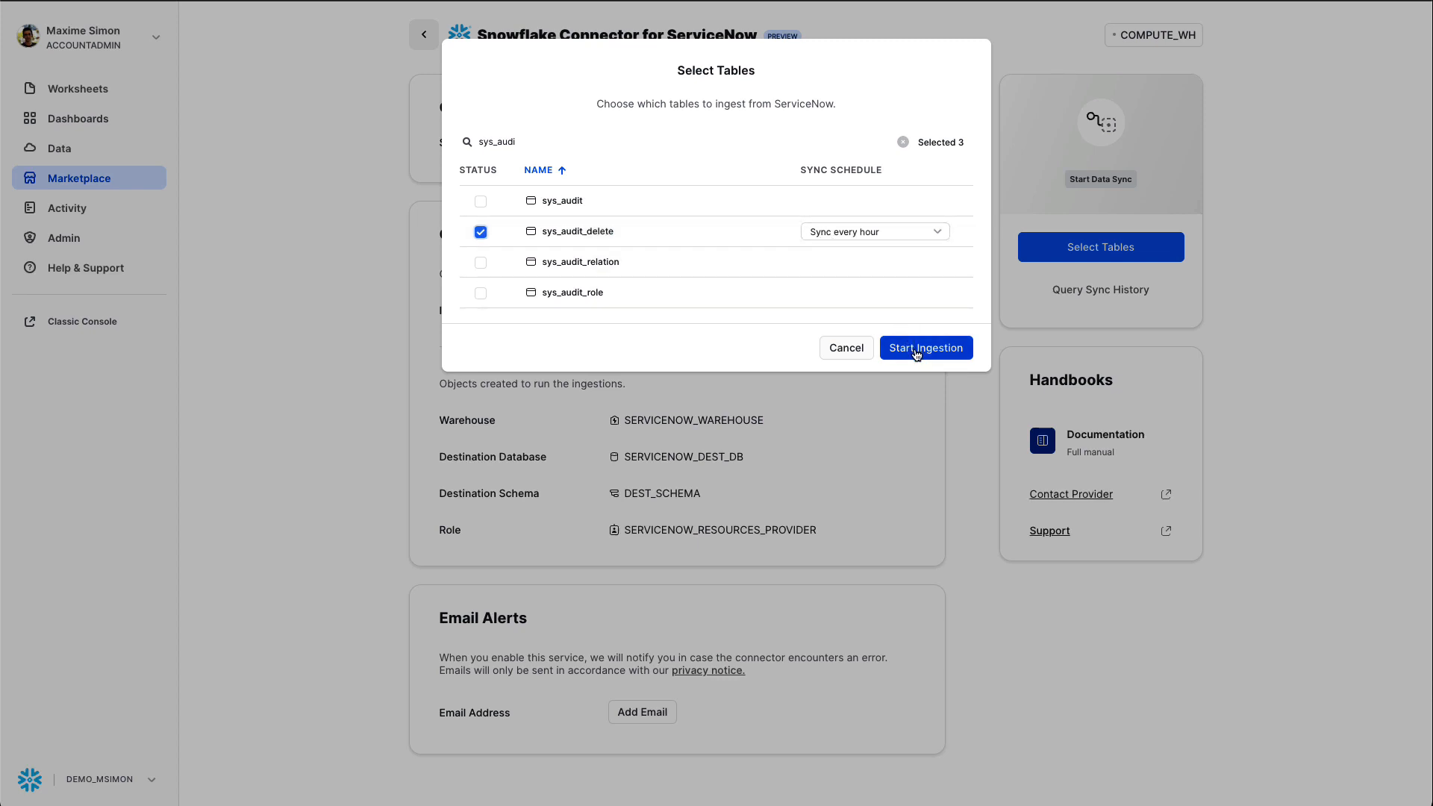
{"action": "left_click", "coordinate": [925, 347]}
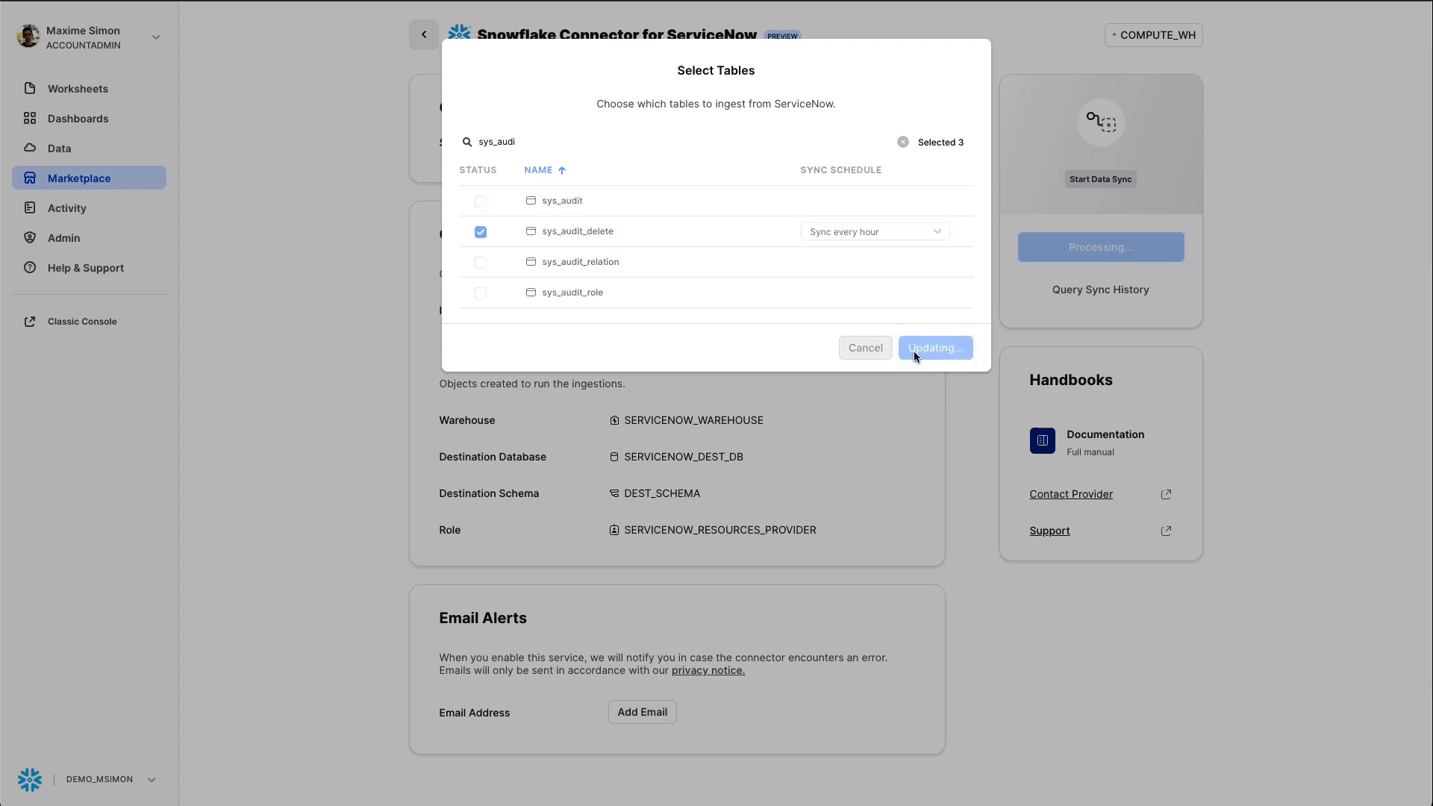
{"action": "left_click", "coordinate": [934, 347]}
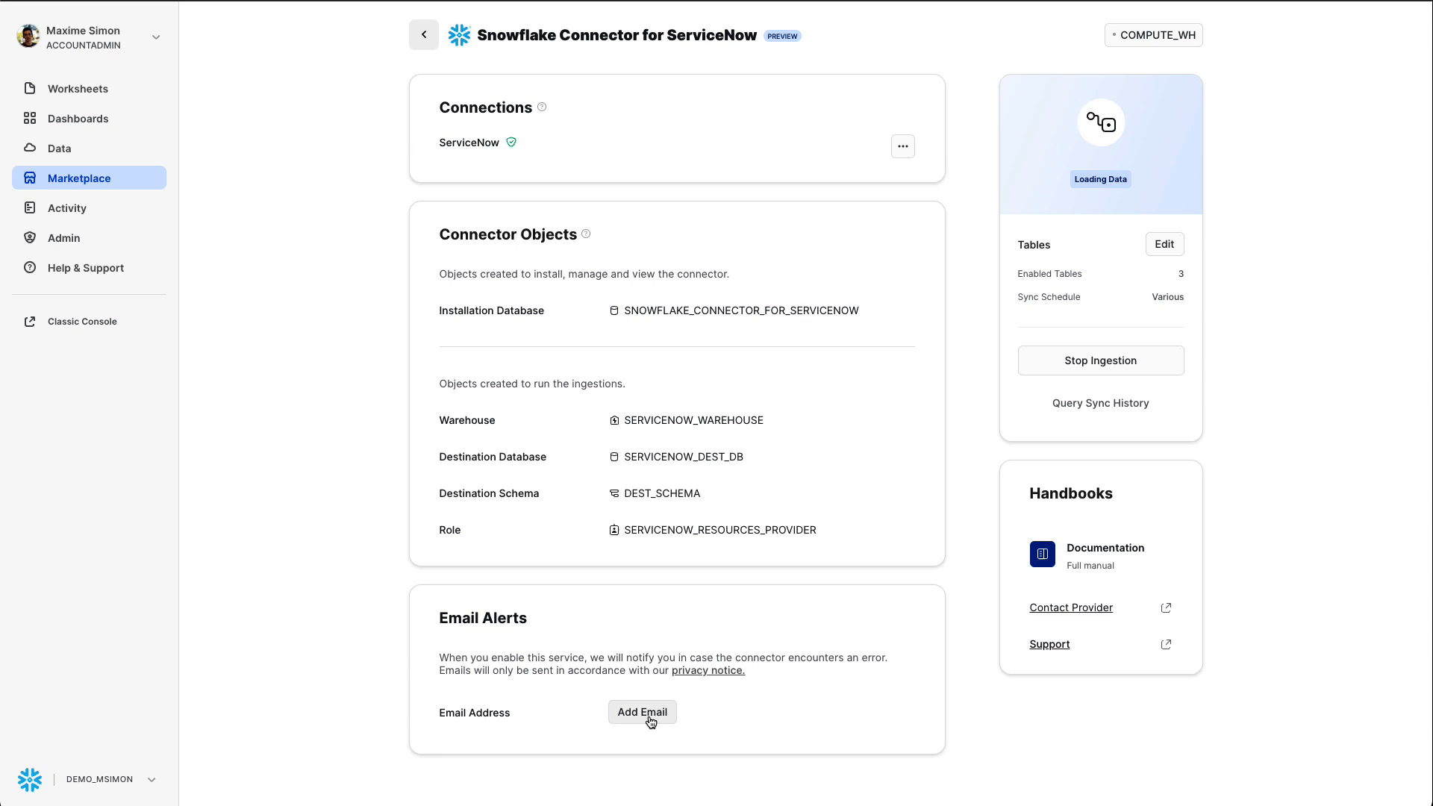
{"action": "left_click", "coordinate": [641, 712]}
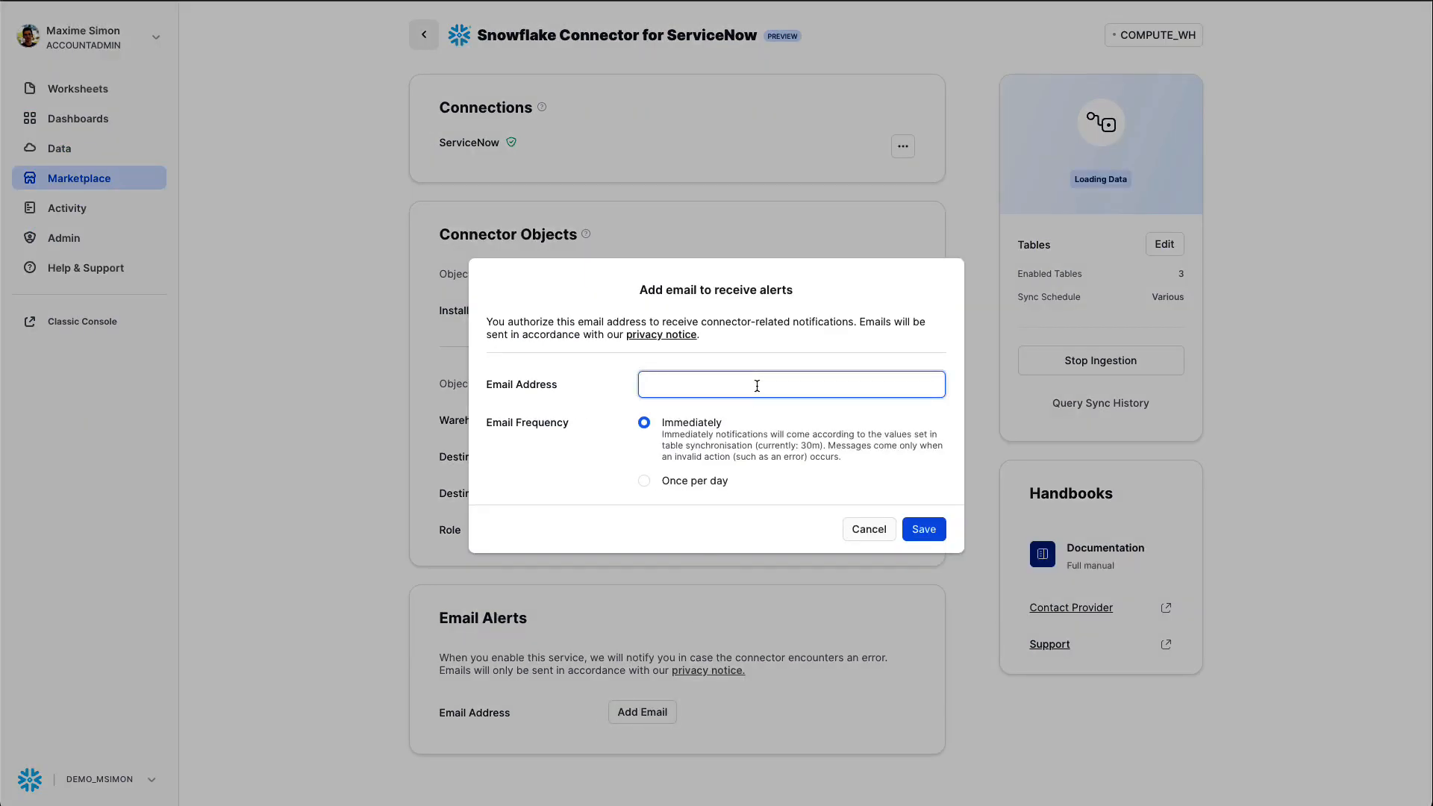
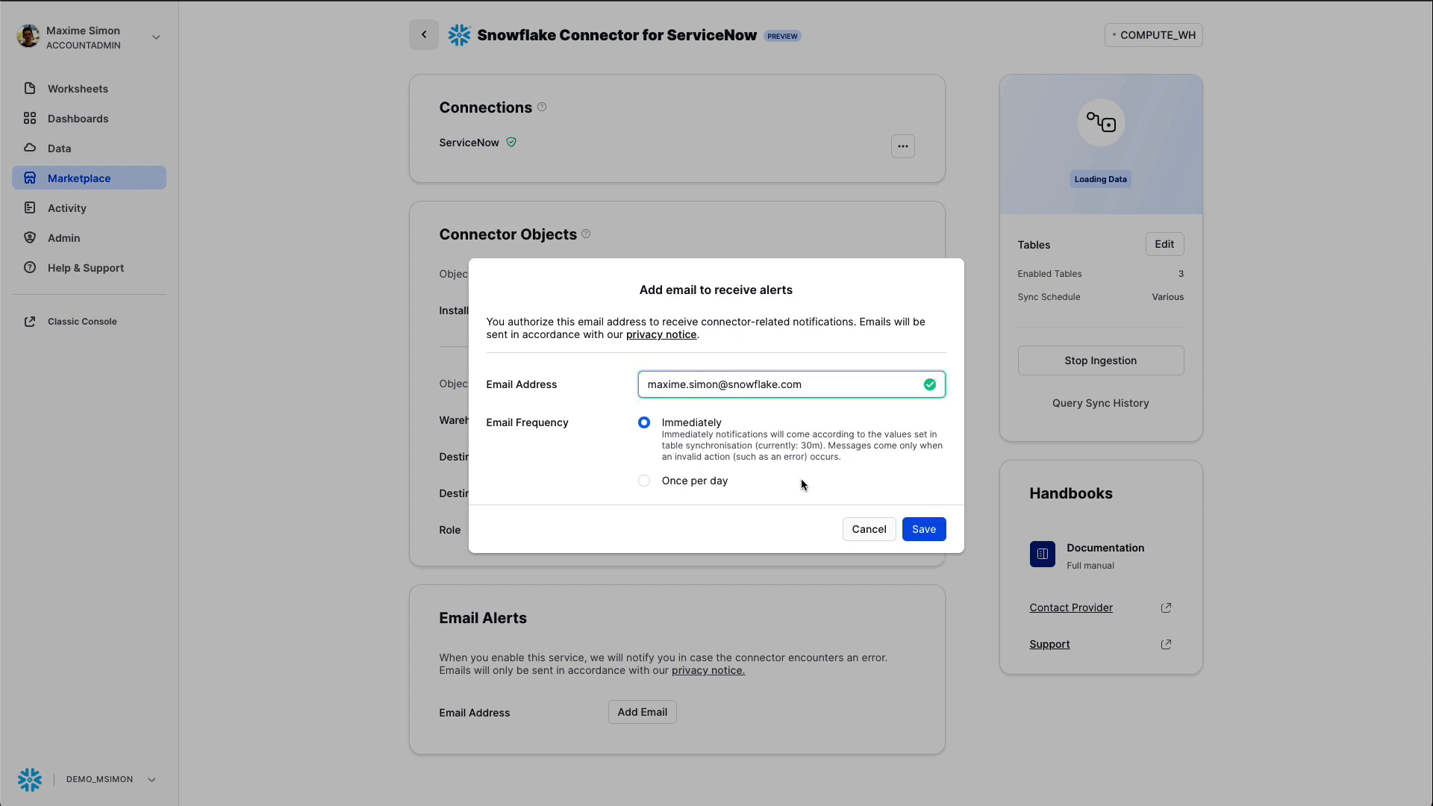
{"action": "left_click", "coordinate": [922, 529]}
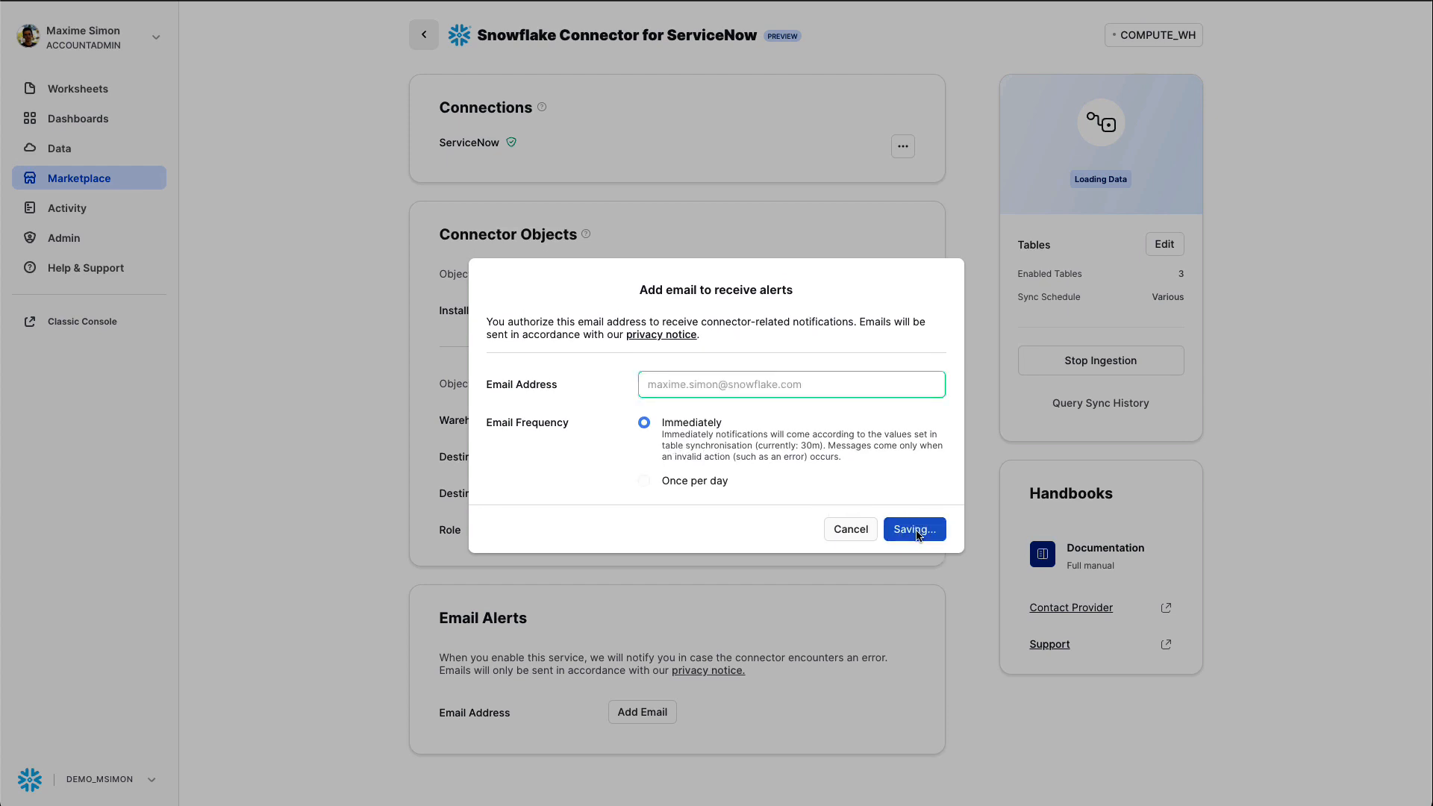
{"action": "left_click", "coordinate": [913, 529]}
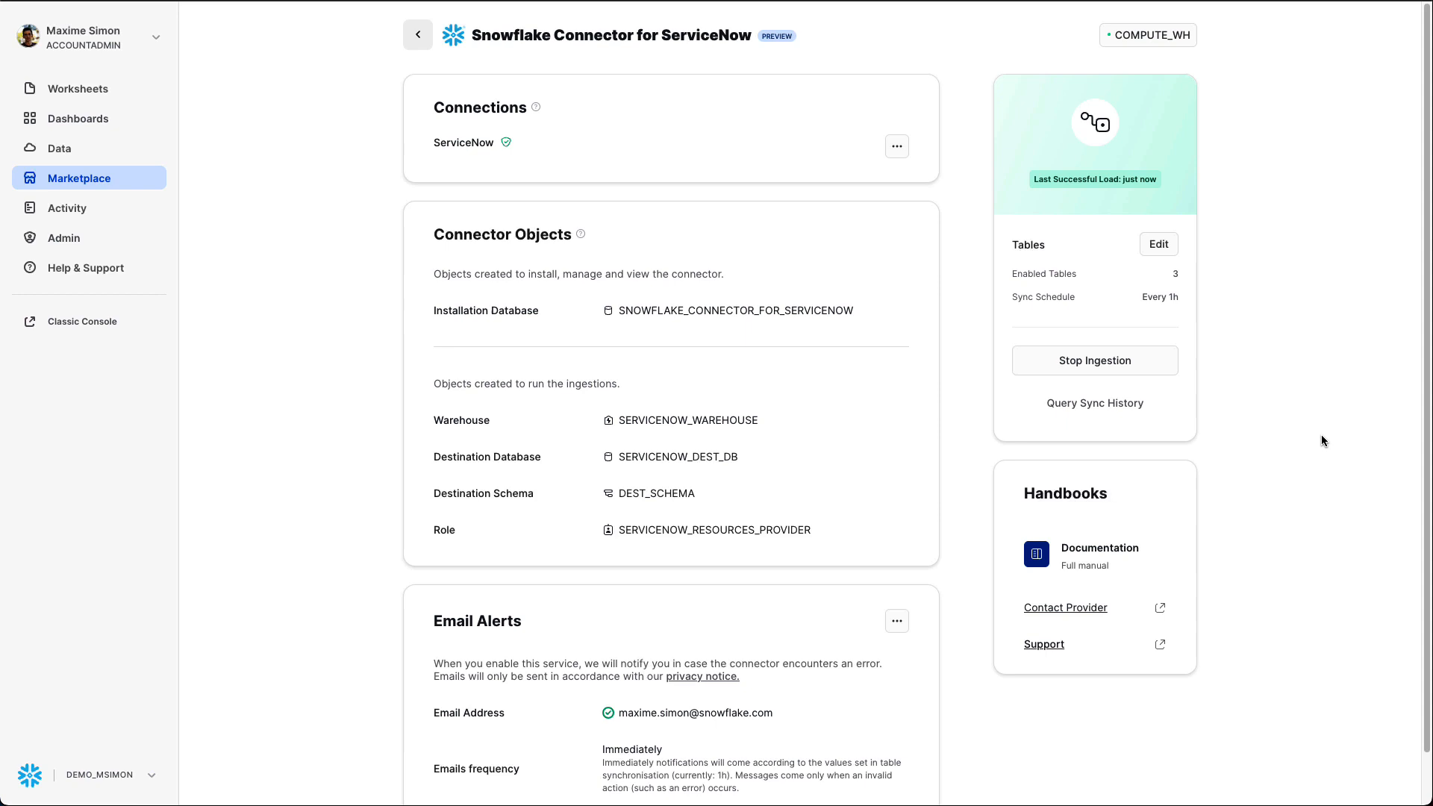
{"action": "mouse_move", "coordinate": [1059, 191]}
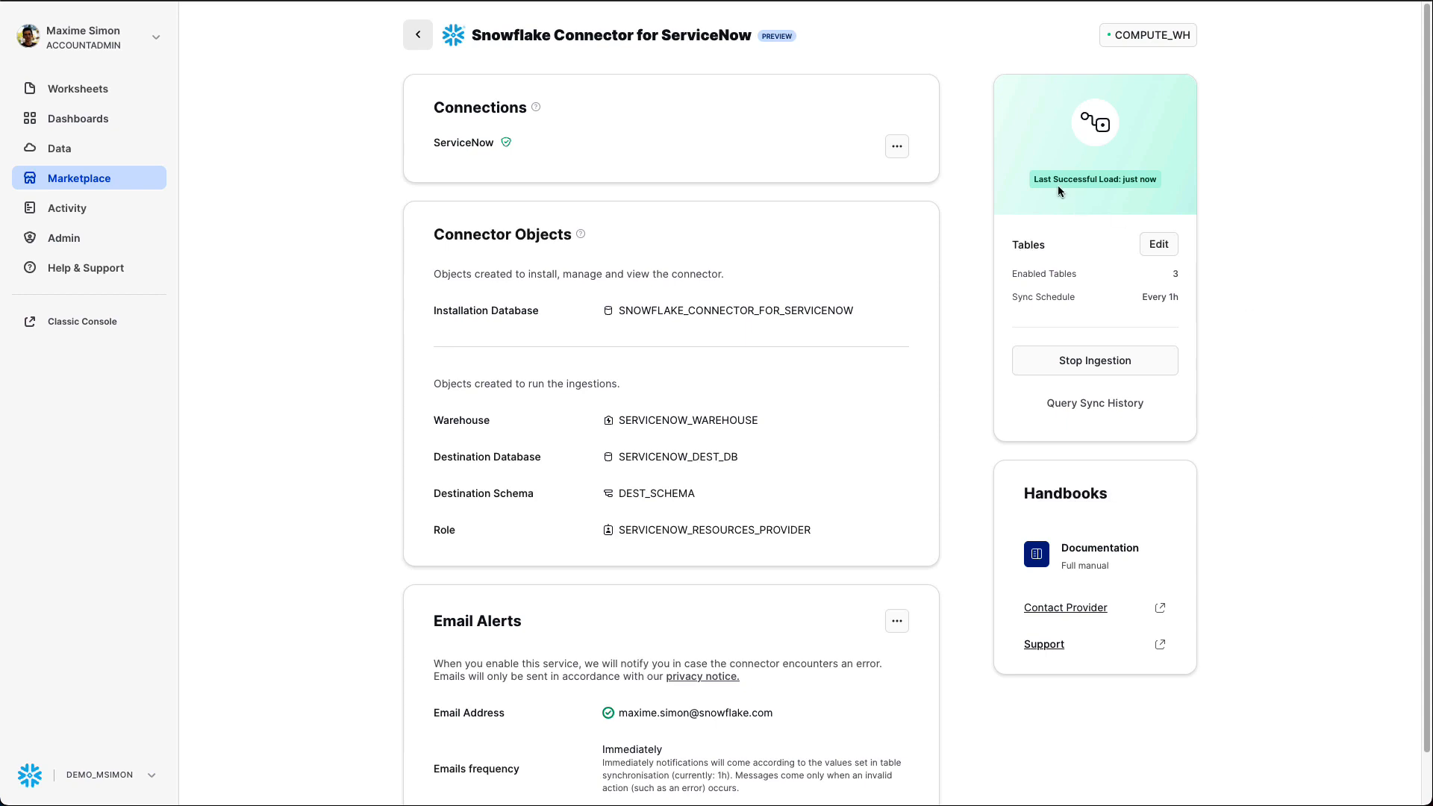
{"action": "mouse_move", "coordinate": [1157, 194]}
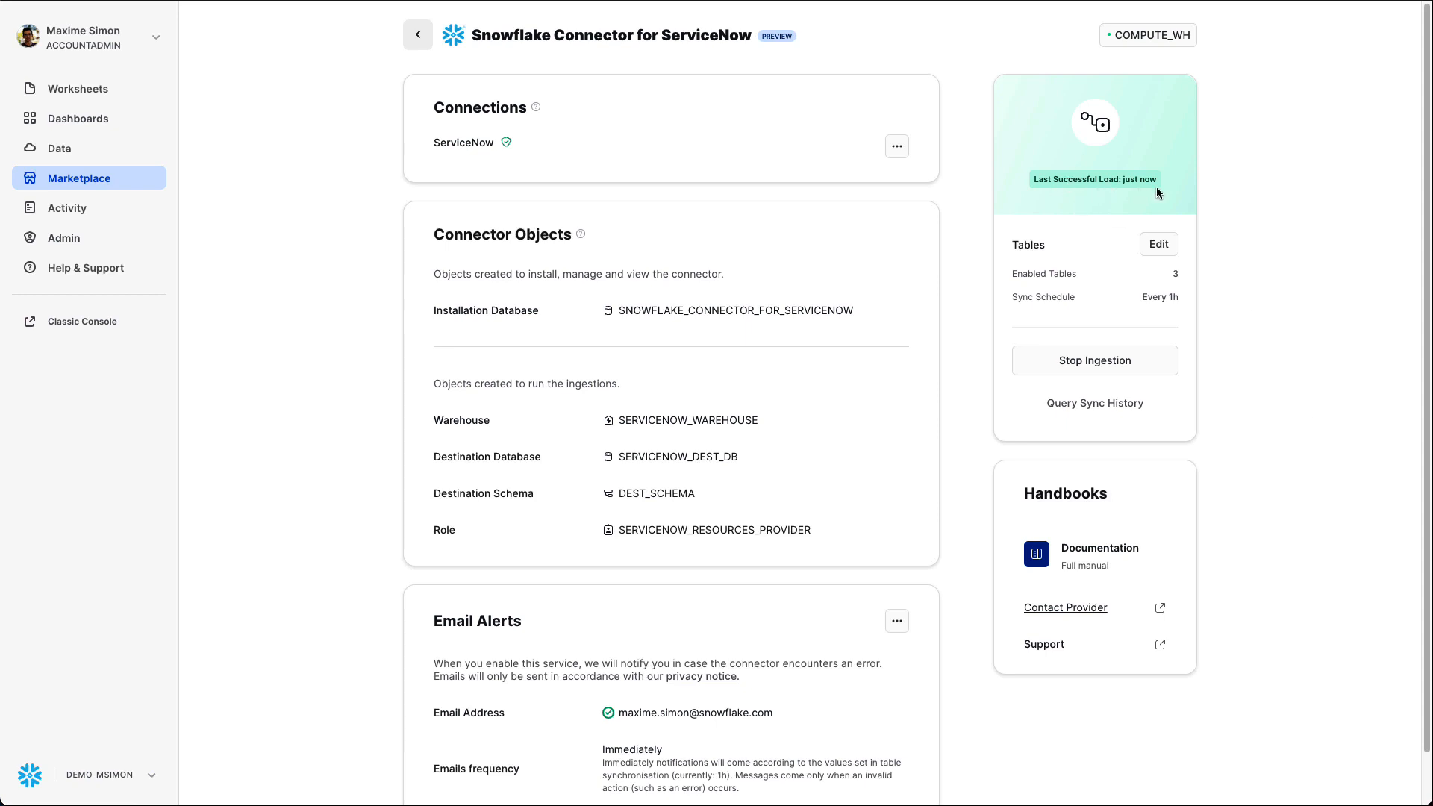
{"action": "mouse_move", "coordinate": [1182, 281]}
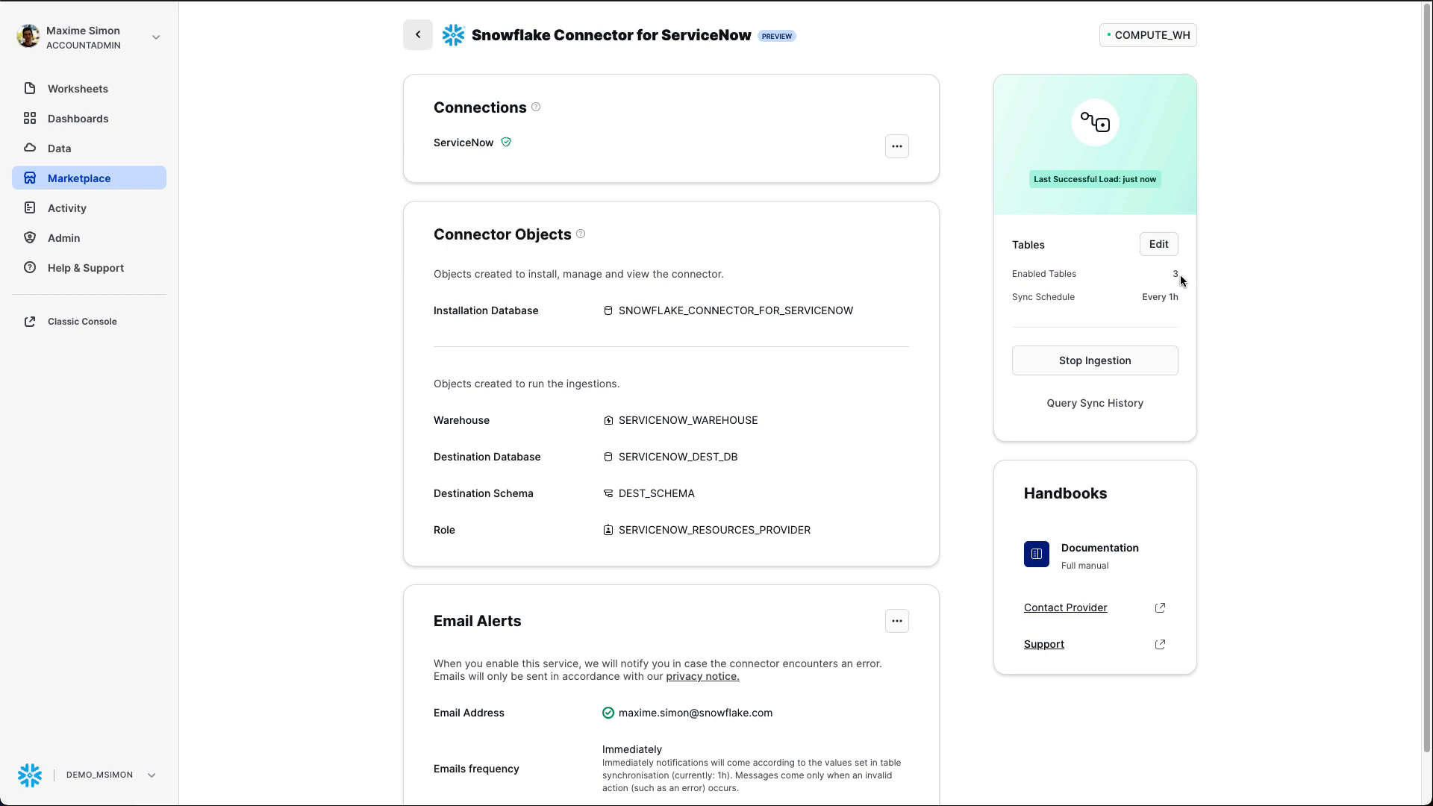
{"action": "mouse_move", "coordinate": [1036, 313]}
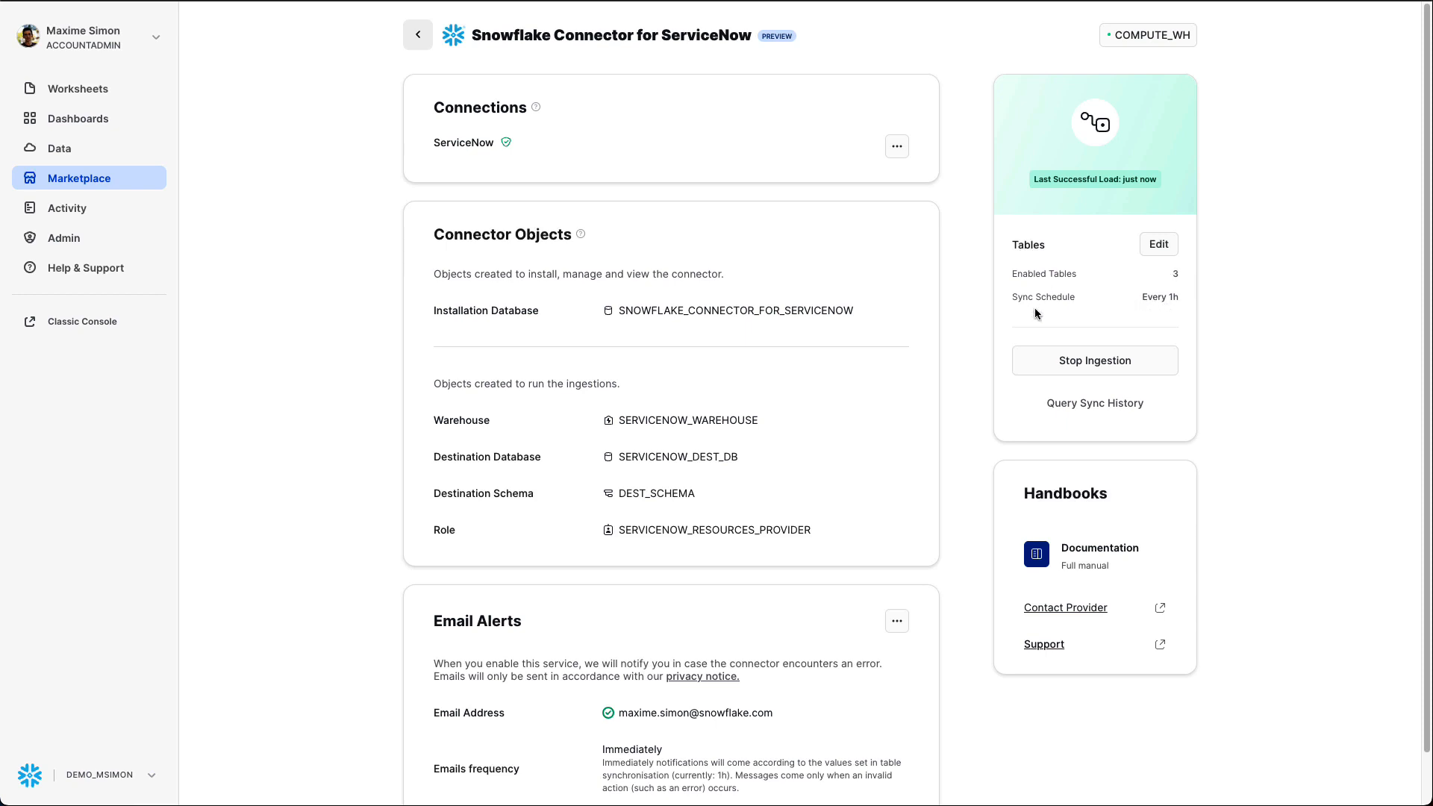
{"action": "mouse_move", "coordinate": [1022, 290]}
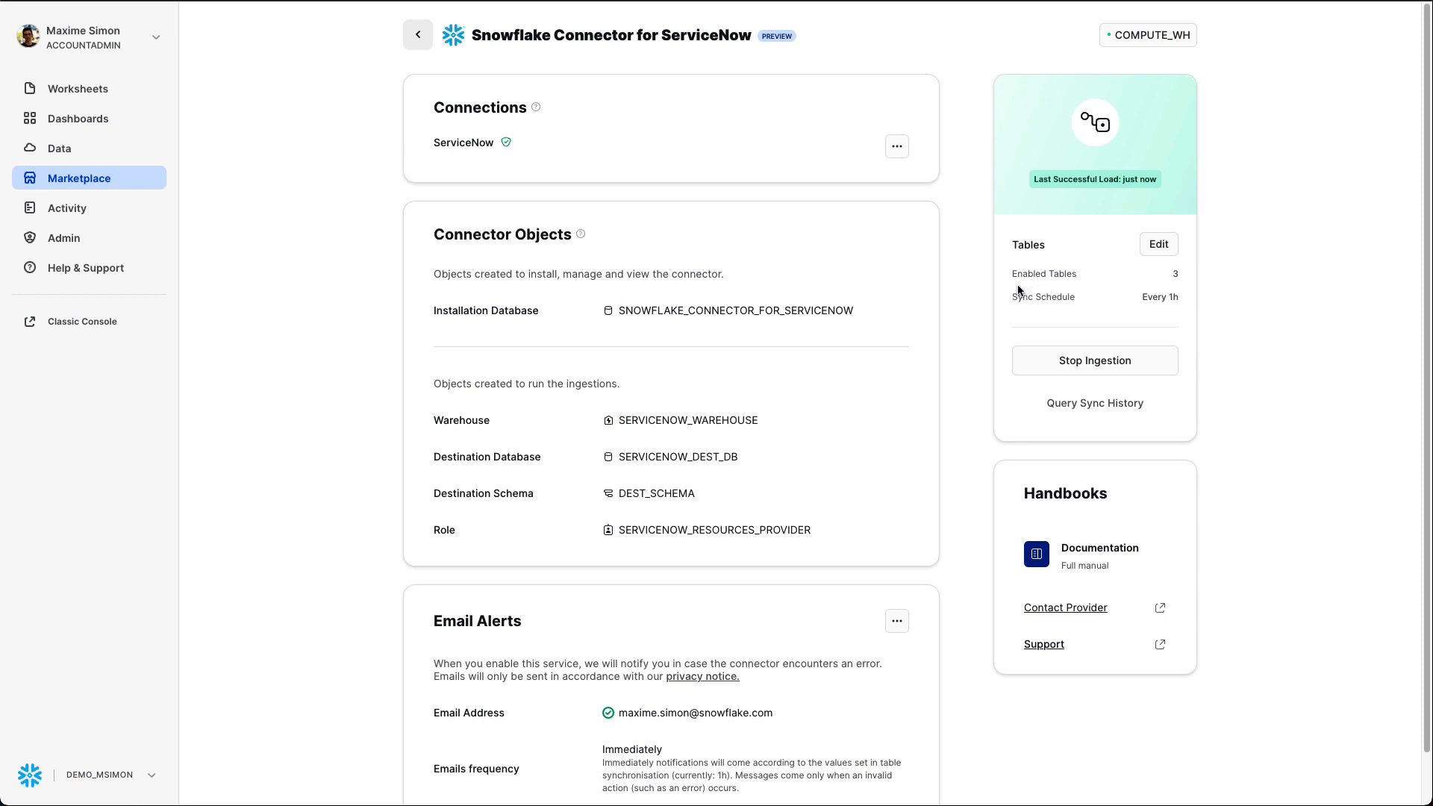
Run the connector_stats query in the ServiceNow connector worksheet and inspect a run's duration value.
{"action": "left_click", "coordinate": [78, 88]}
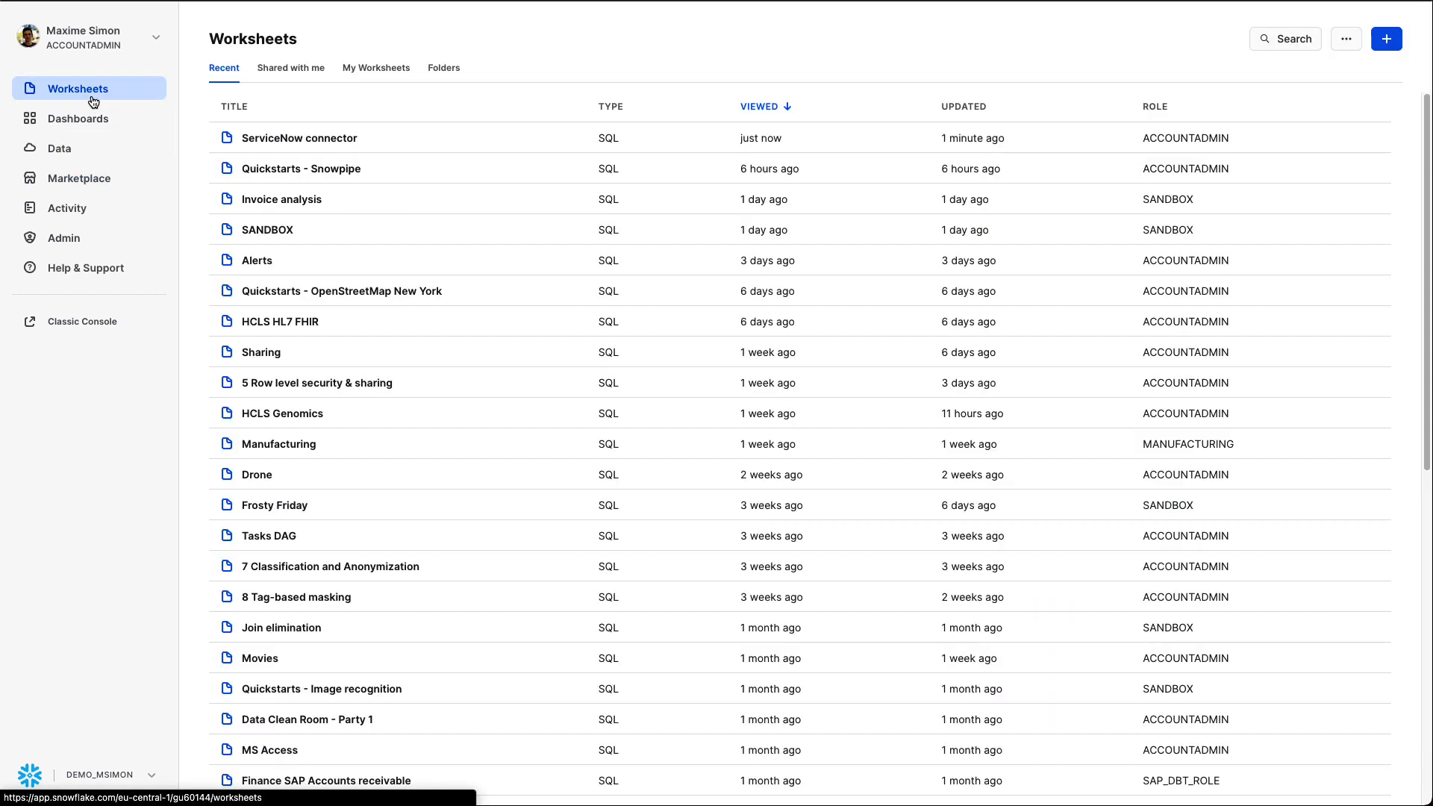
{"action": "left_click", "coordinate": [297, 138]}
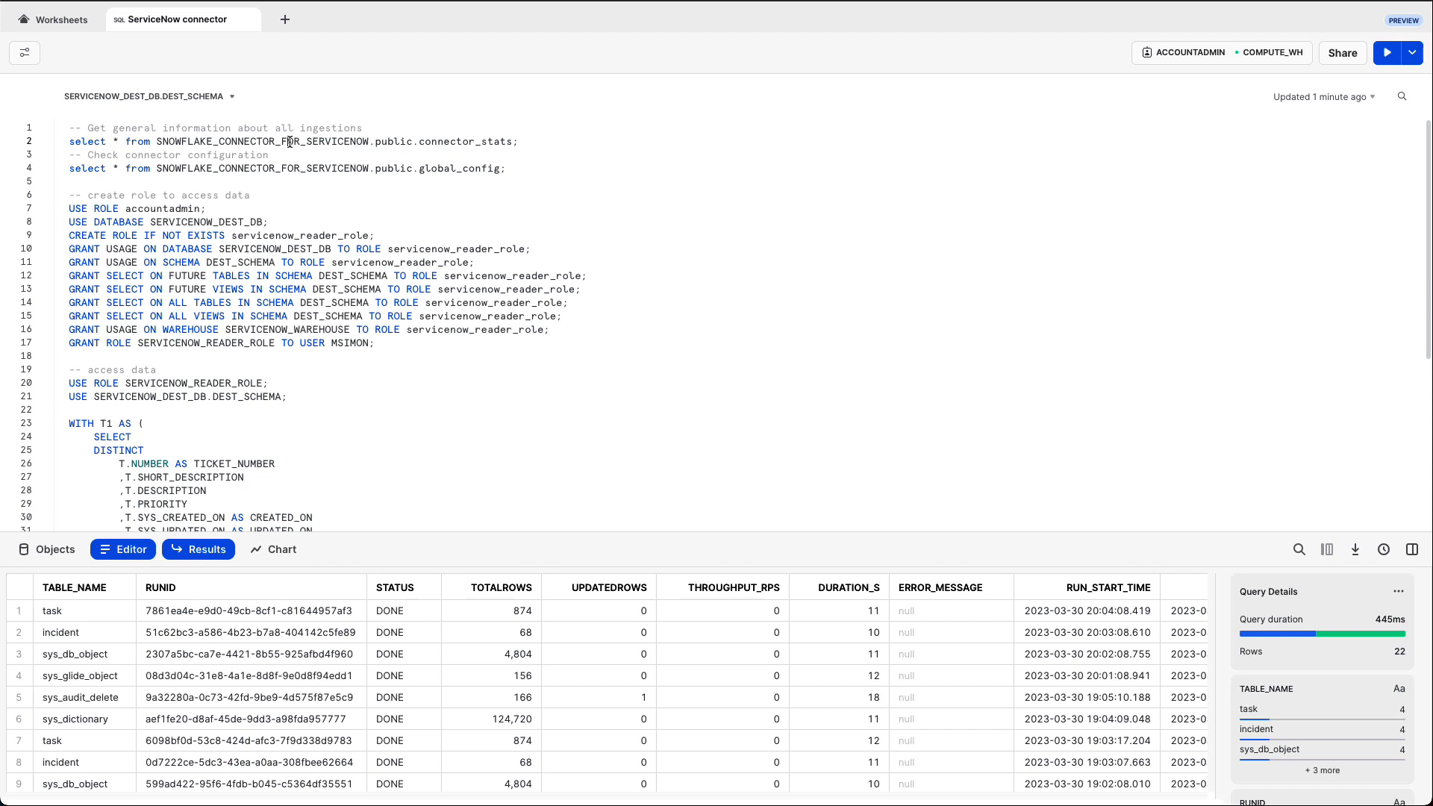
{"action": "left_click", "coordinate": [1388, 52]}
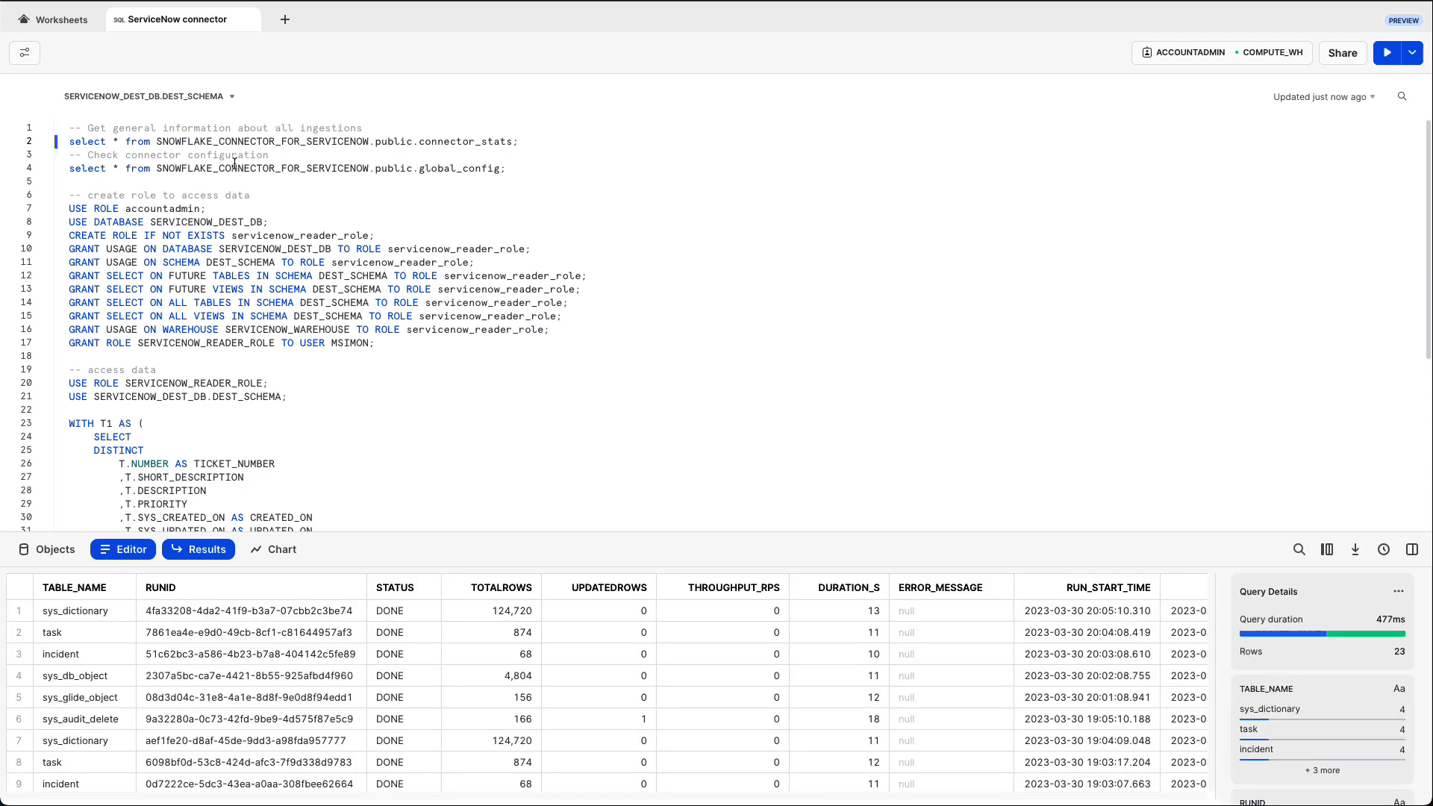
{"action": "double_click", "coordinate": [256, 141]}
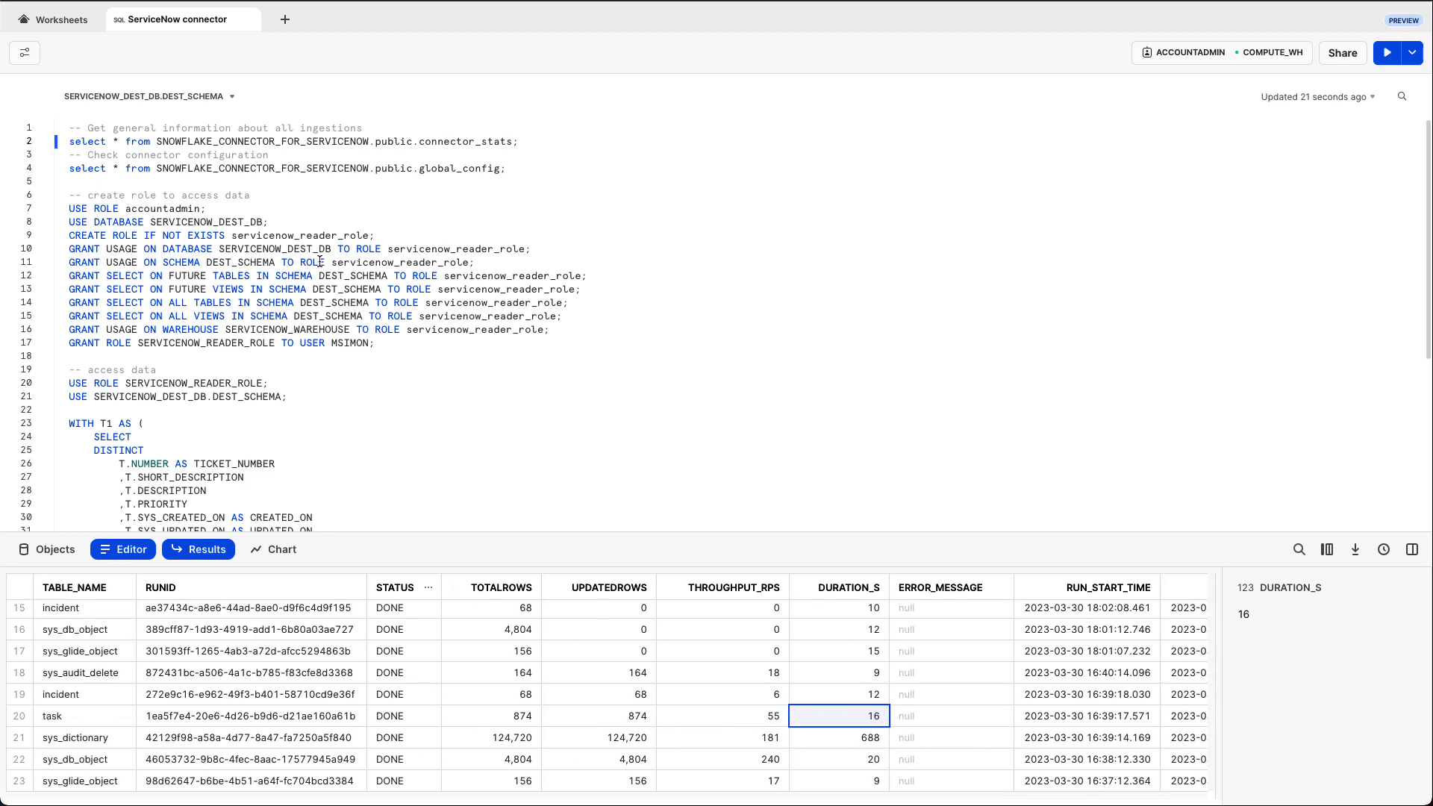
{"action": "mouse_move", "coordinate": [296, 169]}
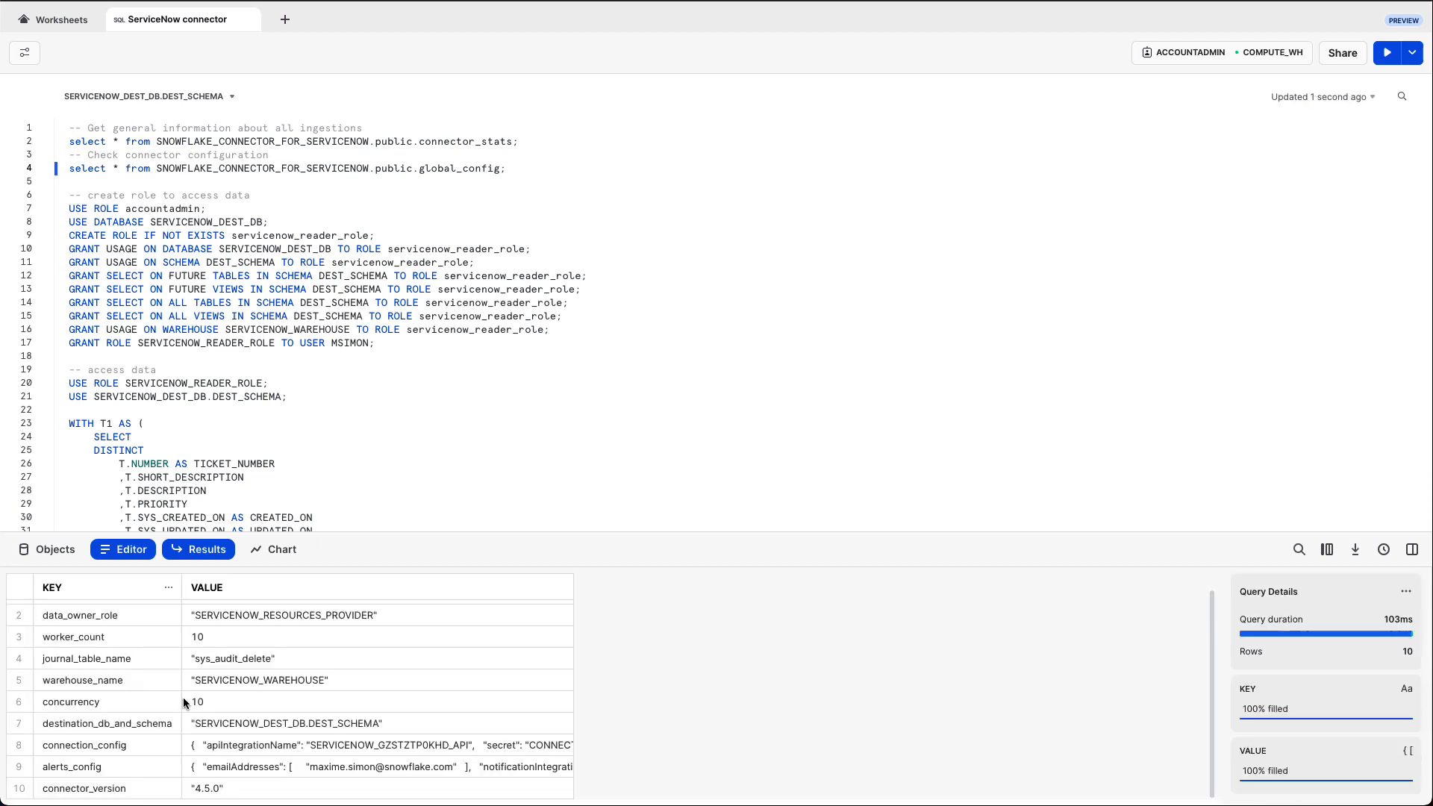
Inspect the alerts_config and worker_count values, then run USE ROLE accountadmin.
{"action": "left_click", "coordinate": [376, 700]}
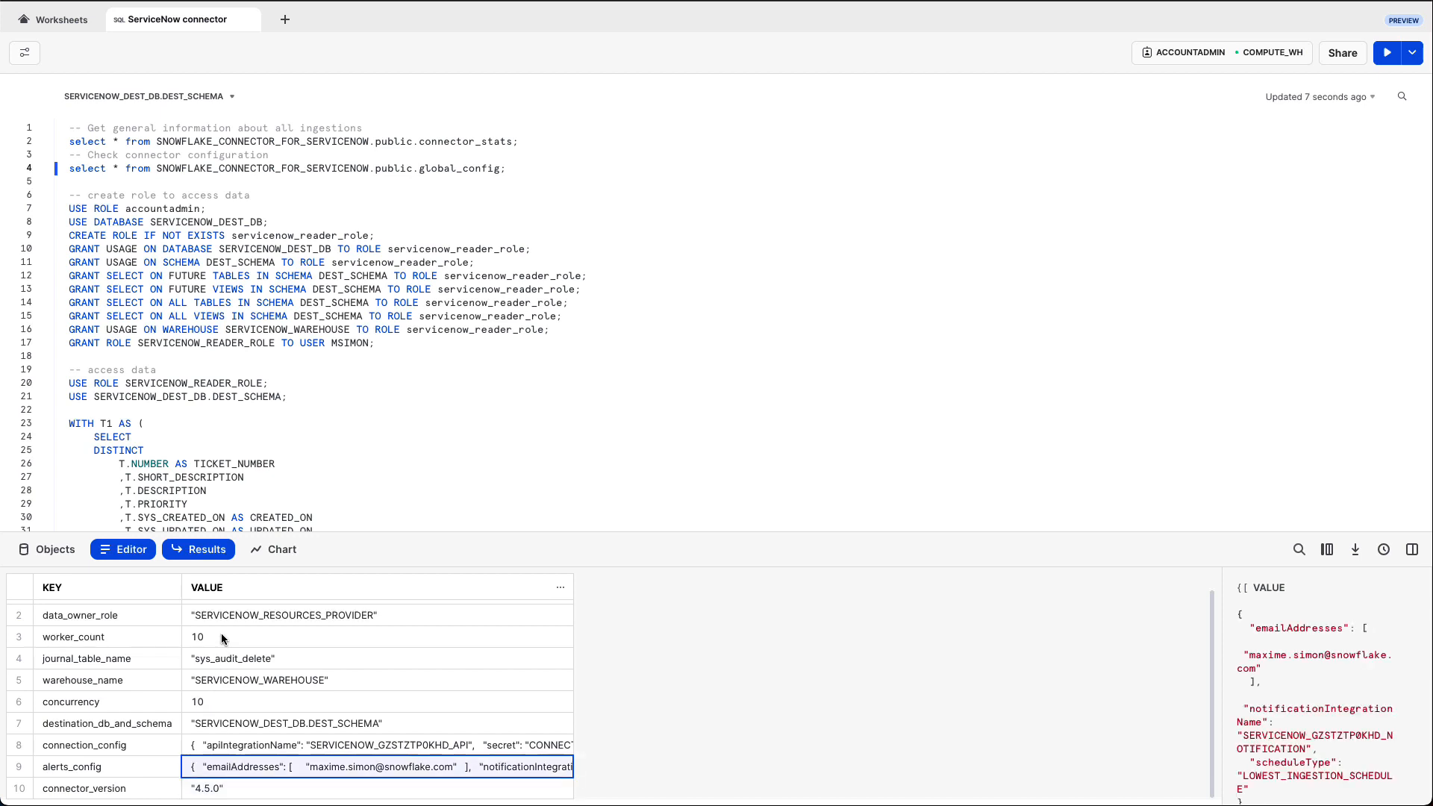
{"action": "left_click", "coordinate": [196, 637]}
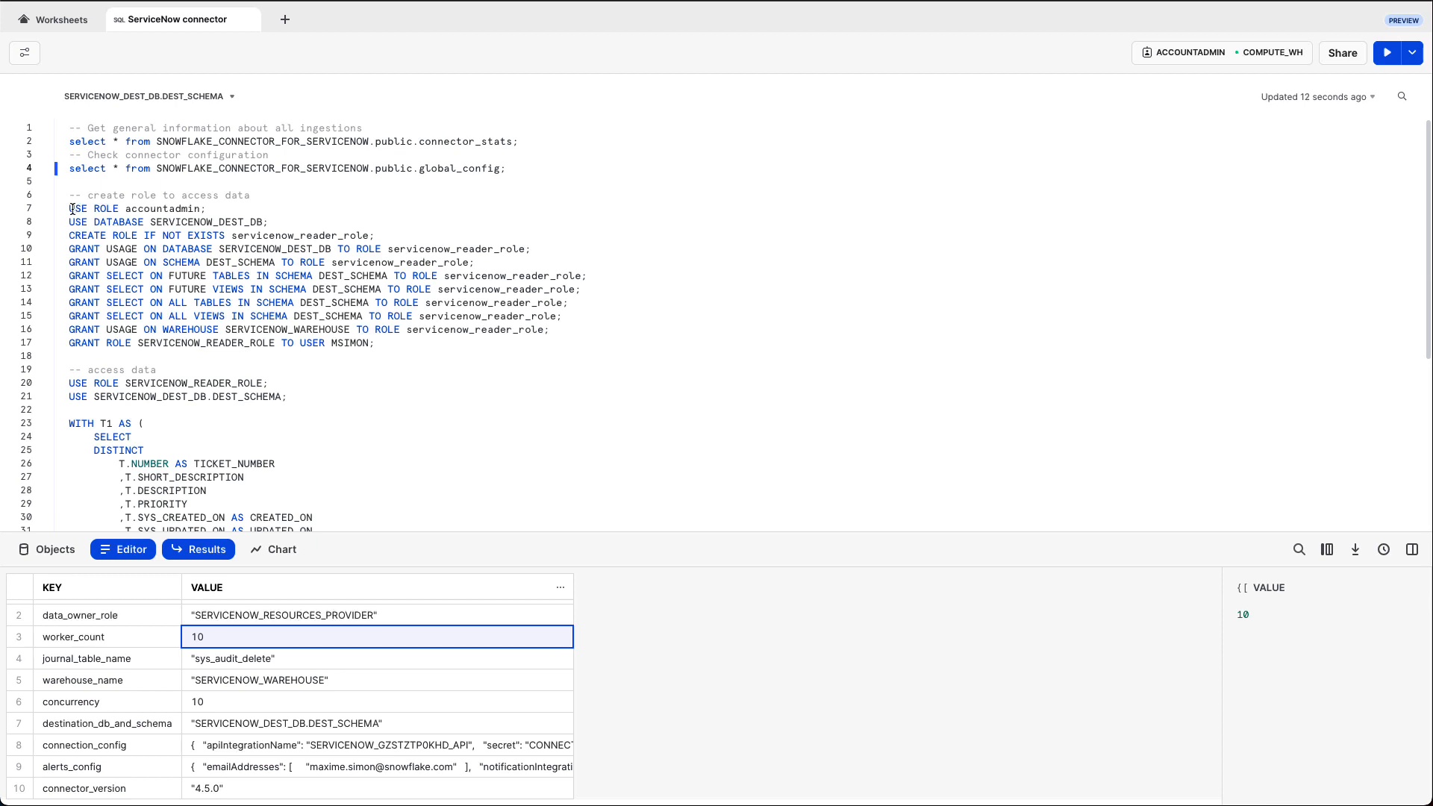
{"action": "left_click", "coordinate": [1387, 52]}
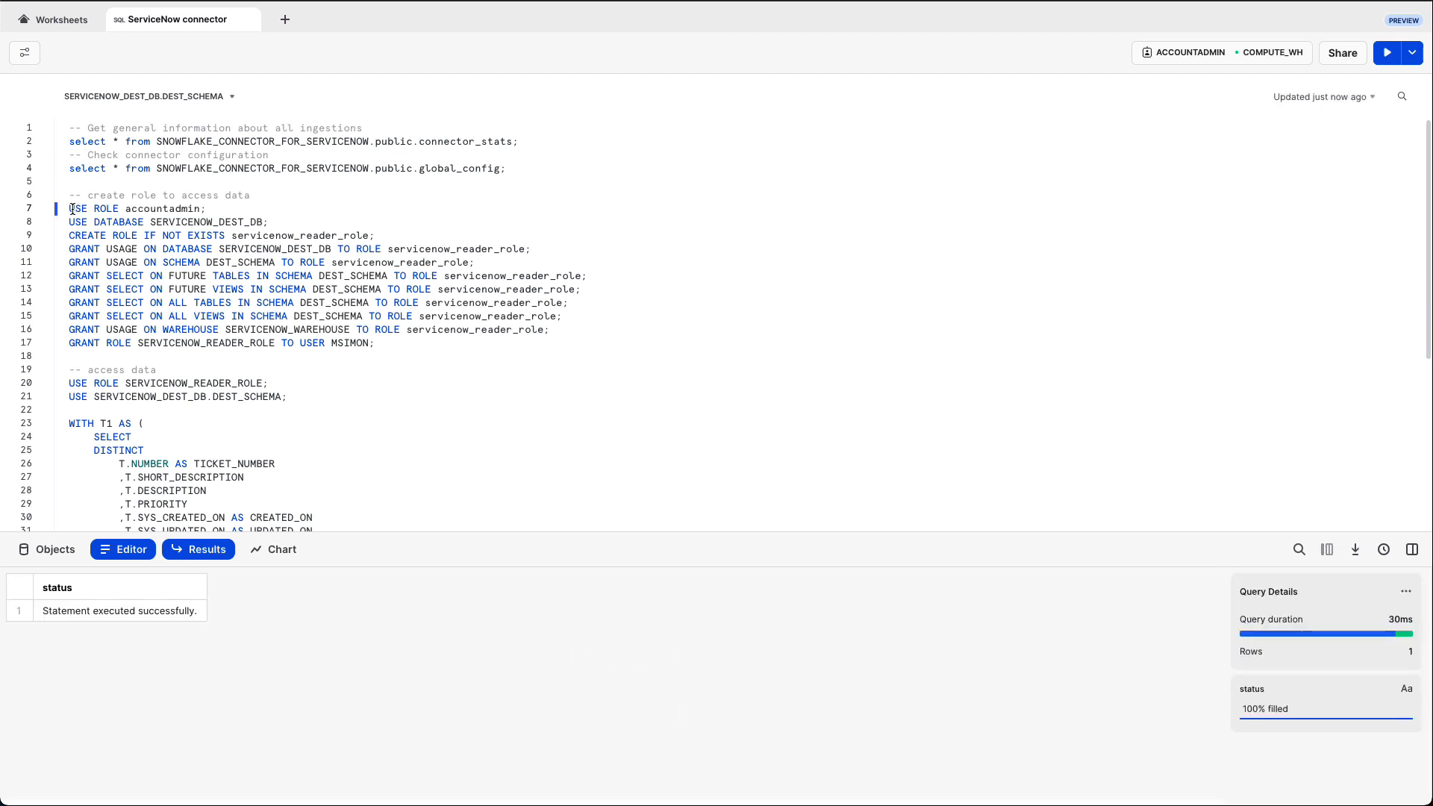
Create servicenow_reader_role, run its GRANT statements, then switch to that role and DEST_SCHEMA.
{"action": "left_click", "coordinate": [1387, 52]}
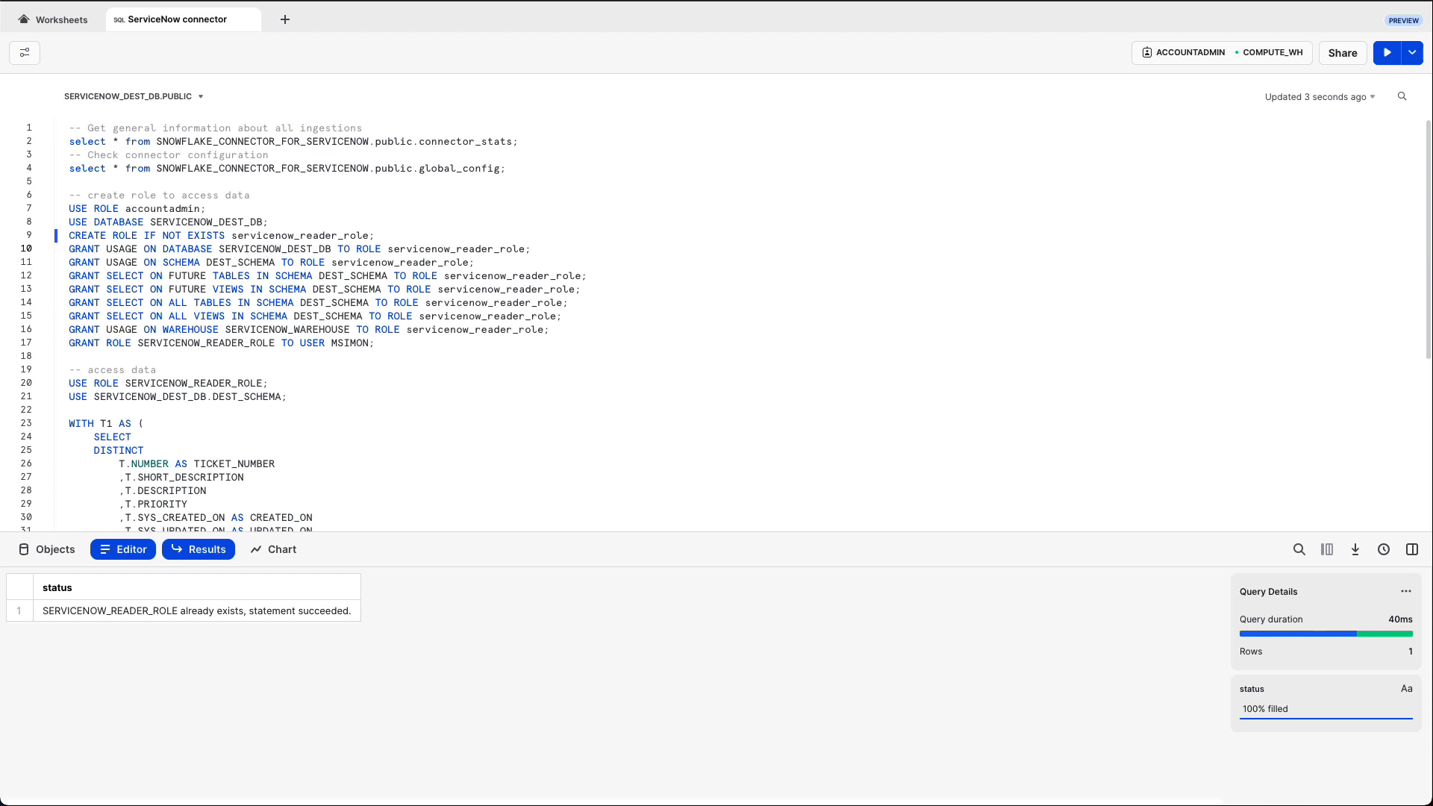
{"action": "left_click_drag", "start_coordinate": [69, 248], "coordinate": [551, 329]}
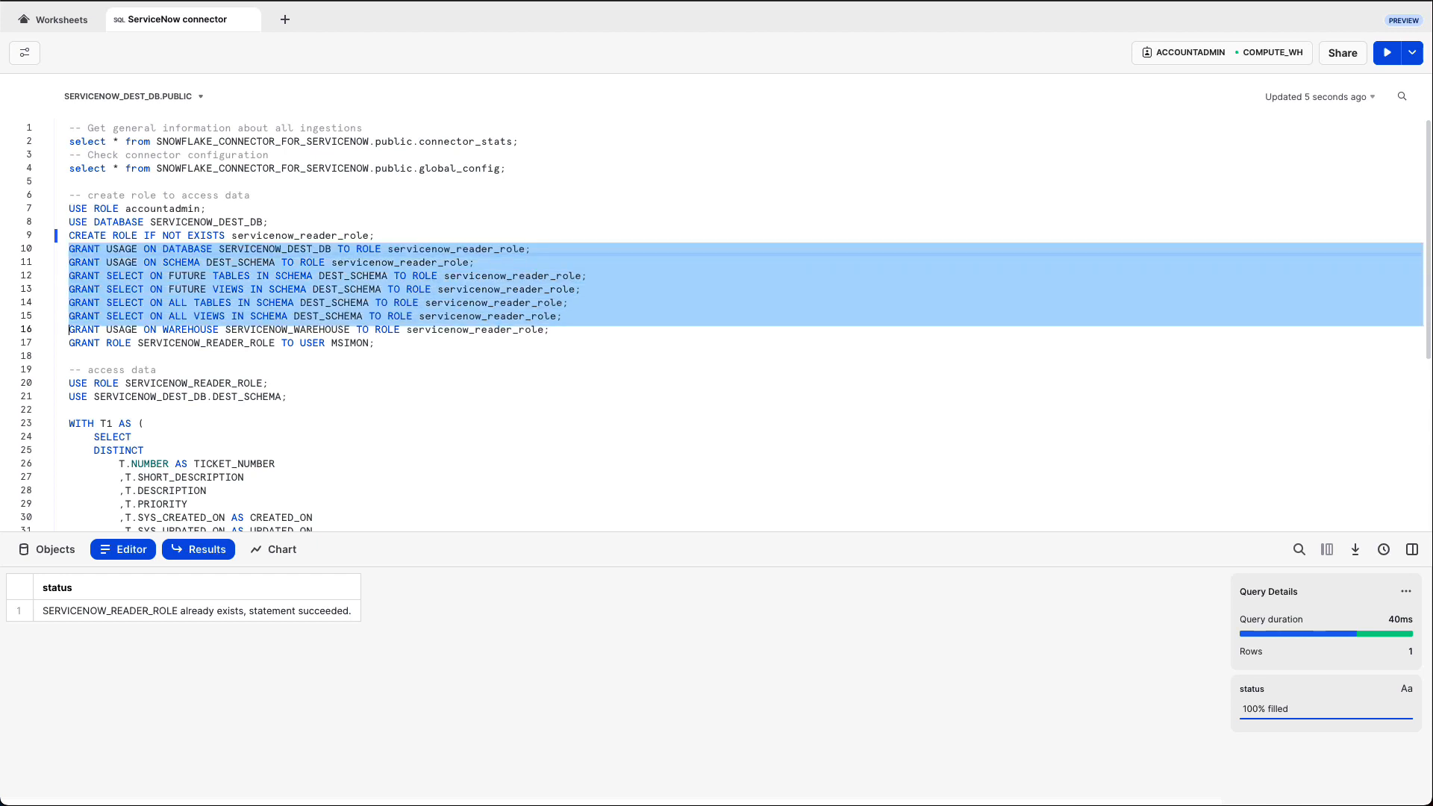
{"action": "left_click", "coordinate": [1386, 53]}
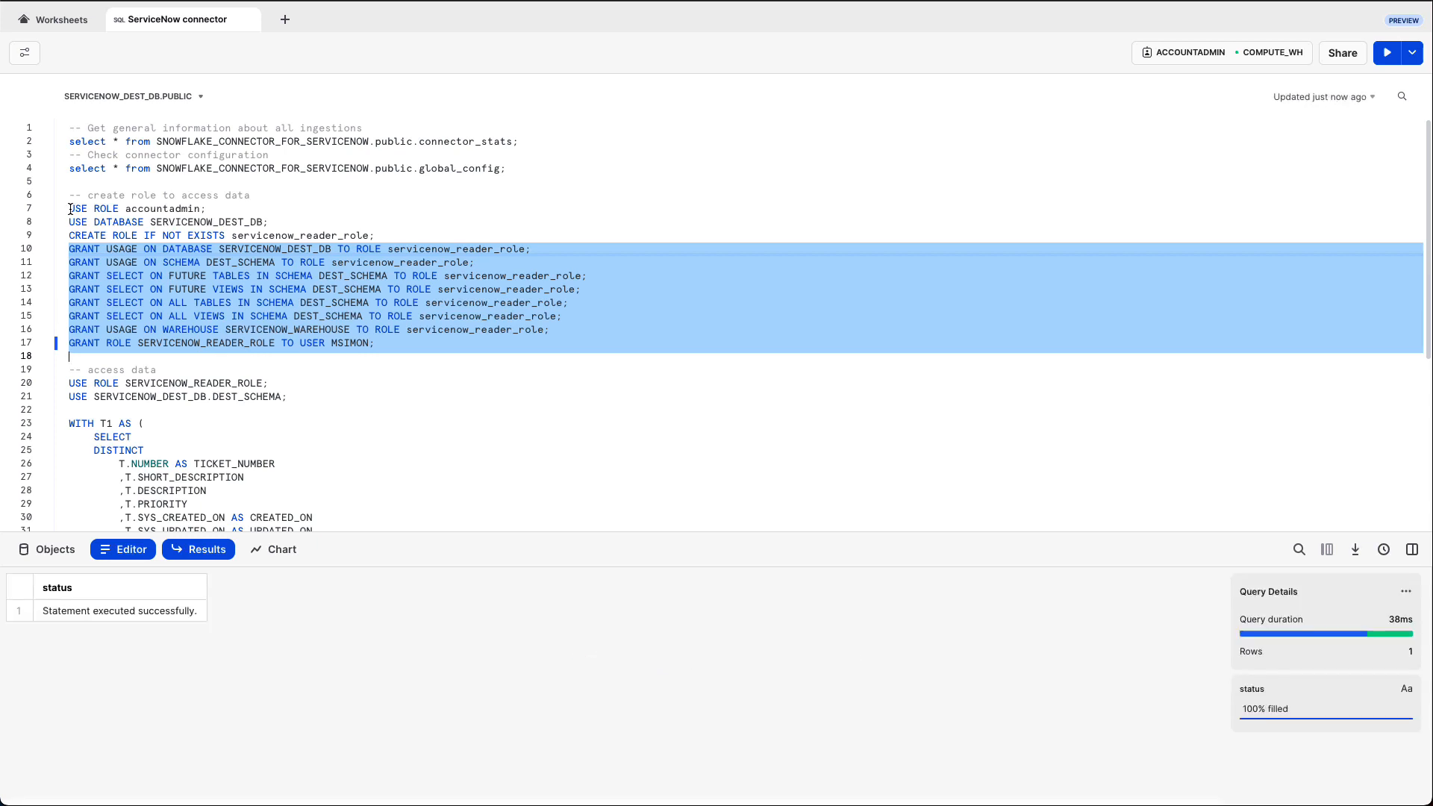
{"action": "left_click", "coordinate": [239, 369]}
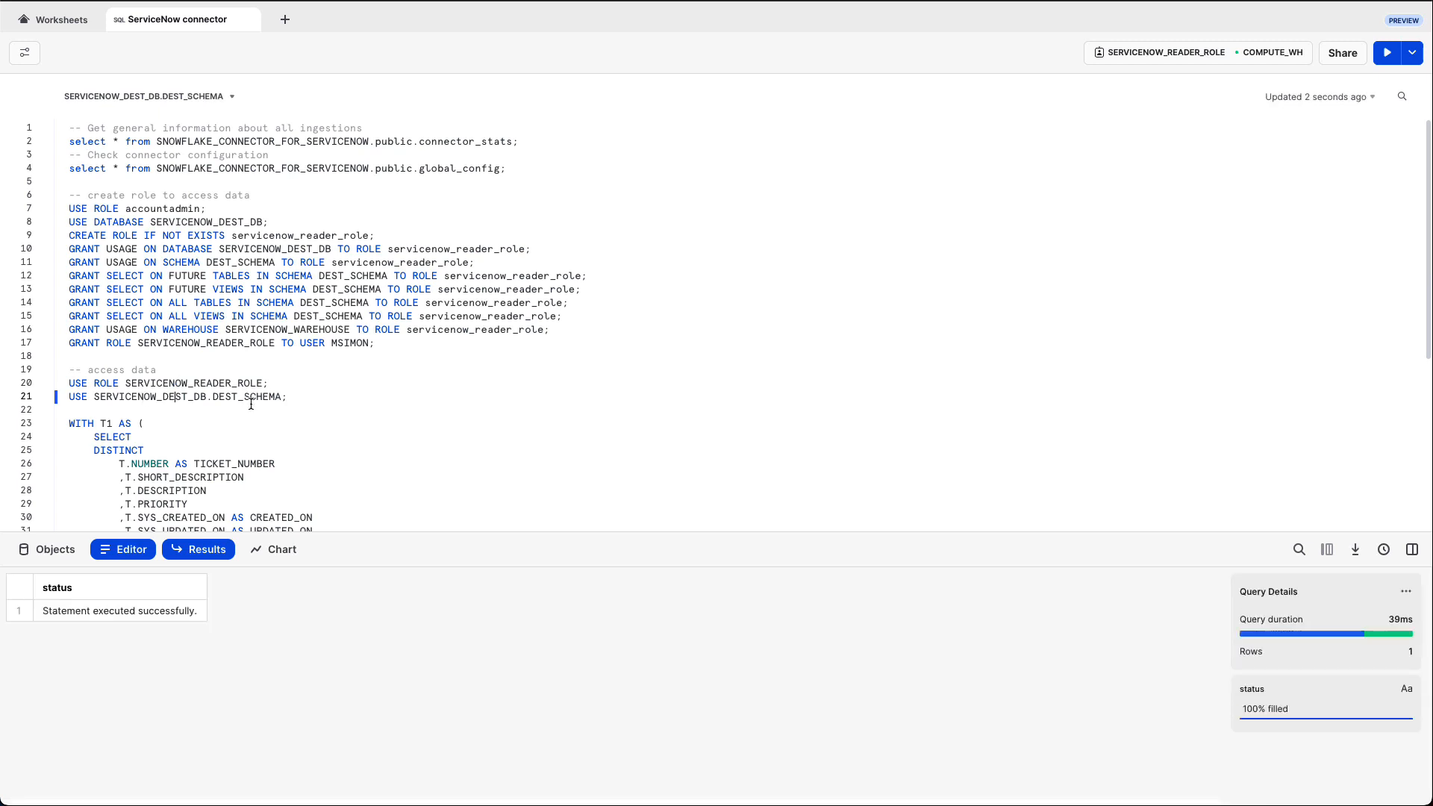
Run the WITH T1 incident count query, checking its task view and SYS_AUDIT_DELETE__VIEW references.
{"action": "scroll", "scroll_direction": "down", "scroll_amount": 3}
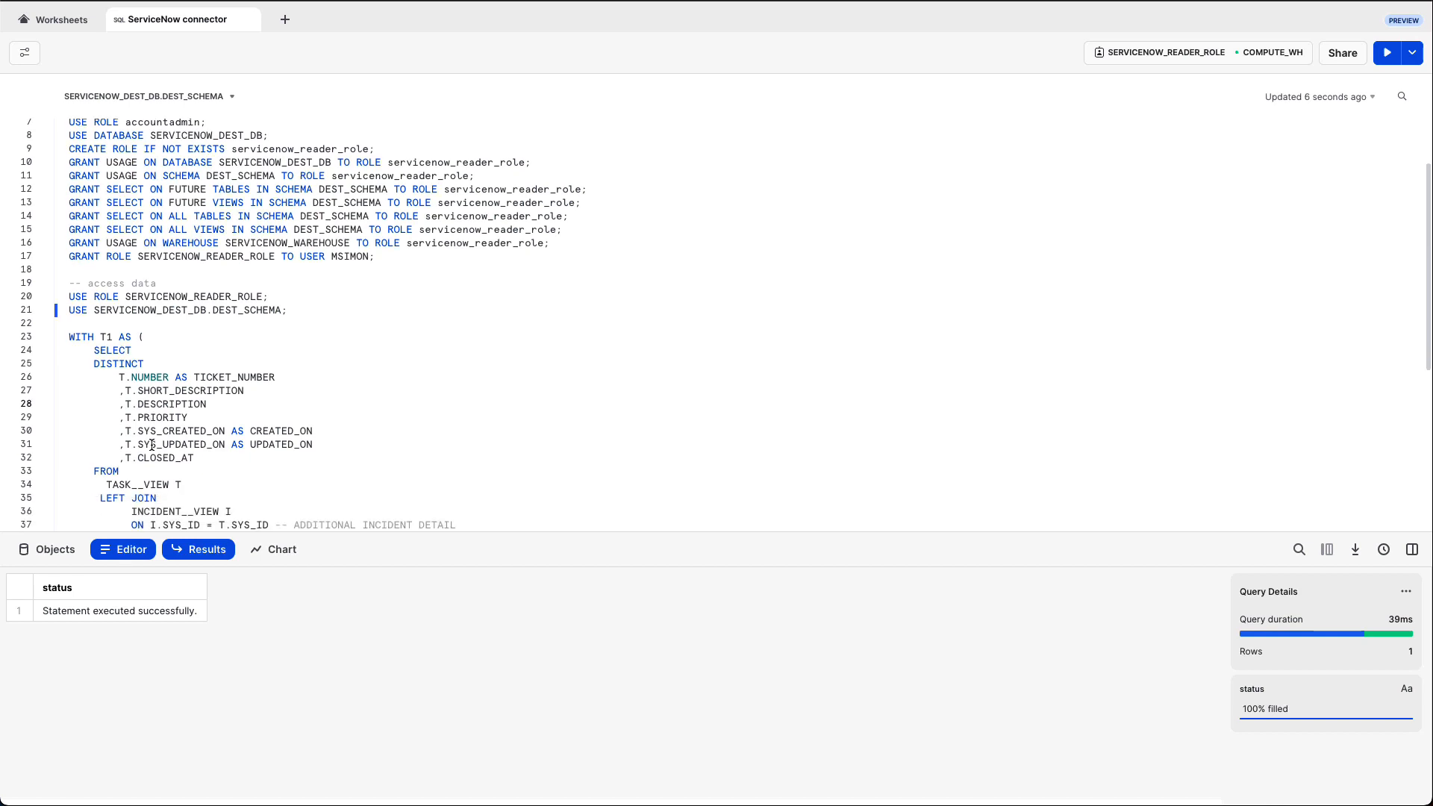
{"action": "left_click", "coordinate": [1387, 52]}
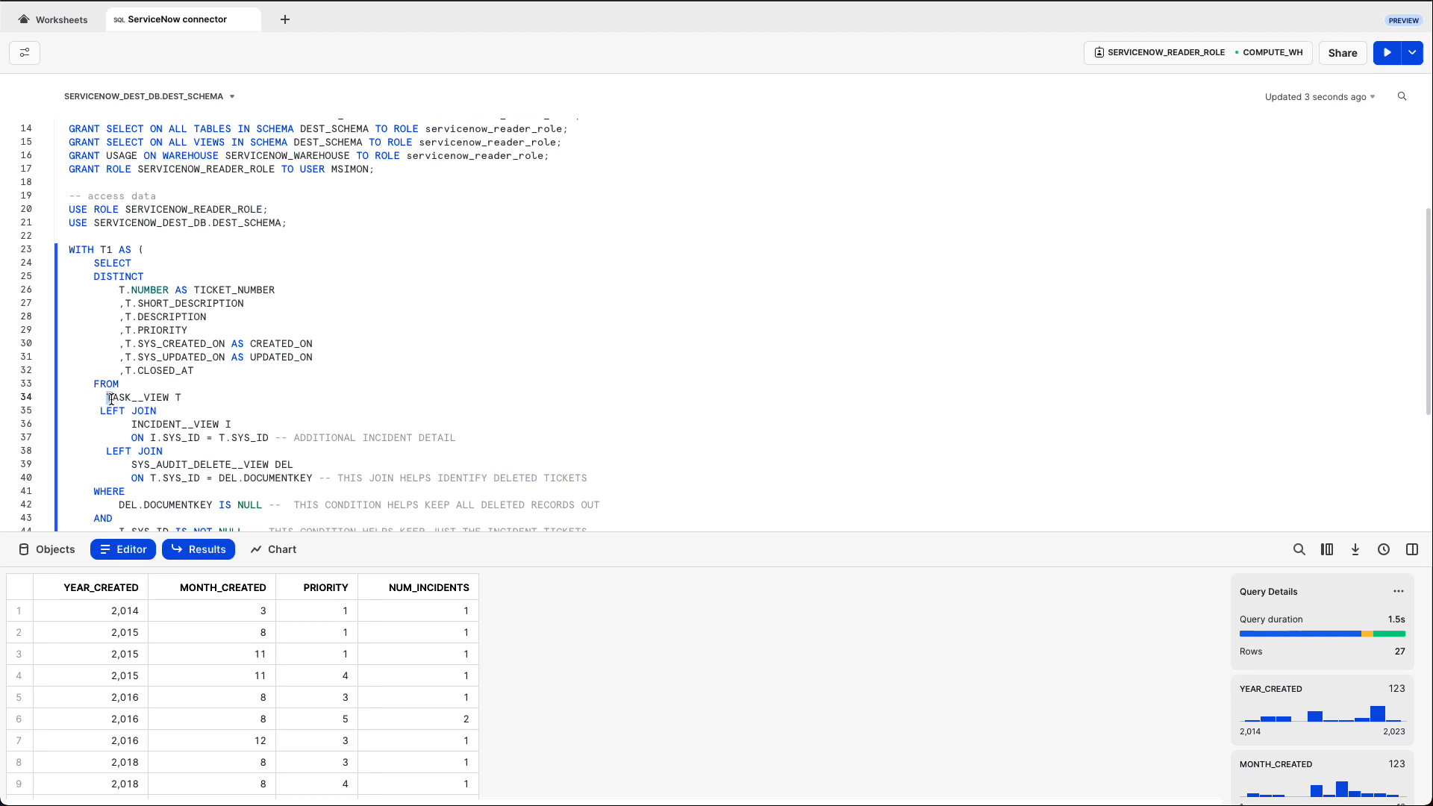
{"action": "double_click", "coordinate": [168, 424]}
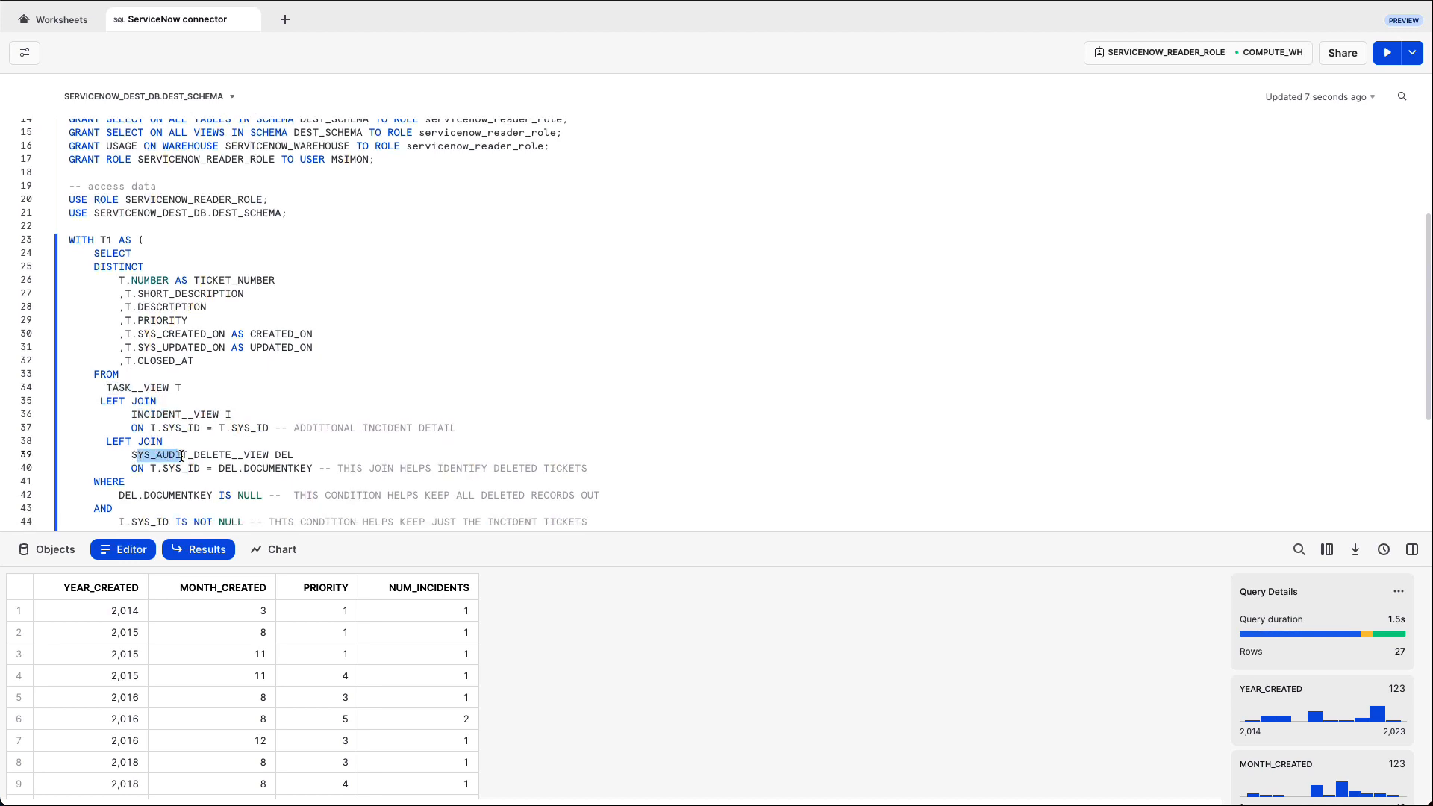
{"action": "double_click", "coordinate": [197, 455]}
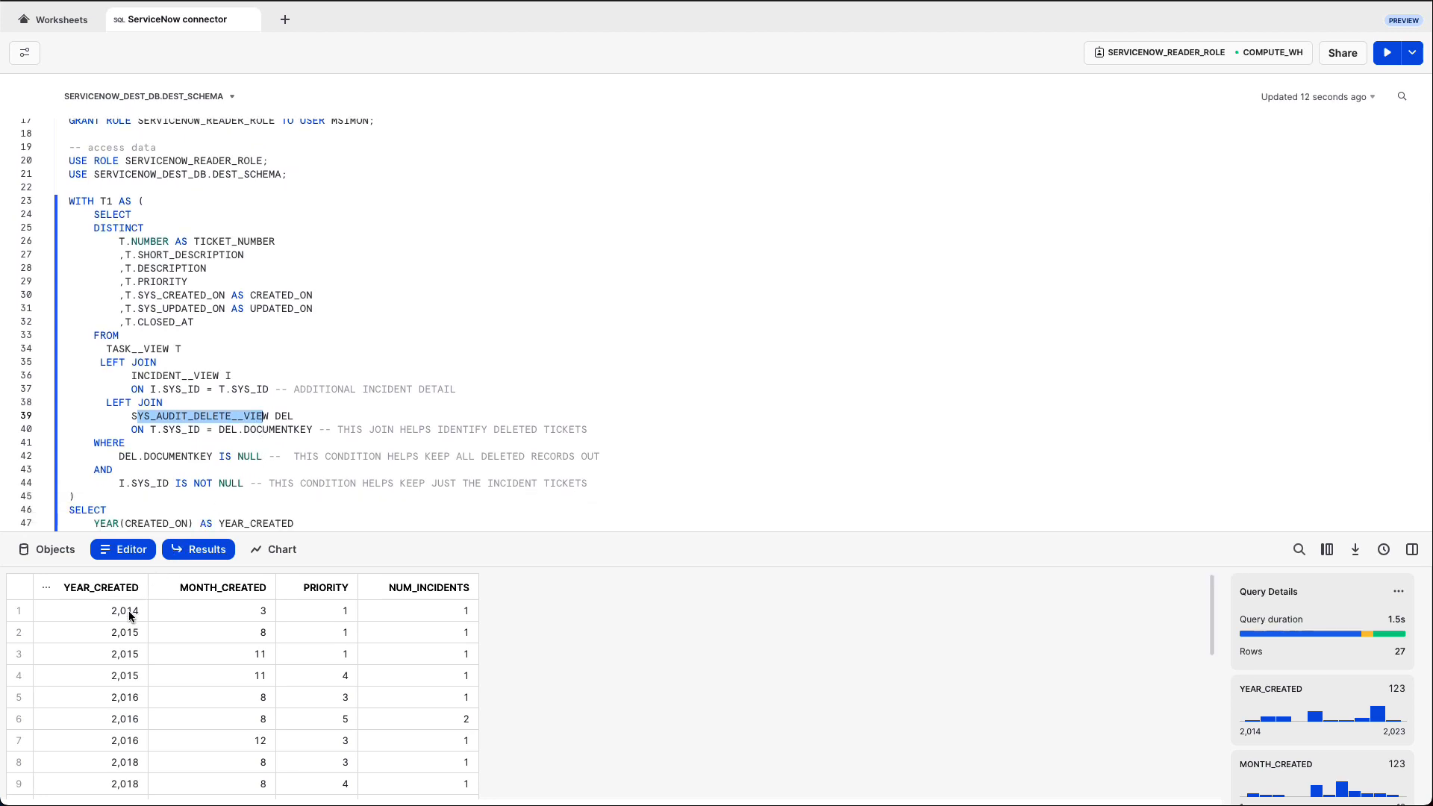
Look over the 27 result rows by year, month and priority, including the last row and the largest count, 12.
{"action": "left_click", "coordinate": [124, 611]}
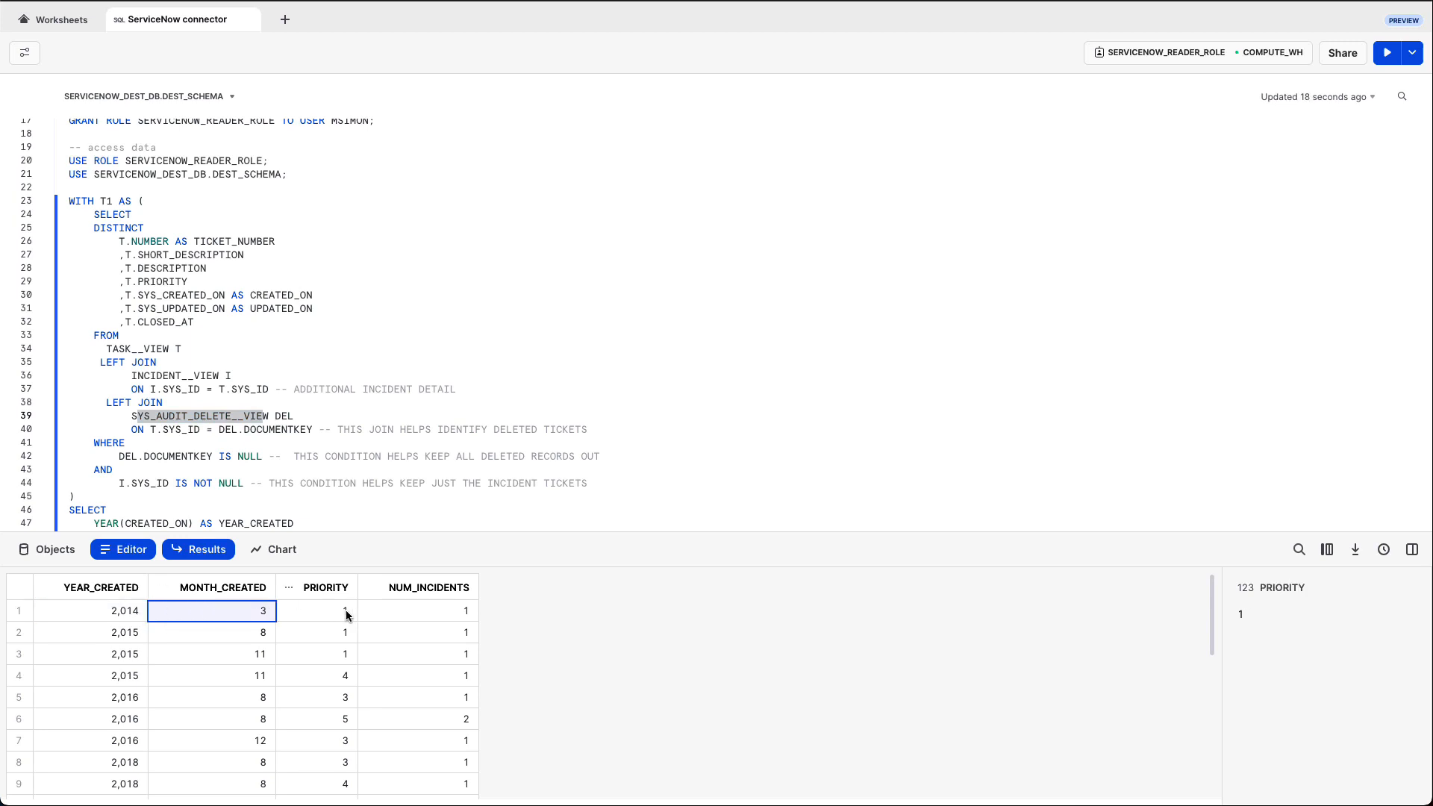
{"action": "scroll", "scroll_direction": "down", "scroll_amount": 3}
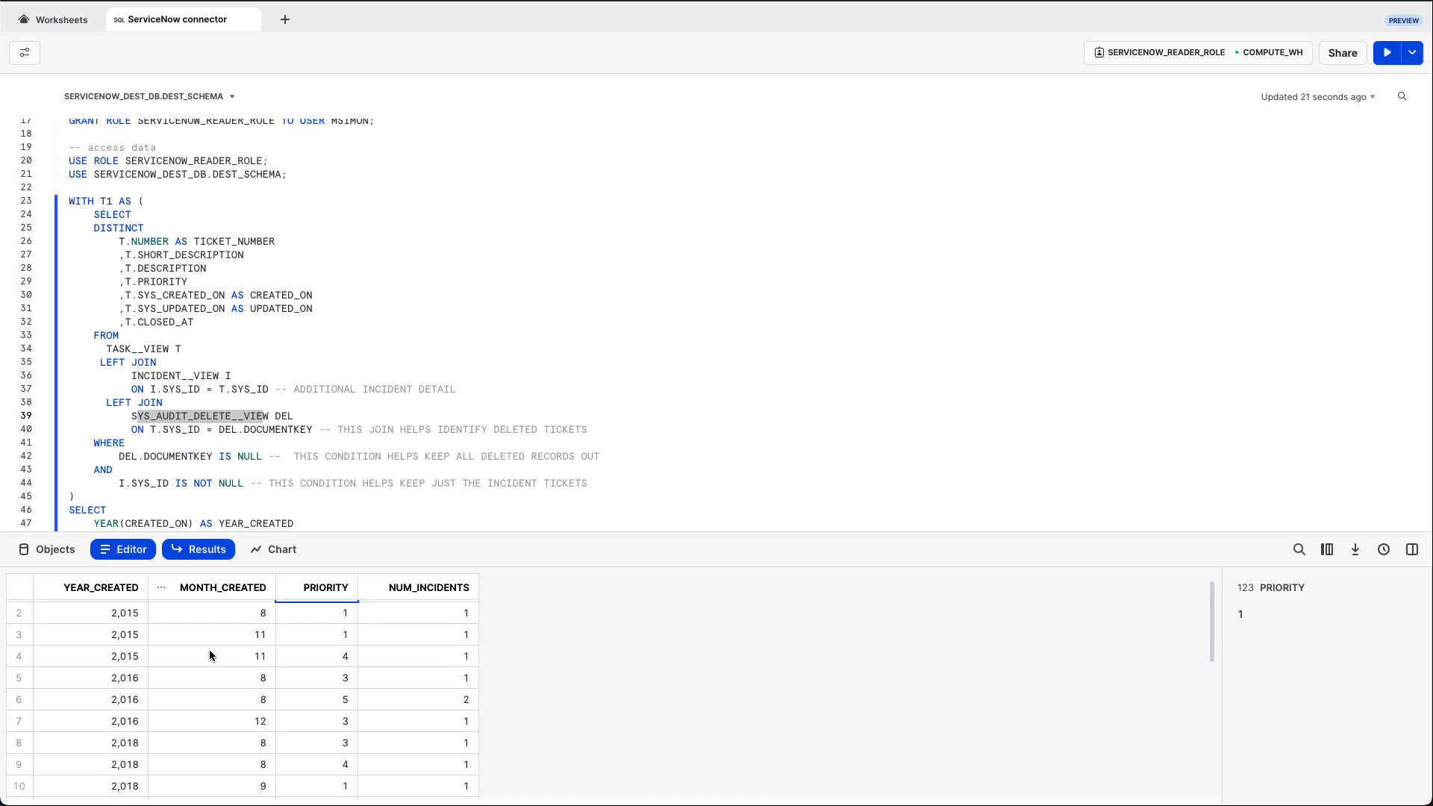
{"action": "scroll", "scroll_direction": "down", "scroll_amount": 3}
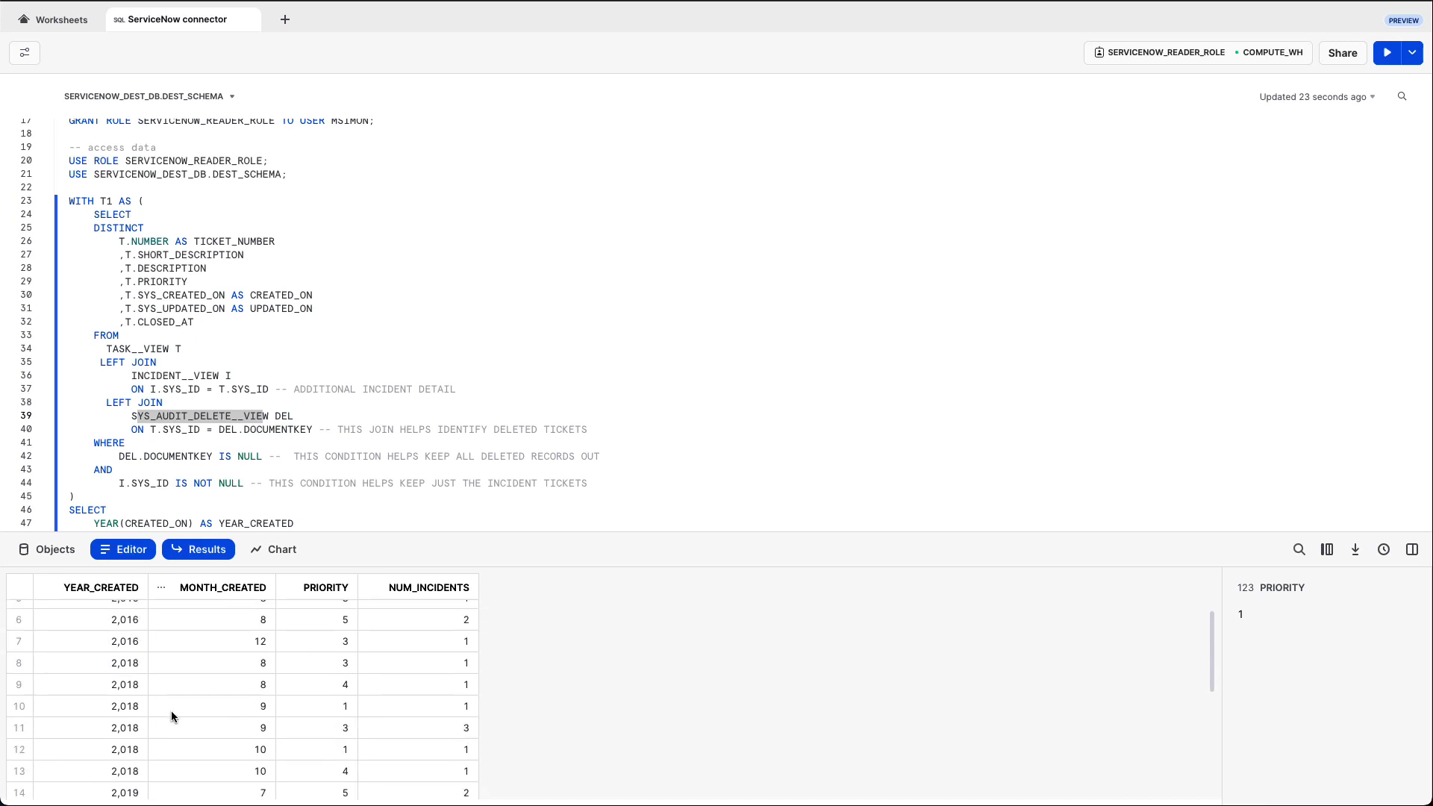
{"action": "scroll", "scroll_direction": "down", "scroll_amount": 3}
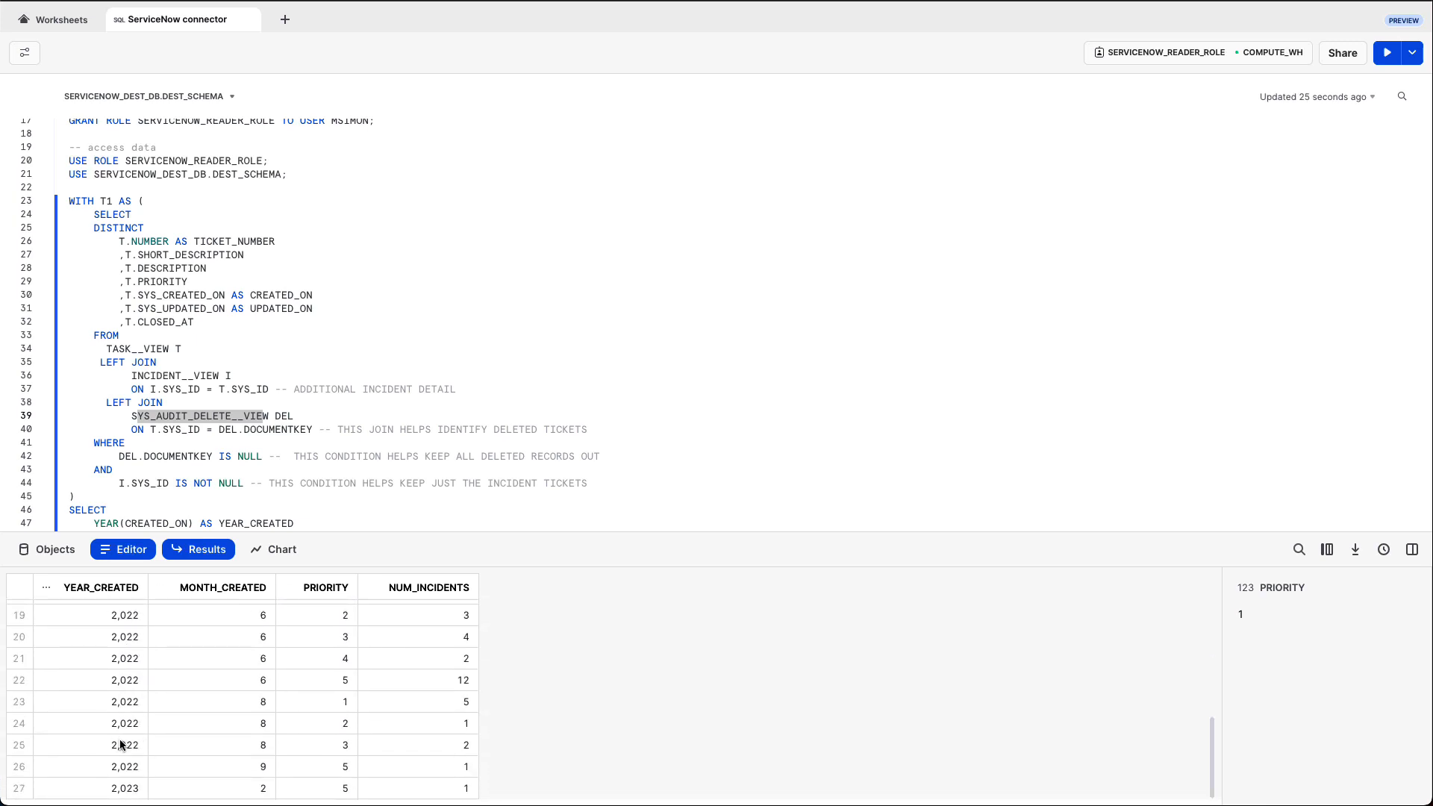
{"action": "left_click", "coordinate": [316, 788]}
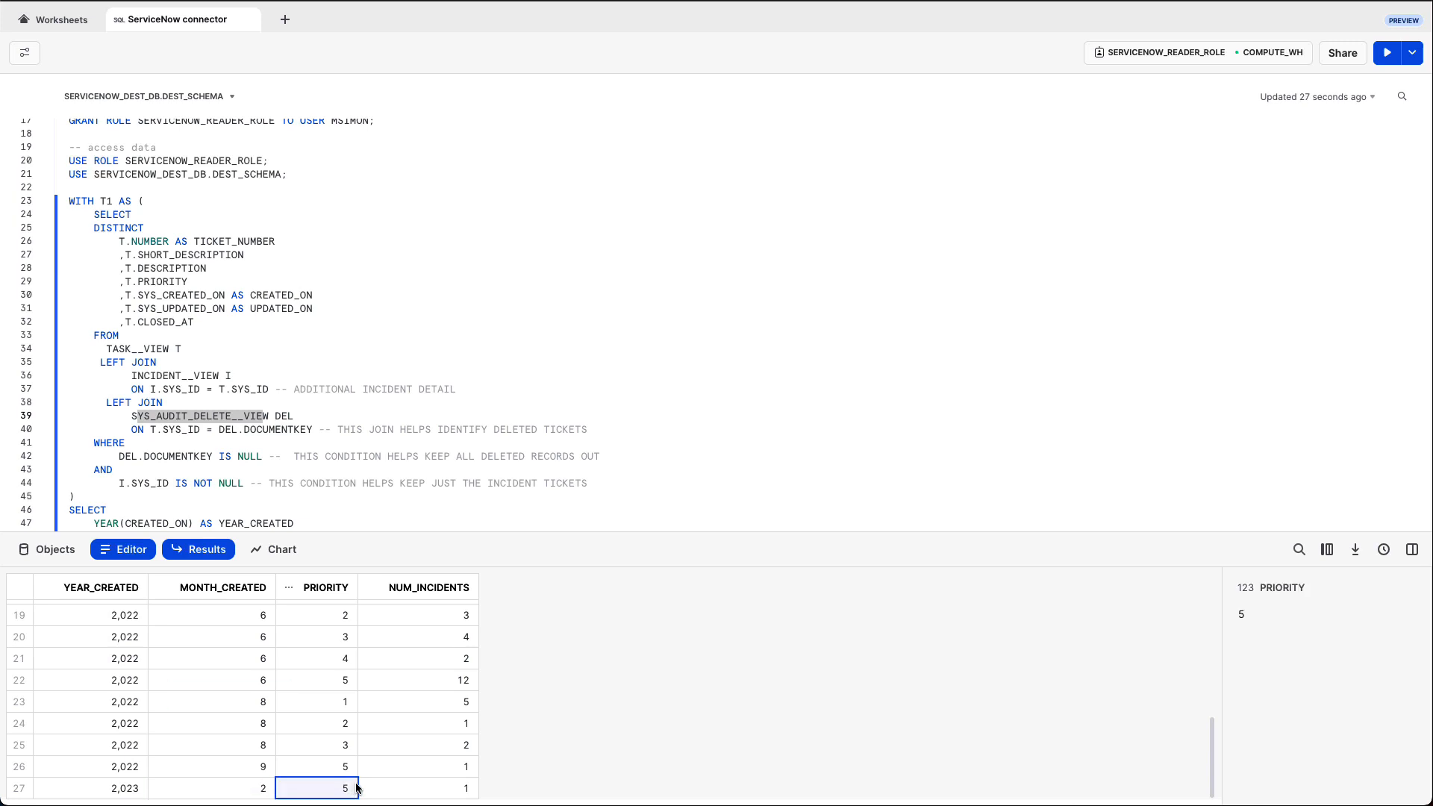
{"action": "left_click", "coordinate": [416, 788]}
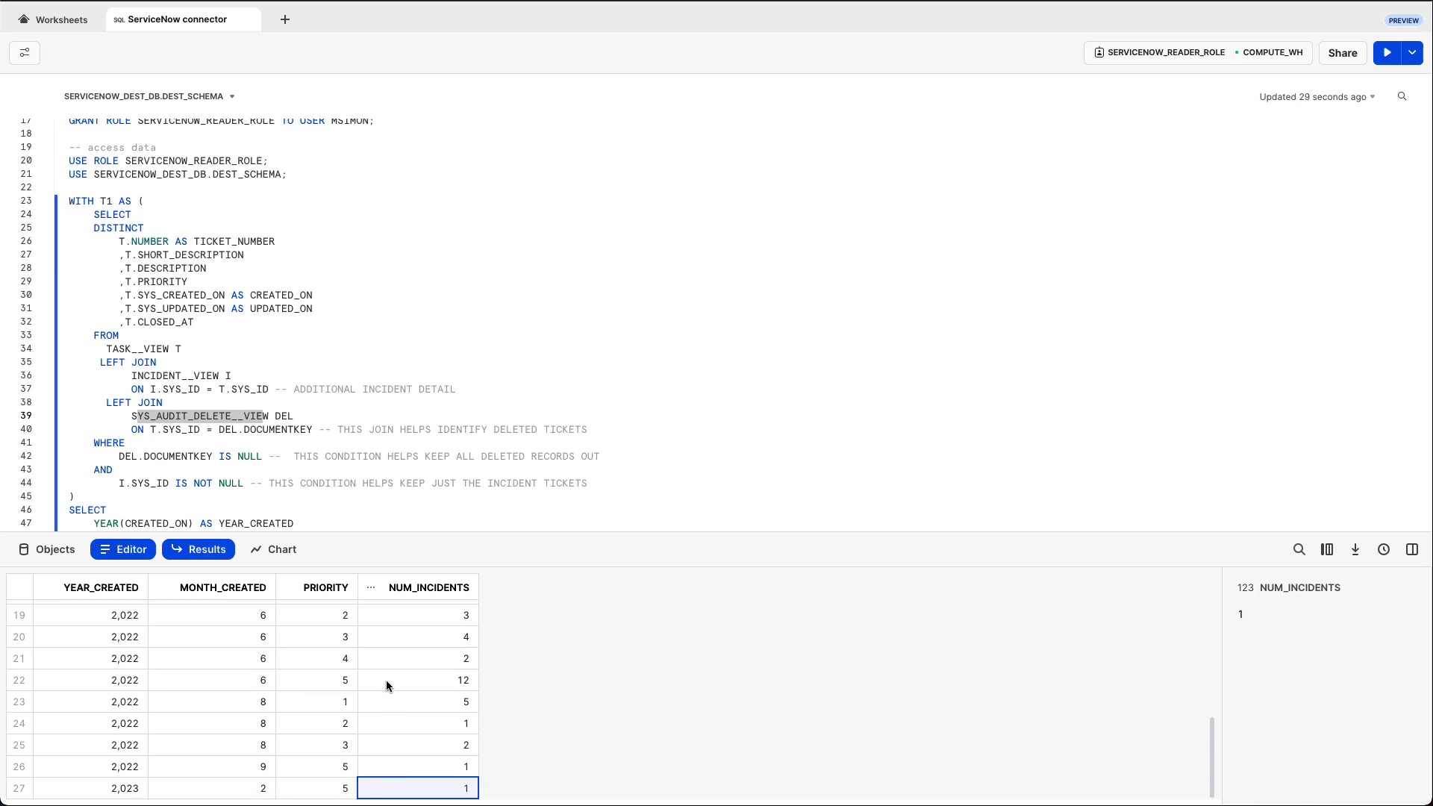
{"action": "left_click", "coordinate": [417, 680]}
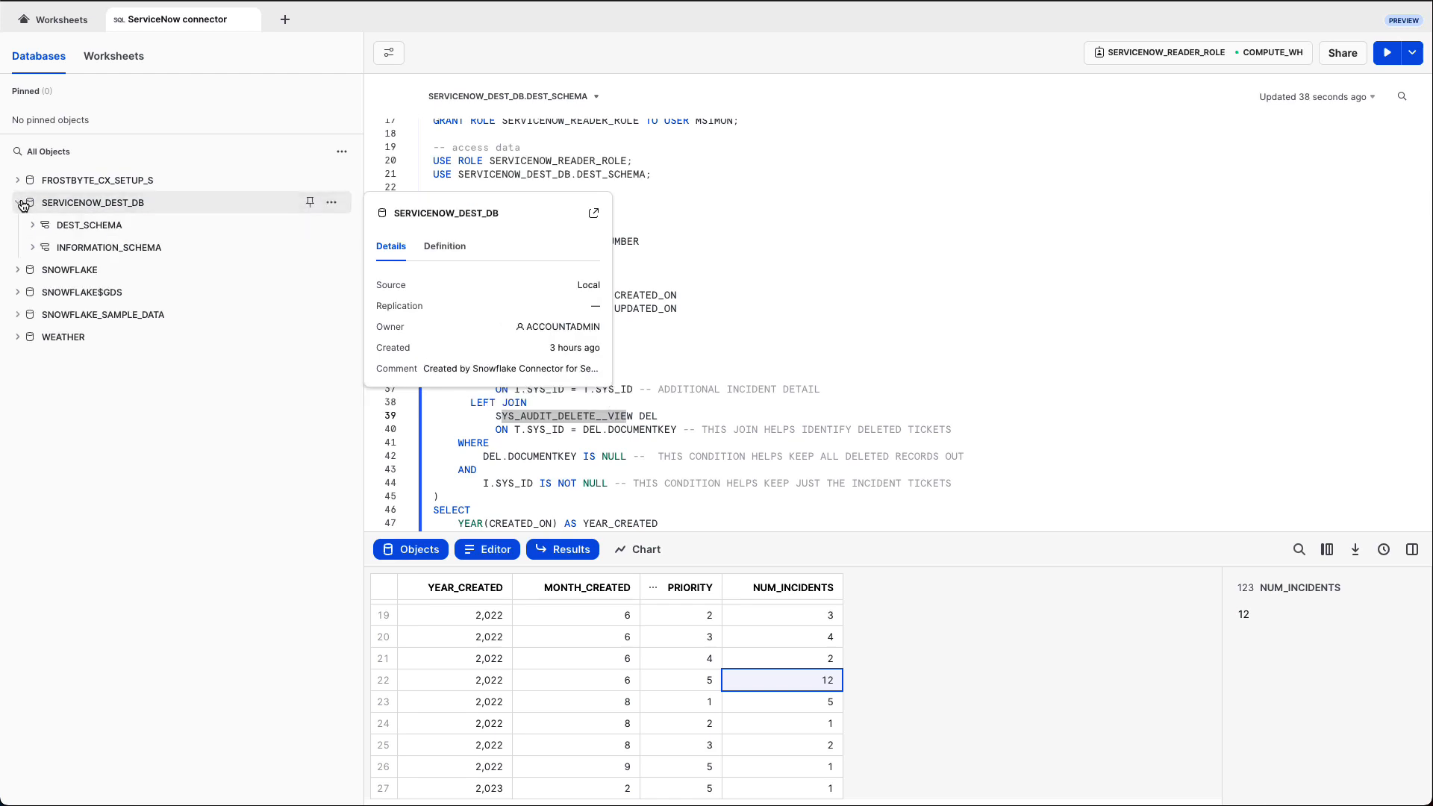
Expand SERVICENOW_DEST_DB > DEST_SCHEMA tables and preview INCIDENT's 68 rows with SYS_ID, RAW, IS_DELETED and LAST_UPDATE_DATE.
{"action": "left_click", "coordinate": [33, 225]}
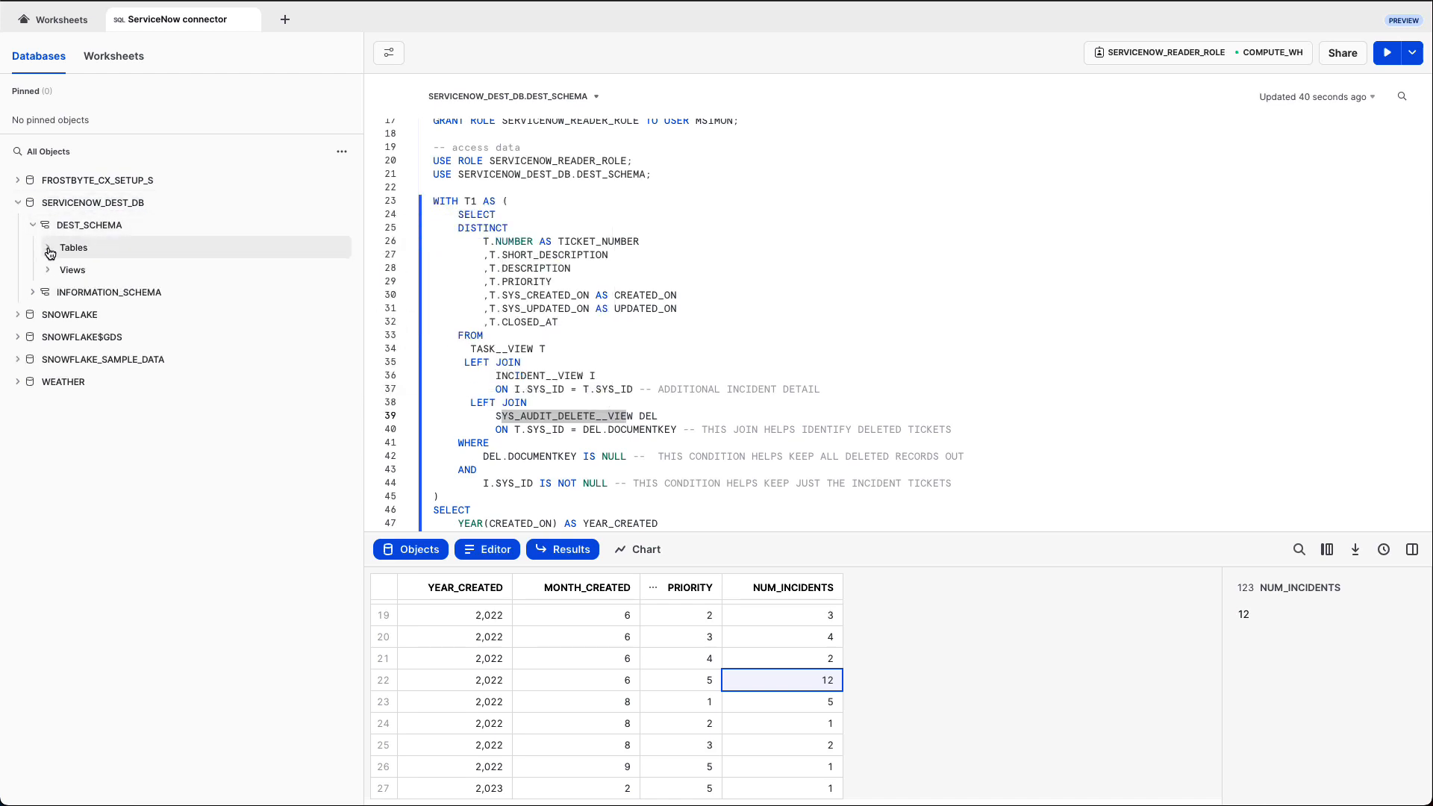
{"action": "left_click", "coordinate": [73, 248]}
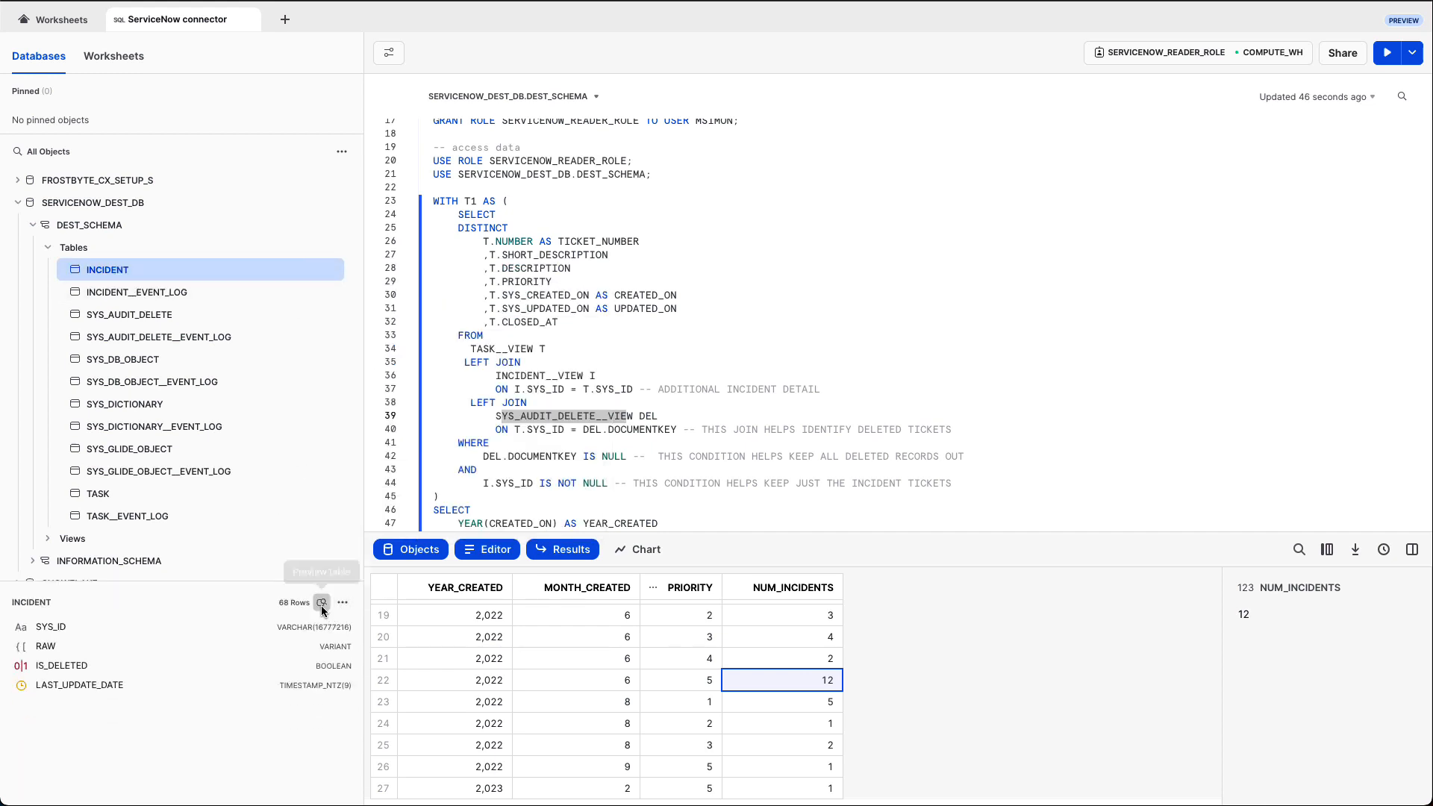
{"action": "left_click", "coordinate": [321, 602]}
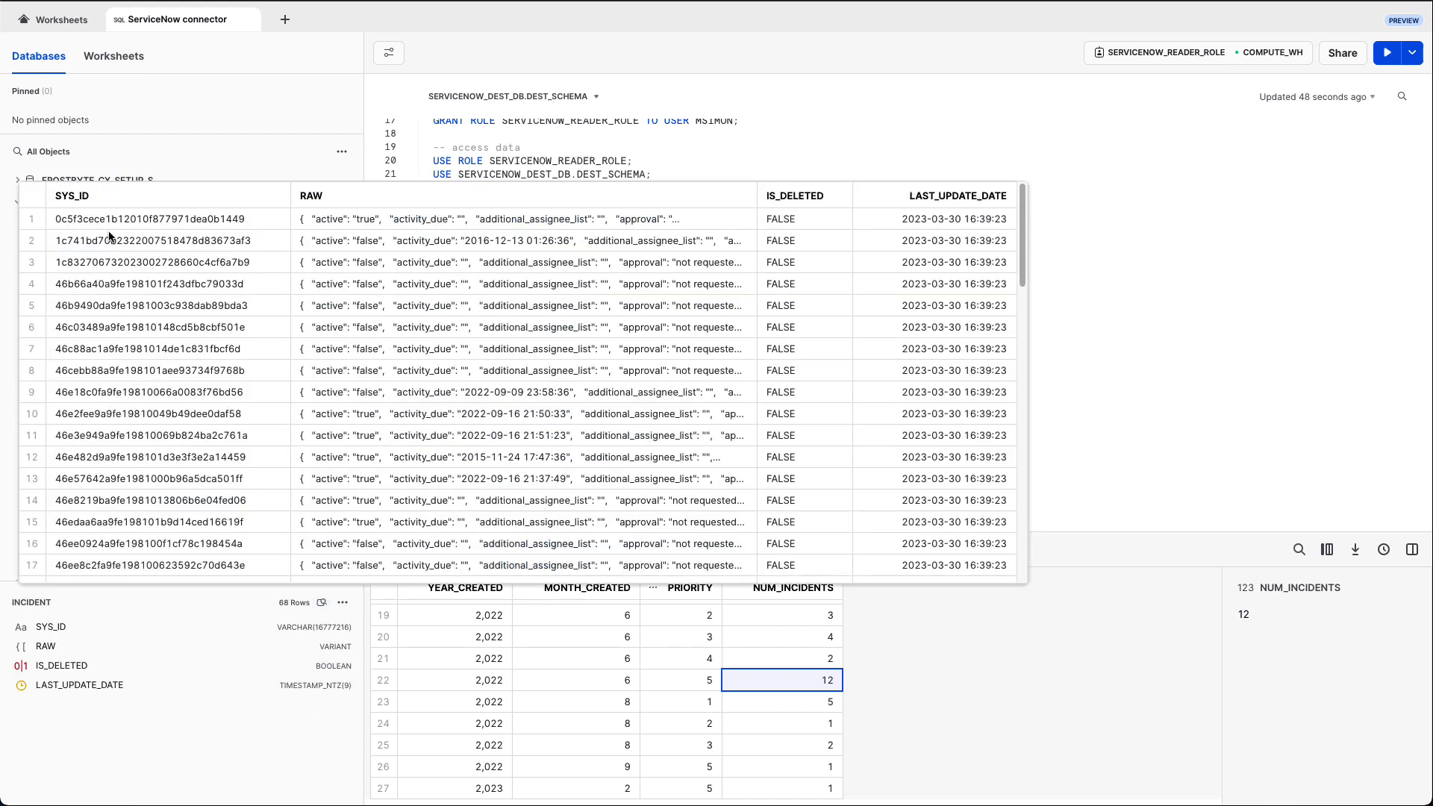
{"action": "left_click", "coordinate": [804, 218]}
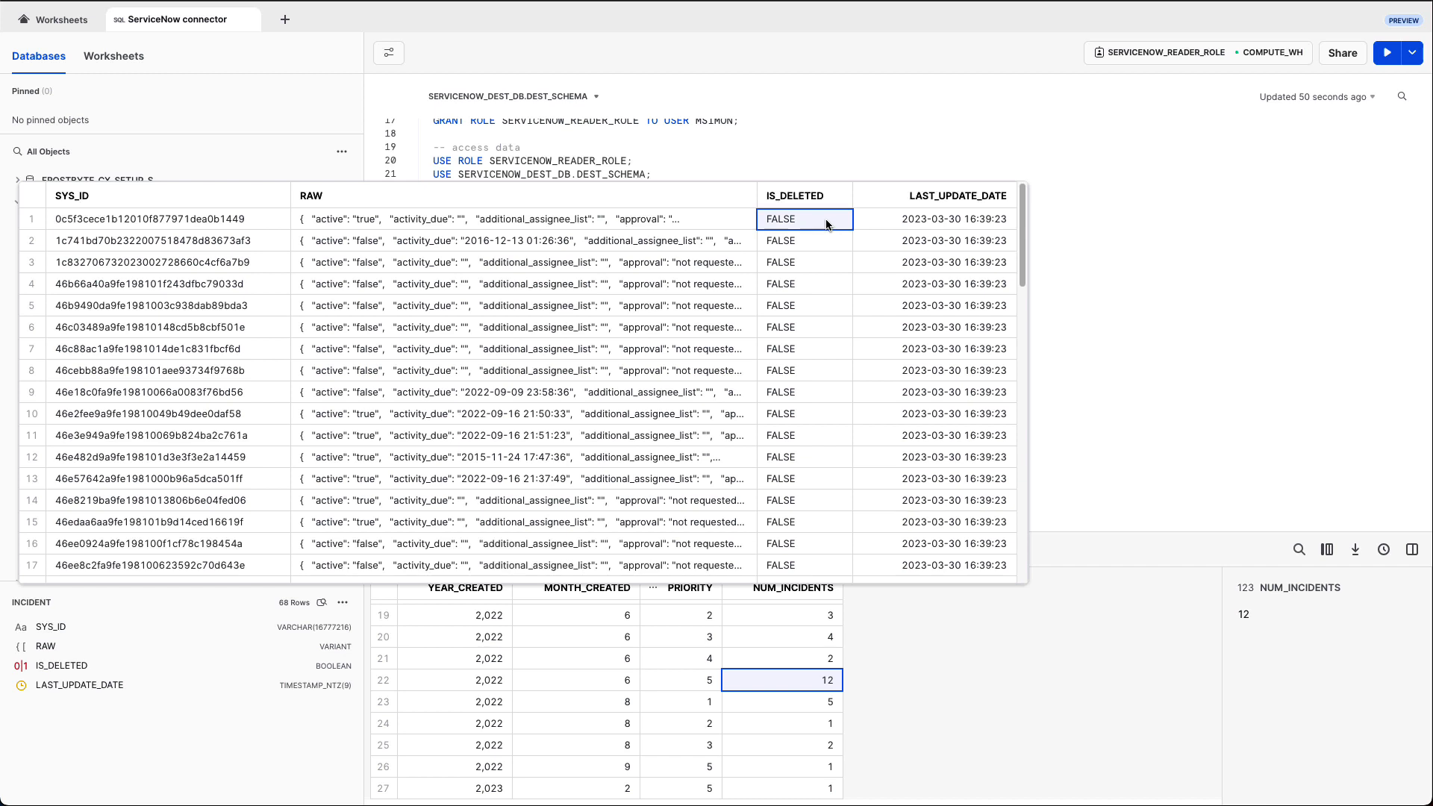
{"action": "left_click", "coordinate": [525, 219]}
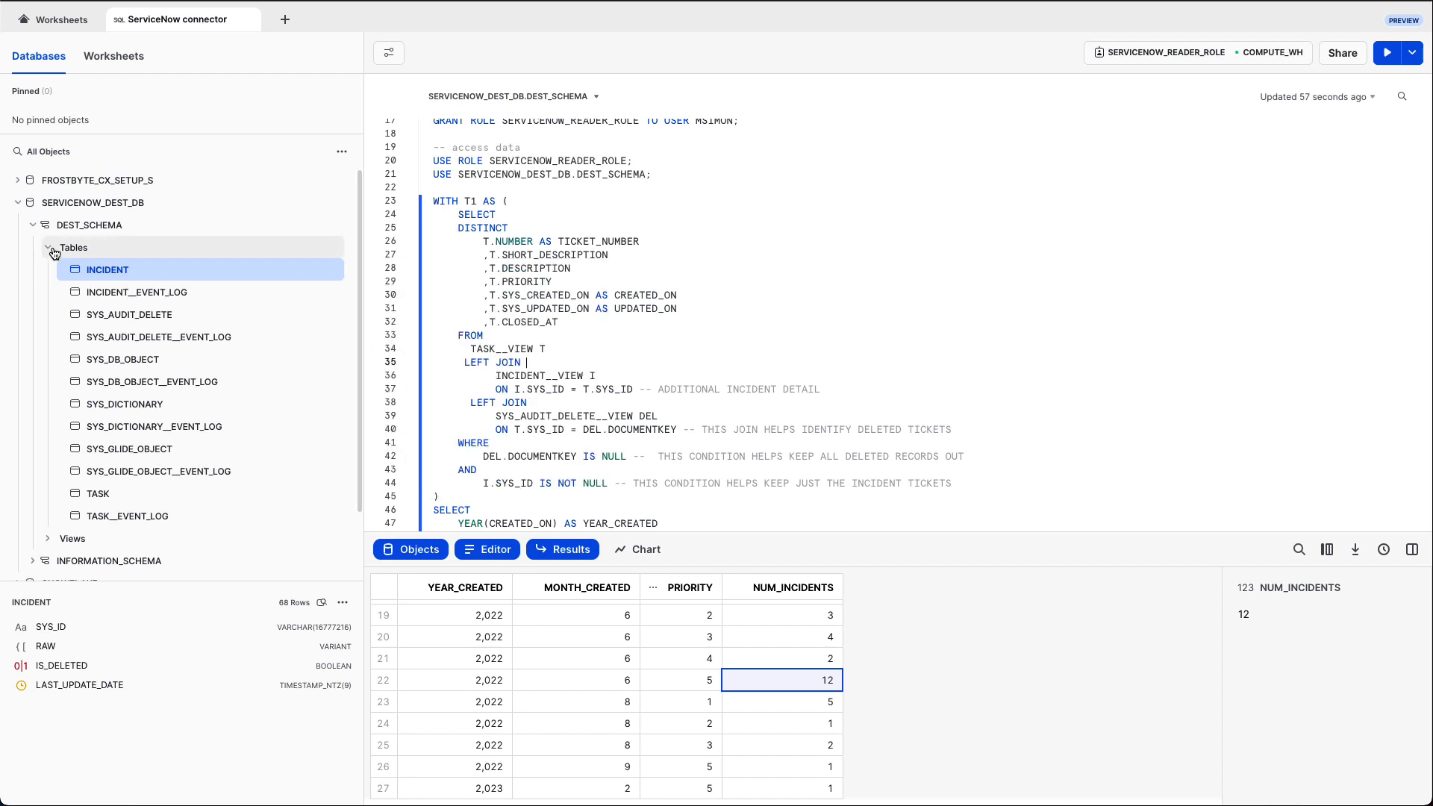
List the schema's views and preview INCIDENT__VIEW's flattened columns like ACTIVE, CATEGORY and COMPANY.
{"action": "left_click", "coordinate": [73, 247]}
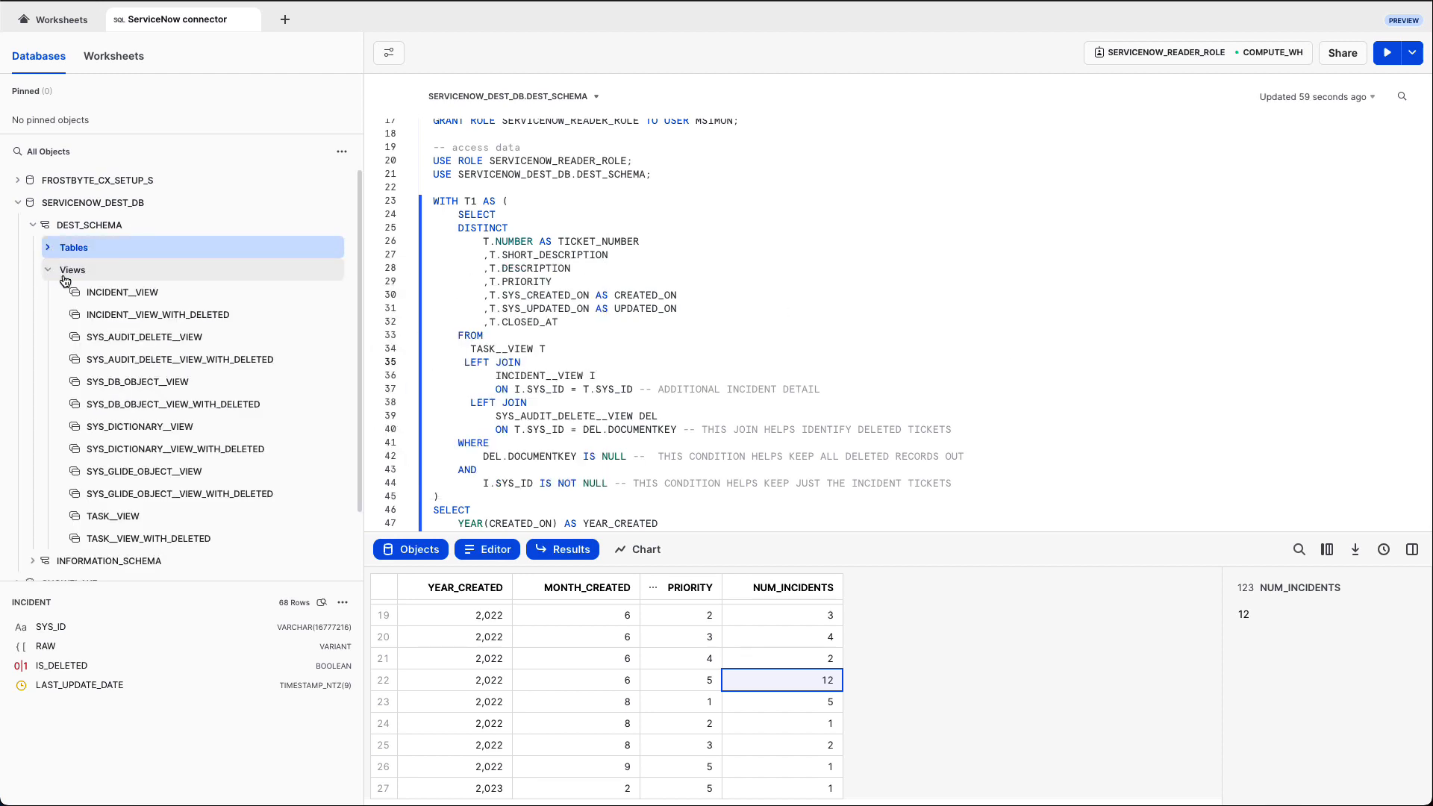
{"action": "left_click", "coordinate": [122, 292]}
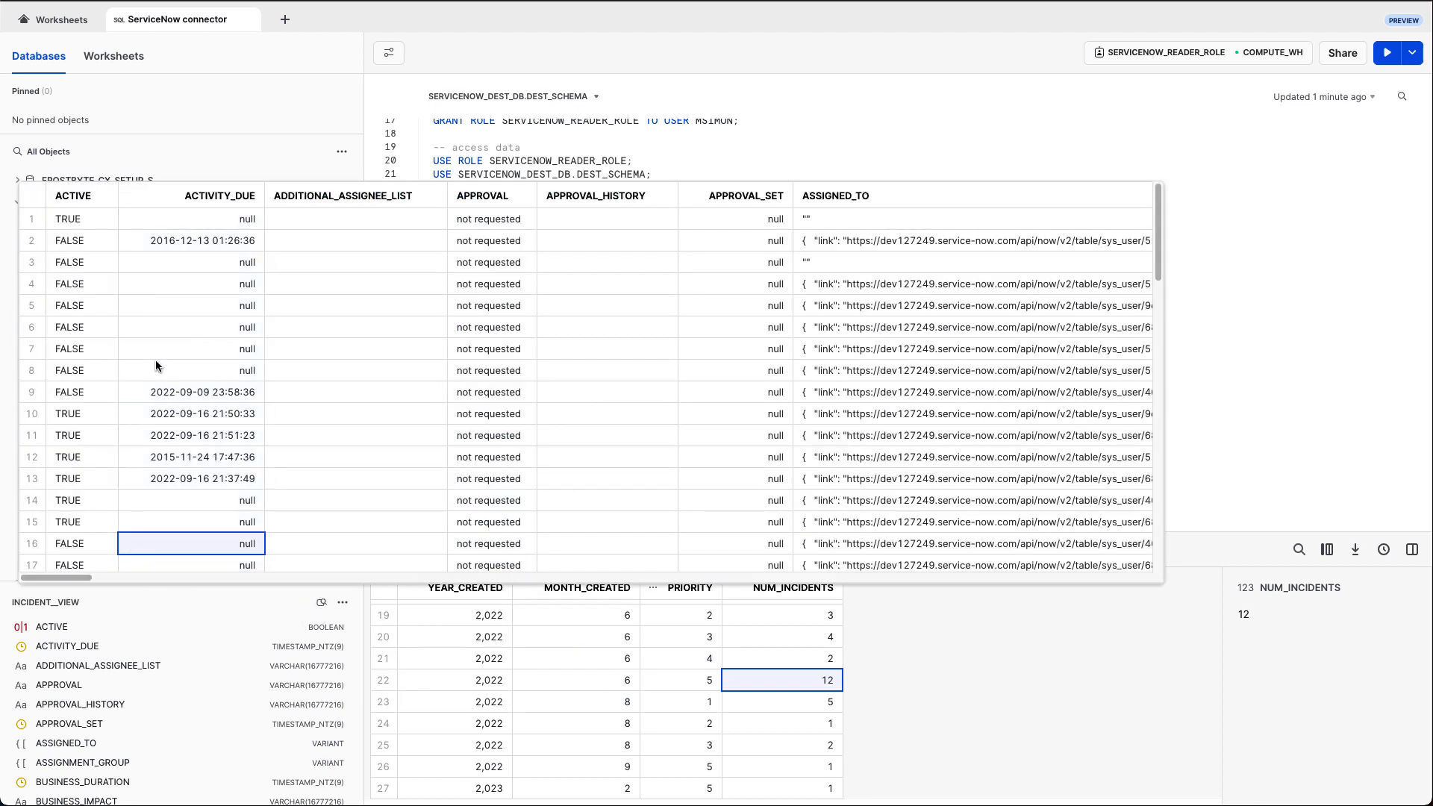
{"action": "scroll", "scroll_direction": "right", "scroll_amount": 3}
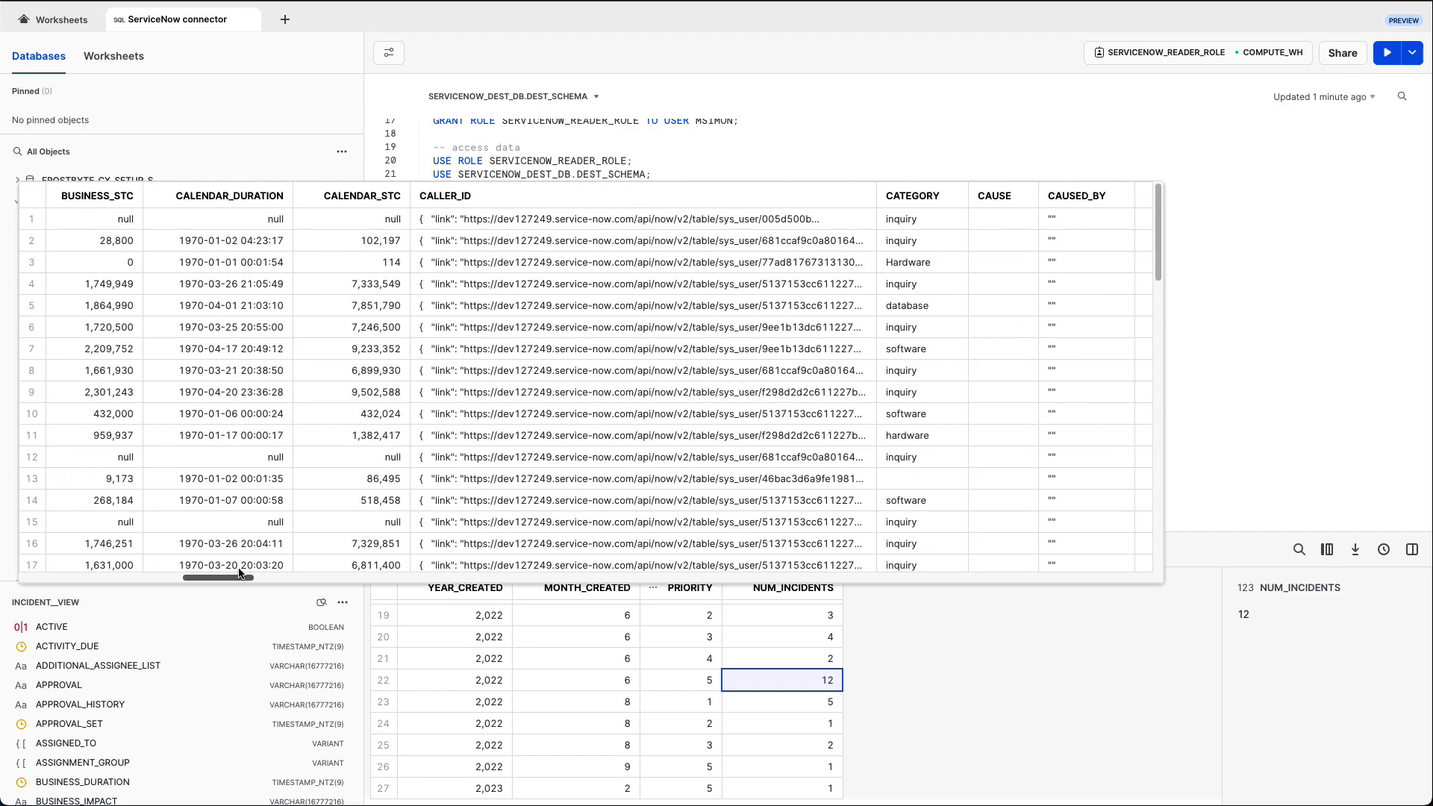
{"action": "scroll", "scroll_direction": "right", "scroll_amount": 3}
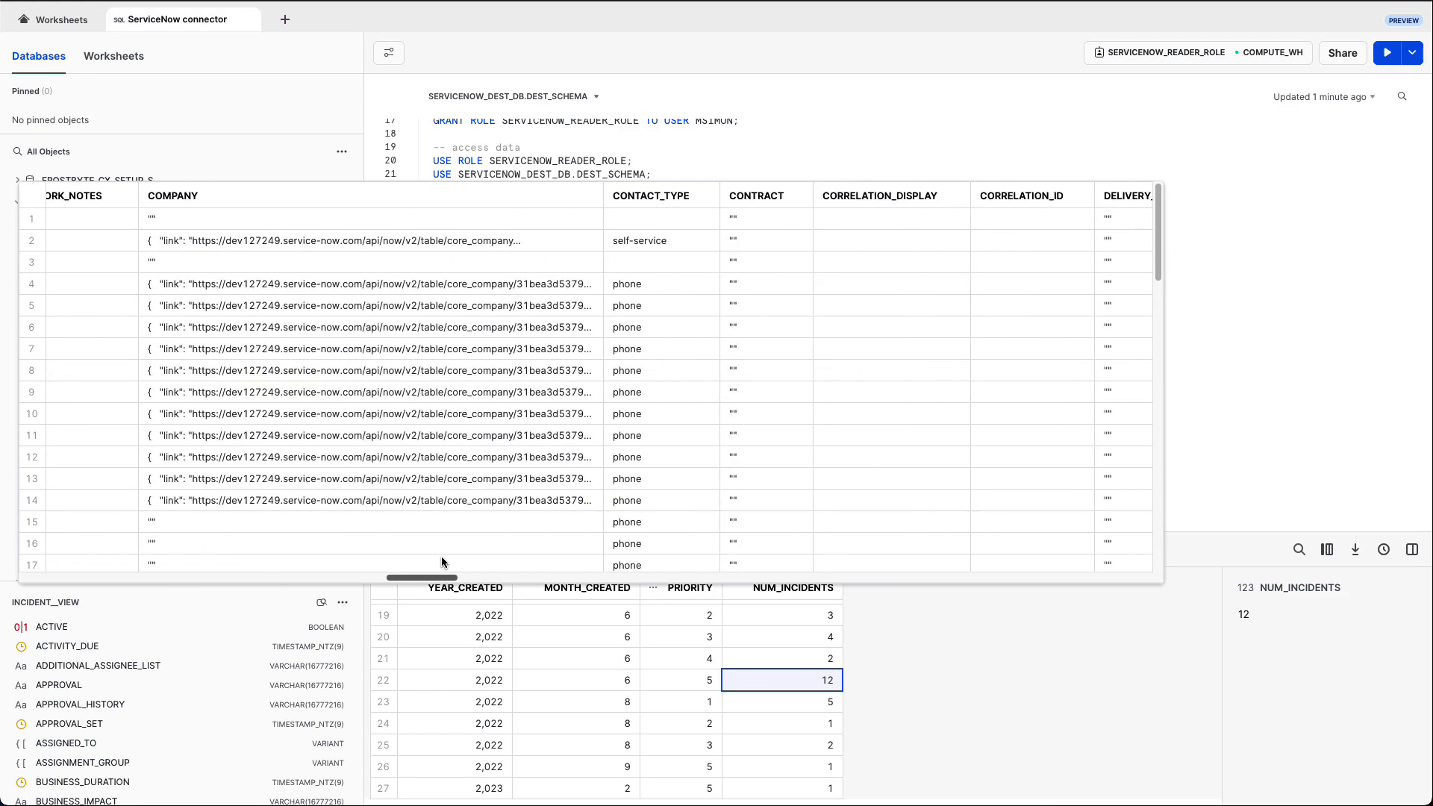